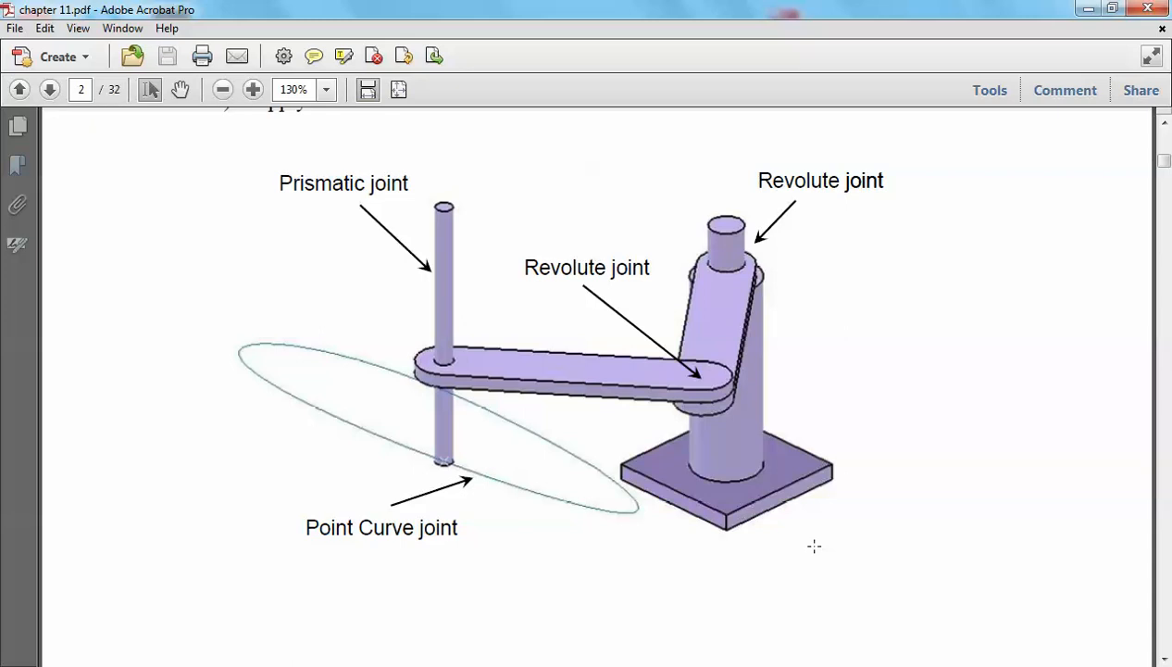
mouse_move(920, 387)
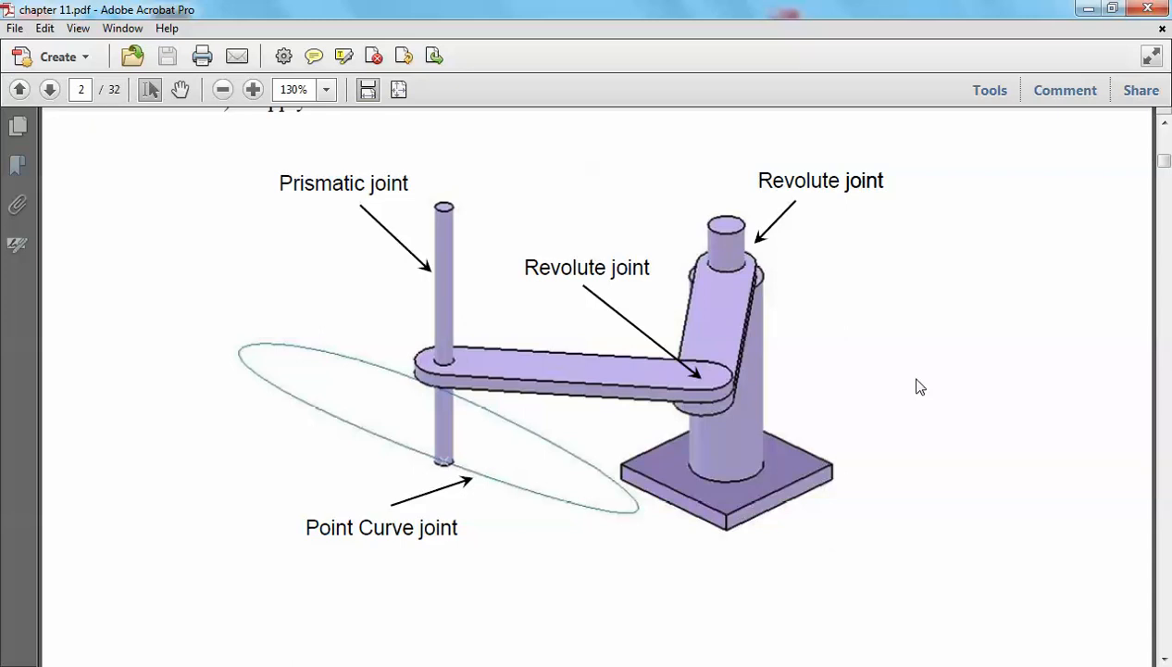
mouse_move(1089, 11)
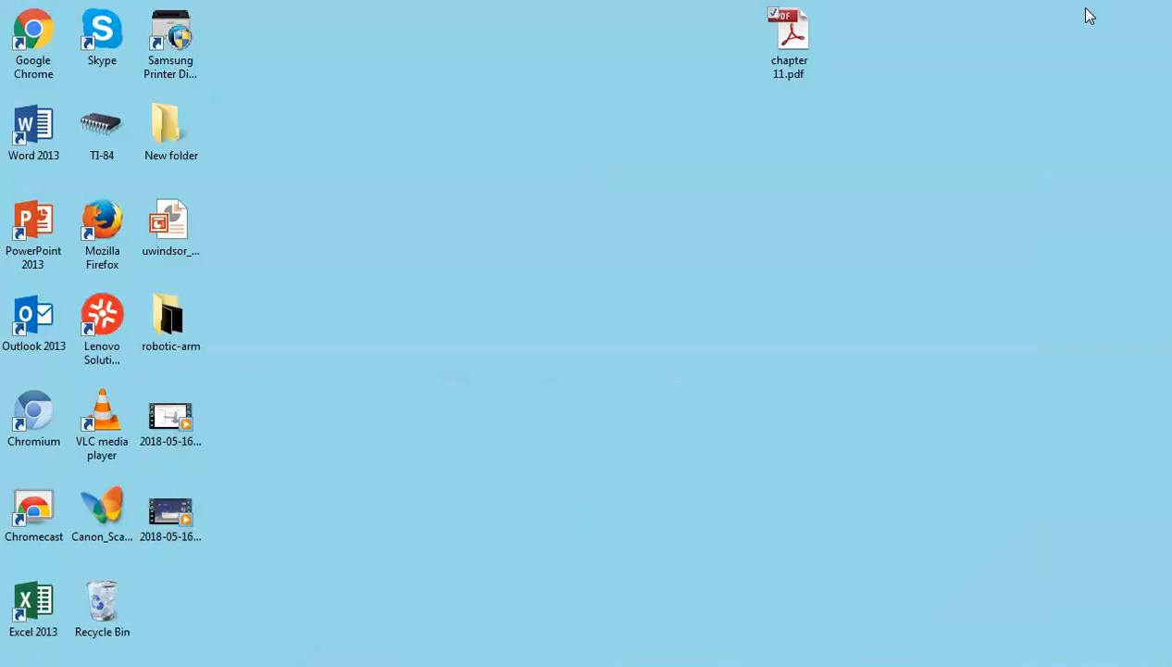
Reopen the chapter 11 PDF from the desktop for reference
click(789, 41)
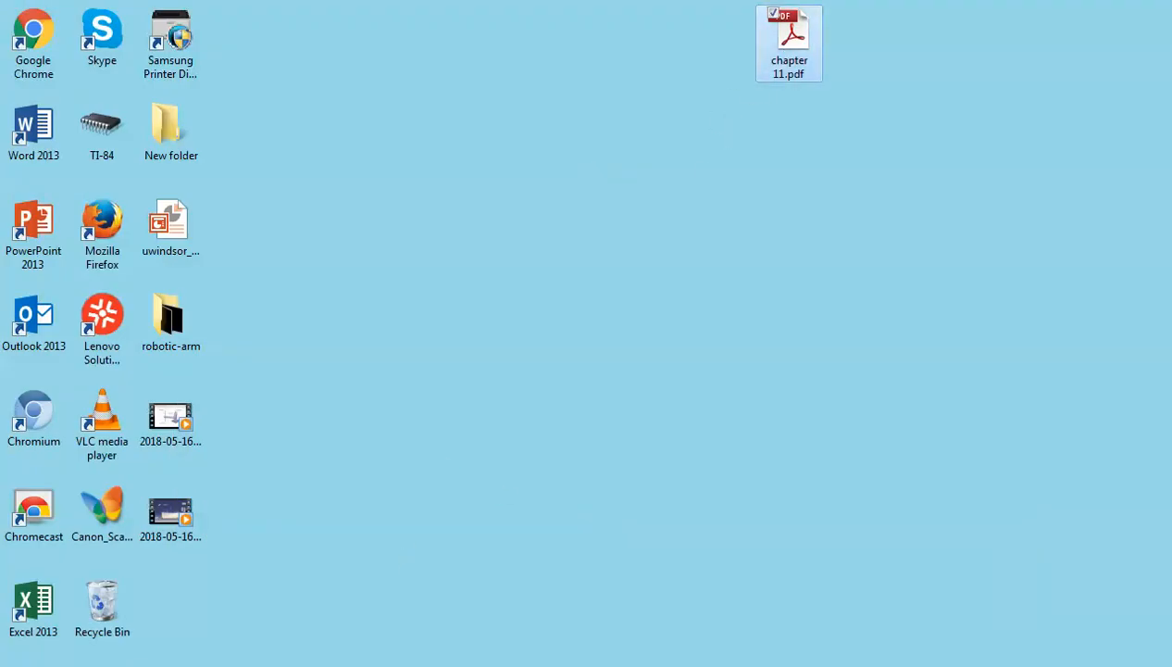
double_click(789, 37)
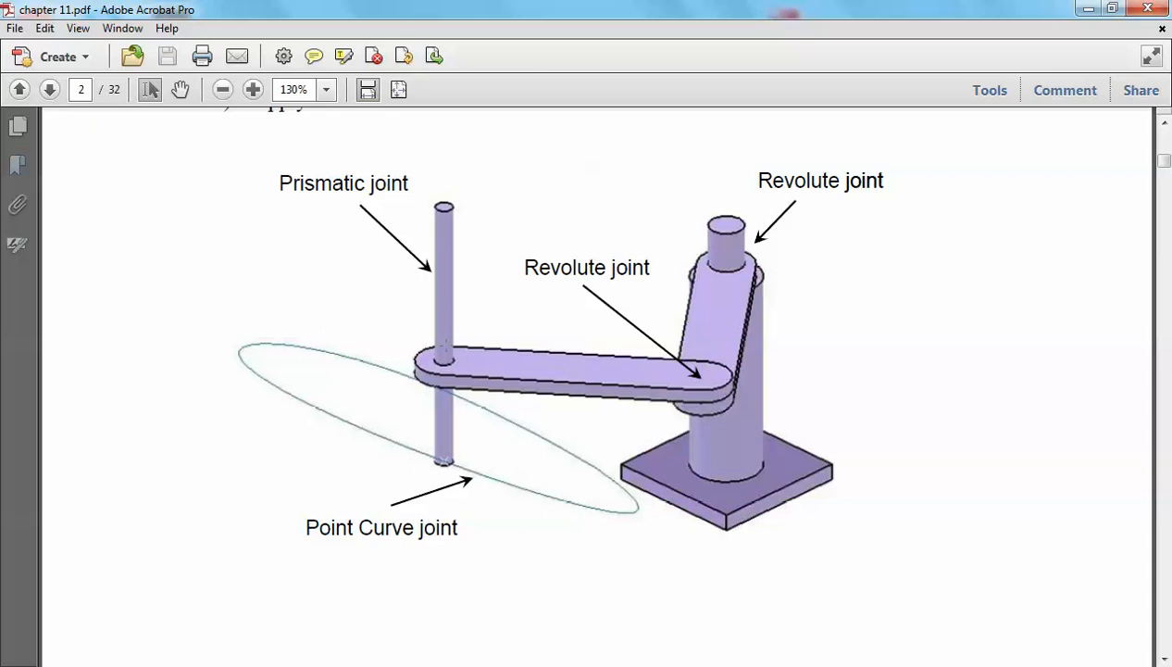
mouse_move(423, 300)
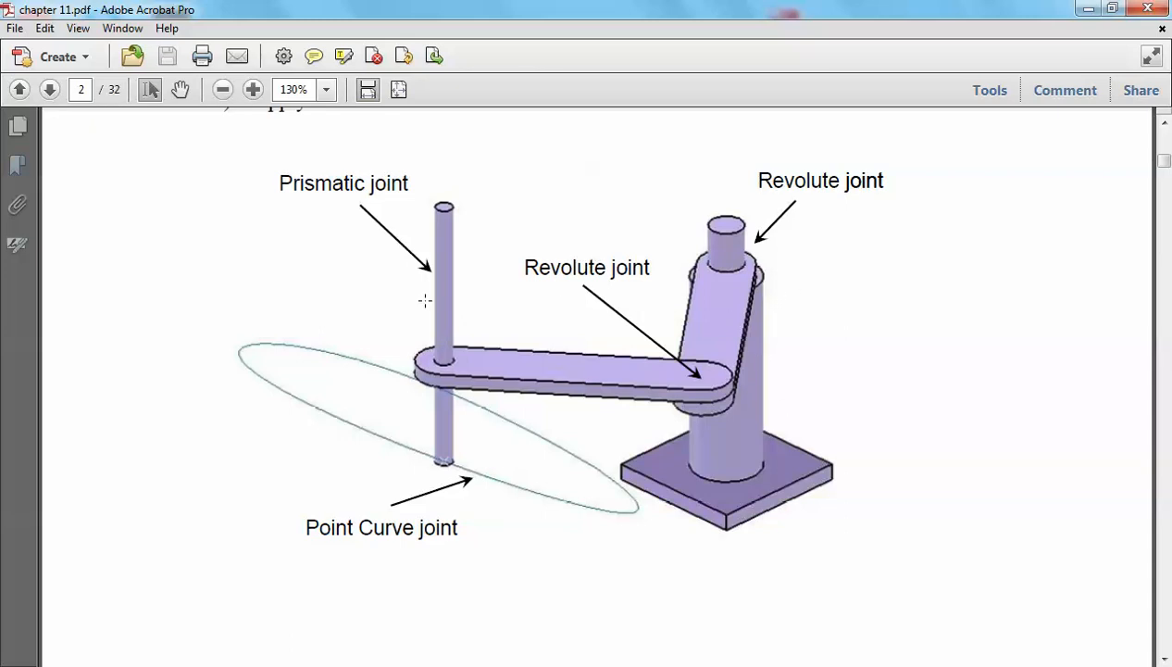
mouse_move(1085, 11)
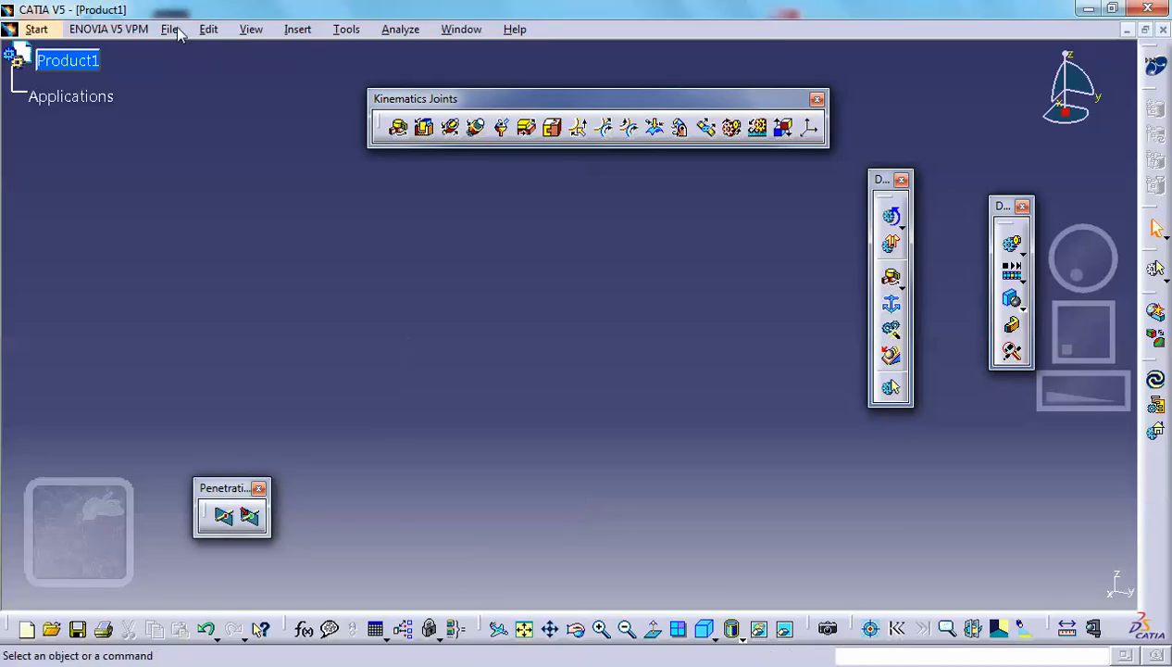
Save Product1 via Save Management into a new Desktop folder named second-attempt
click(170, 29)
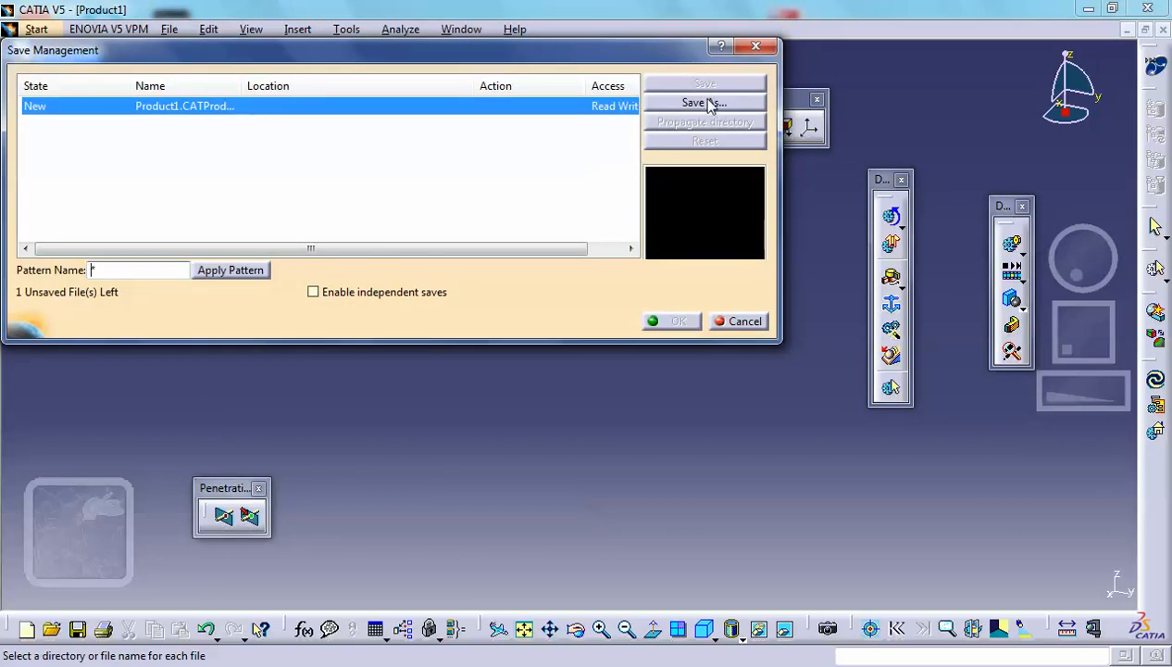
click(704, 102)
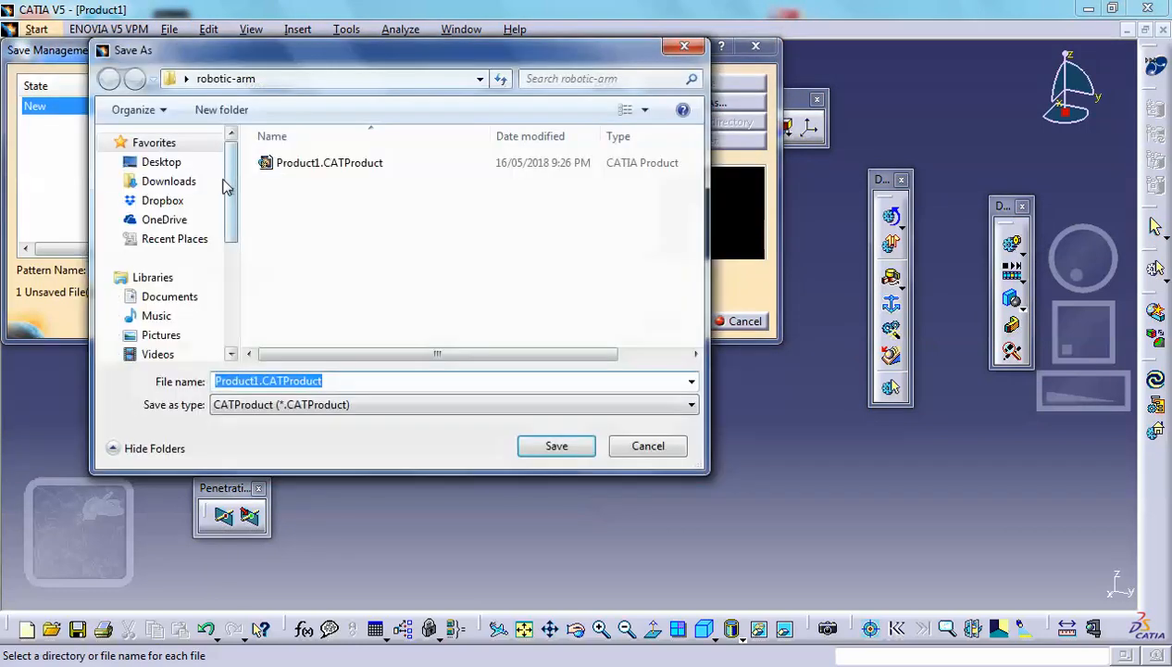
click(161, 161)
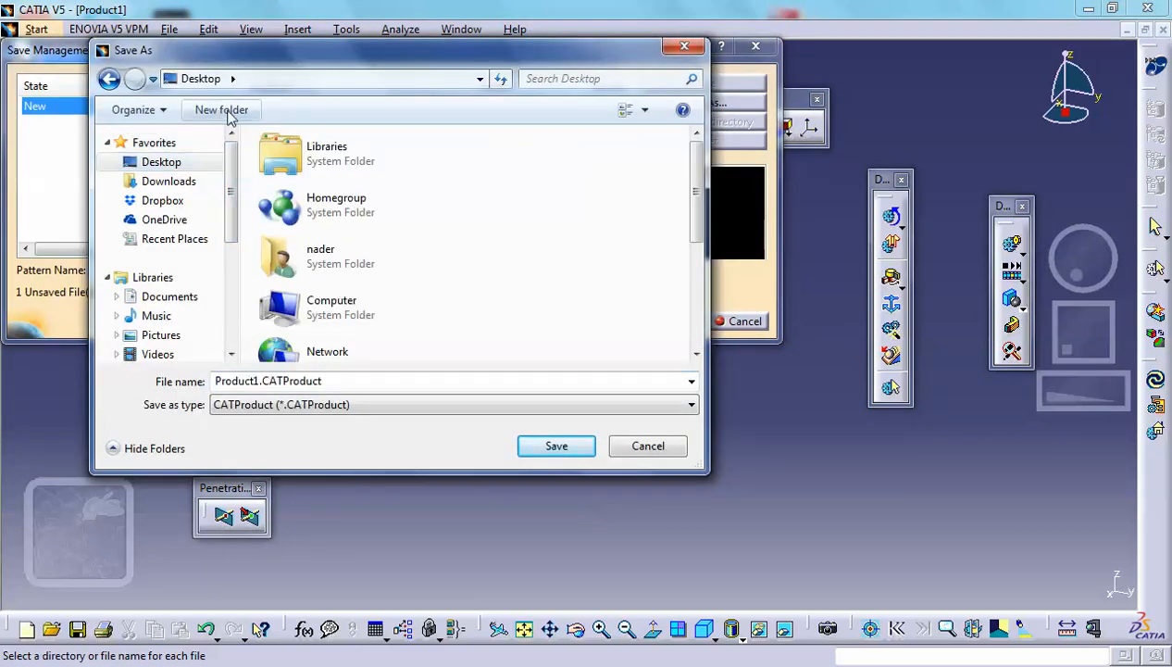
click(220, 109)
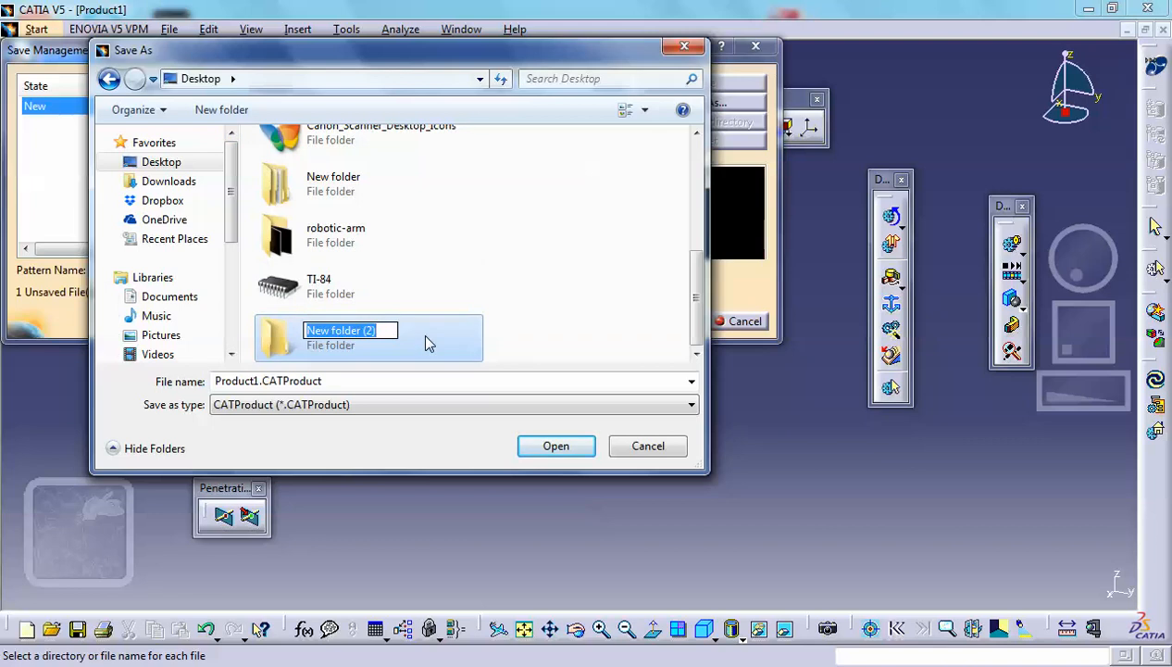
text(second-attemp)
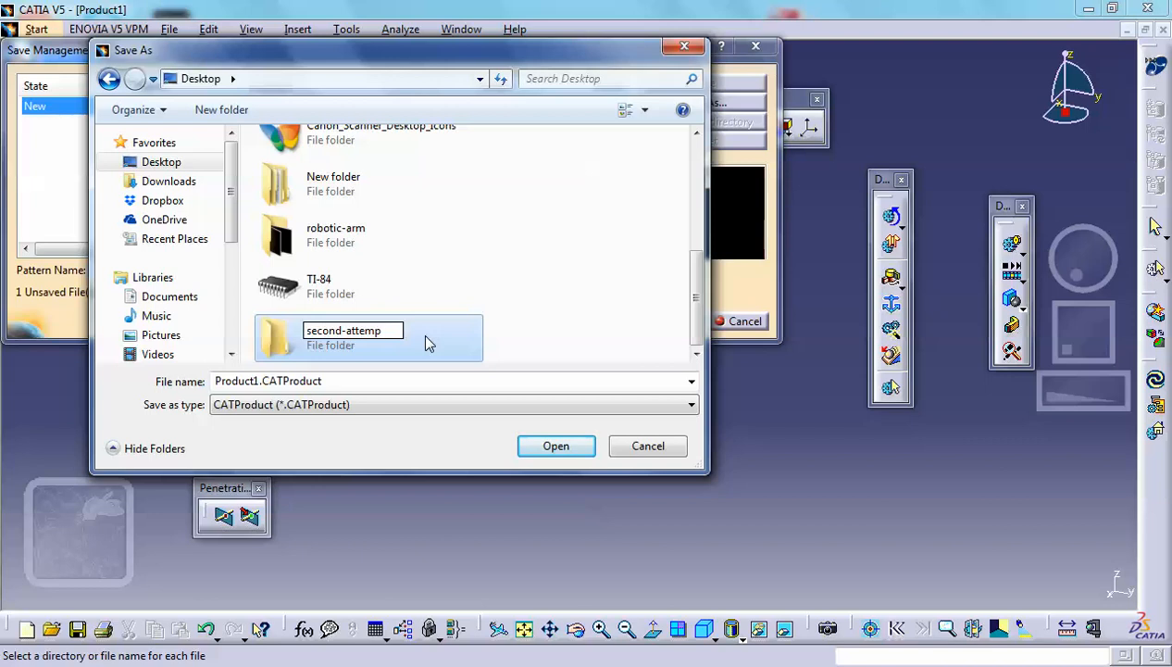
double_click(352, 337)
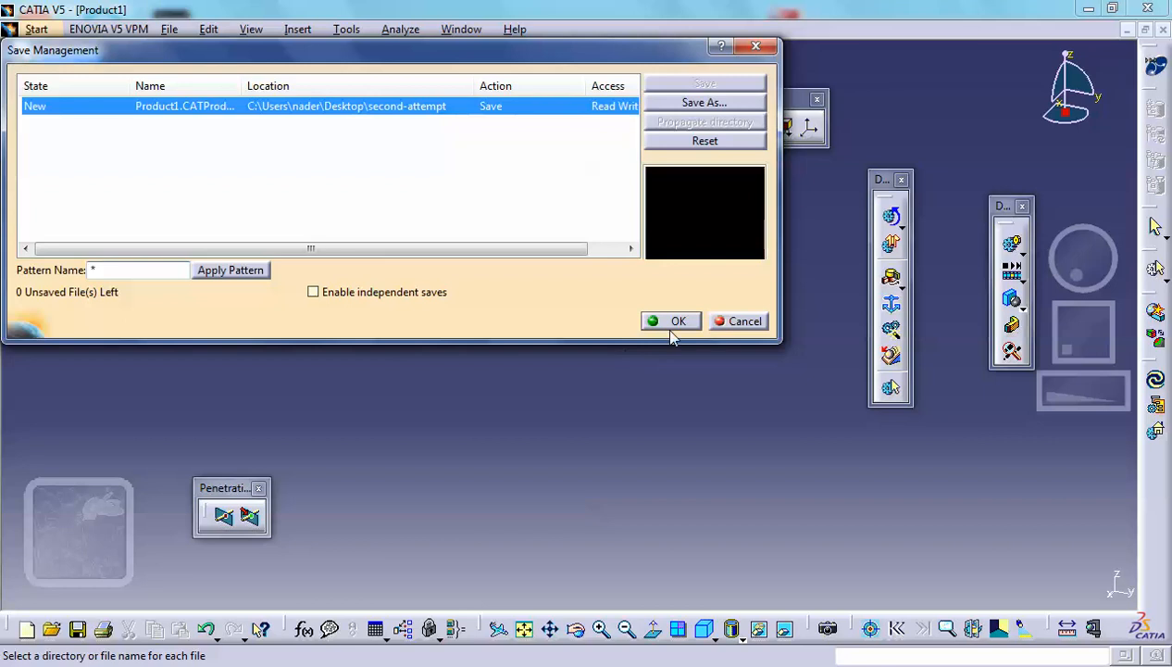
click(671, 321)
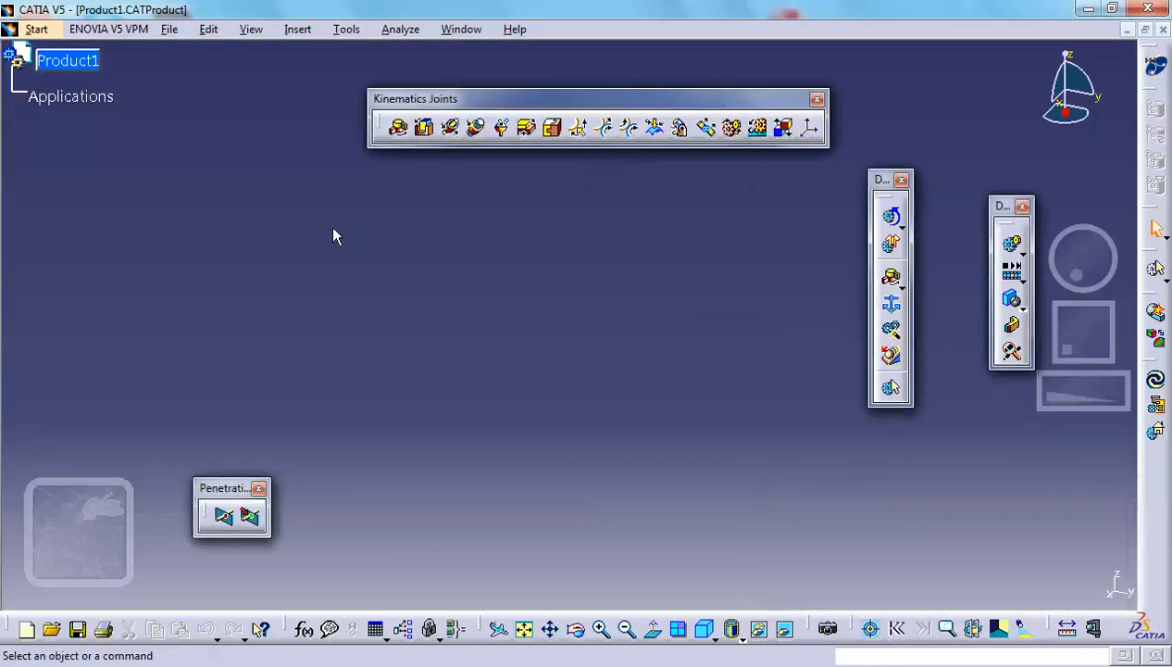
mouse_move(298, 30)
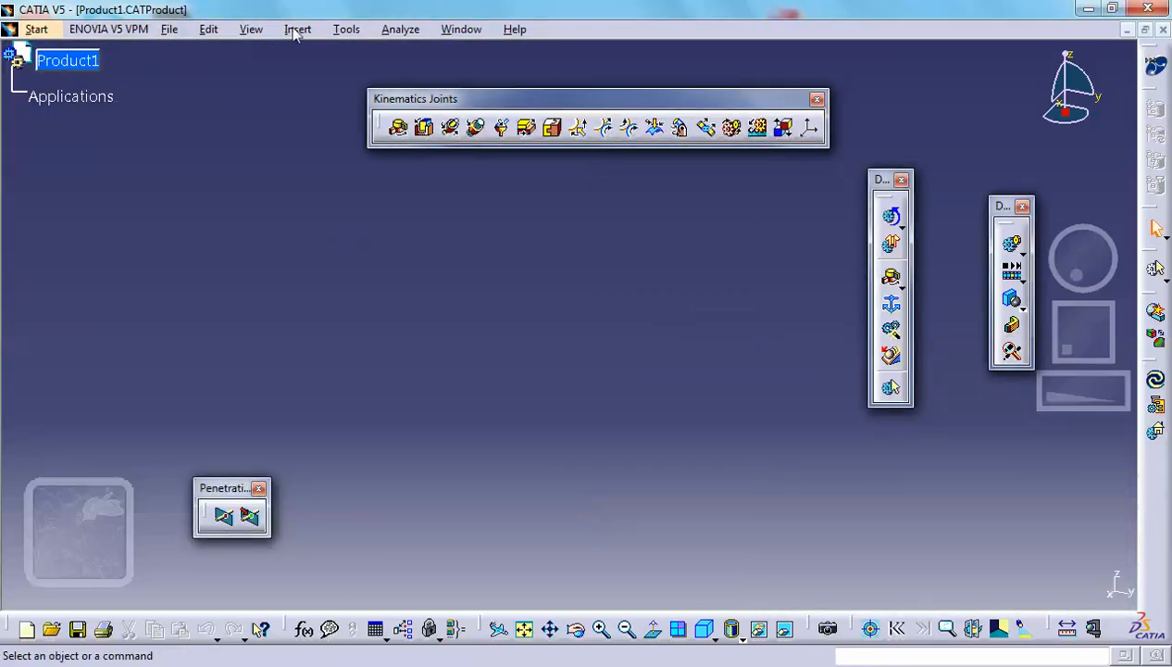
Insert a new part into Product1 and bring up its properties
click(37, 29)
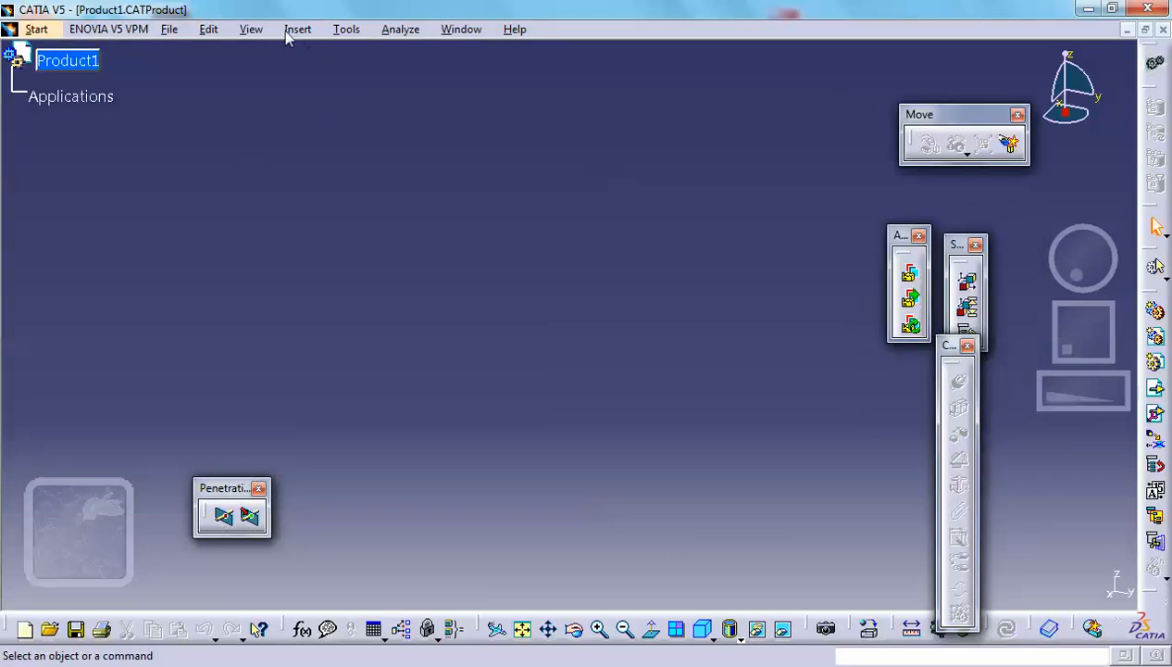
click(297, 29)
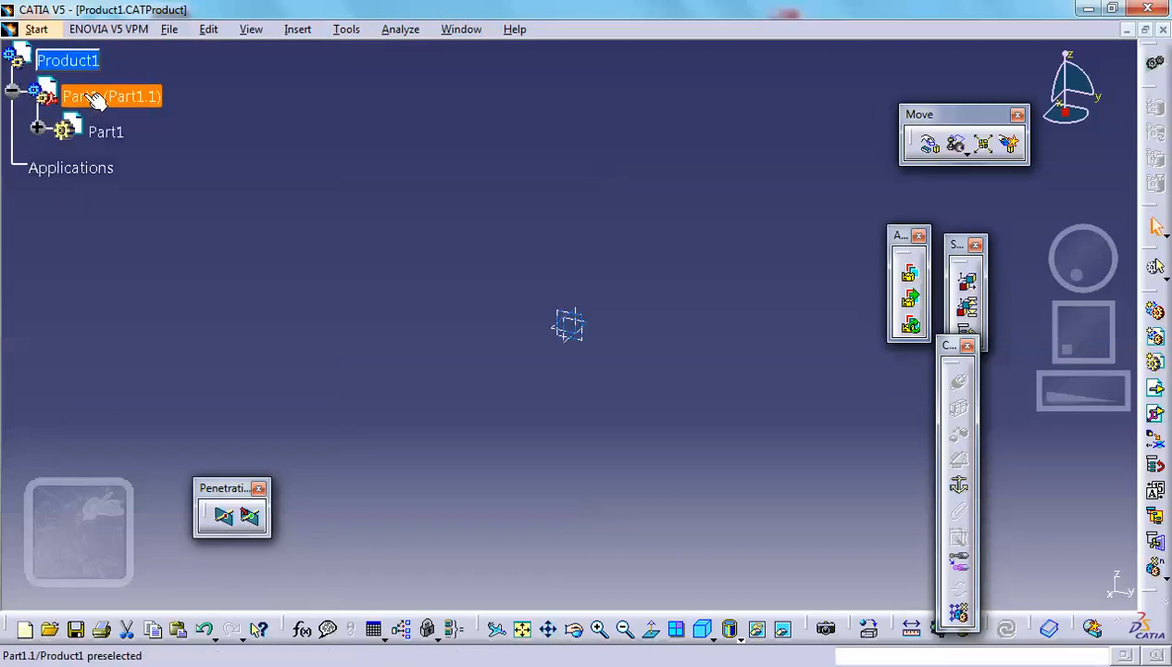
right_click(92, 96)
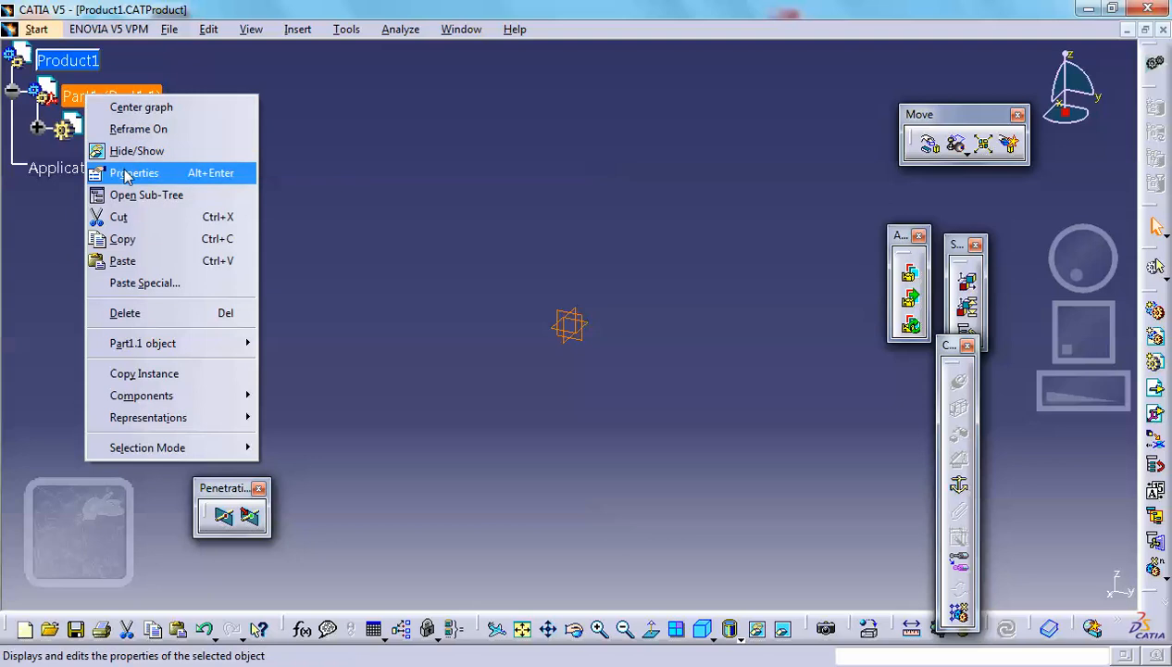
click(133, 174)
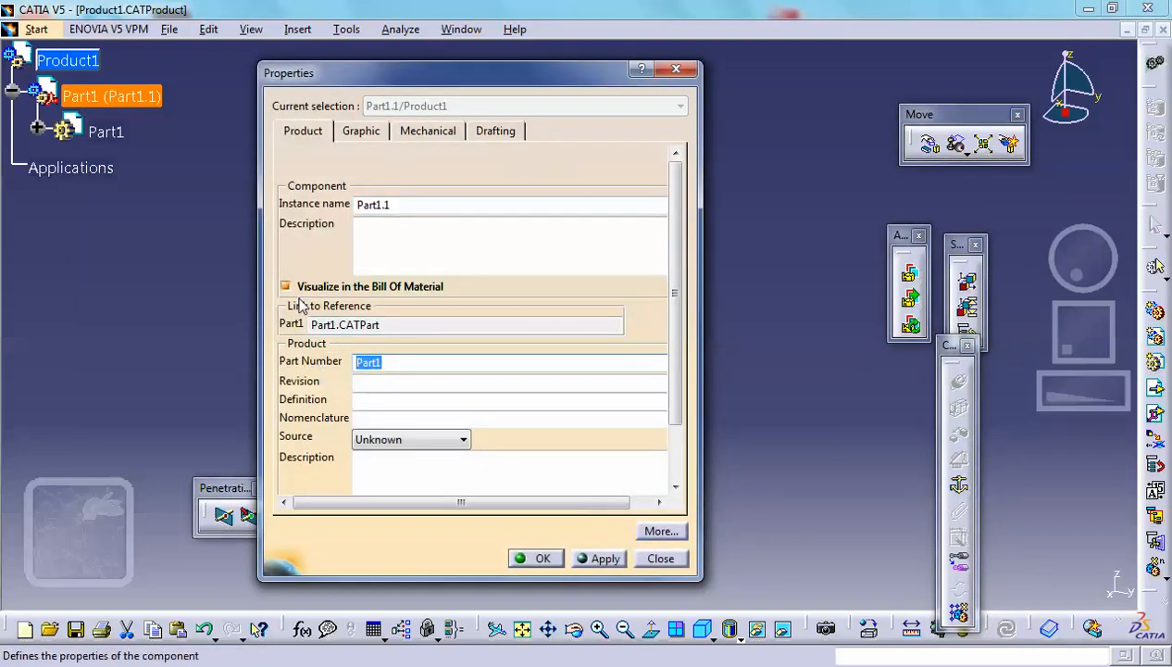
Set both part number and instance name to vertical_base and apply
text(vertical_ba)
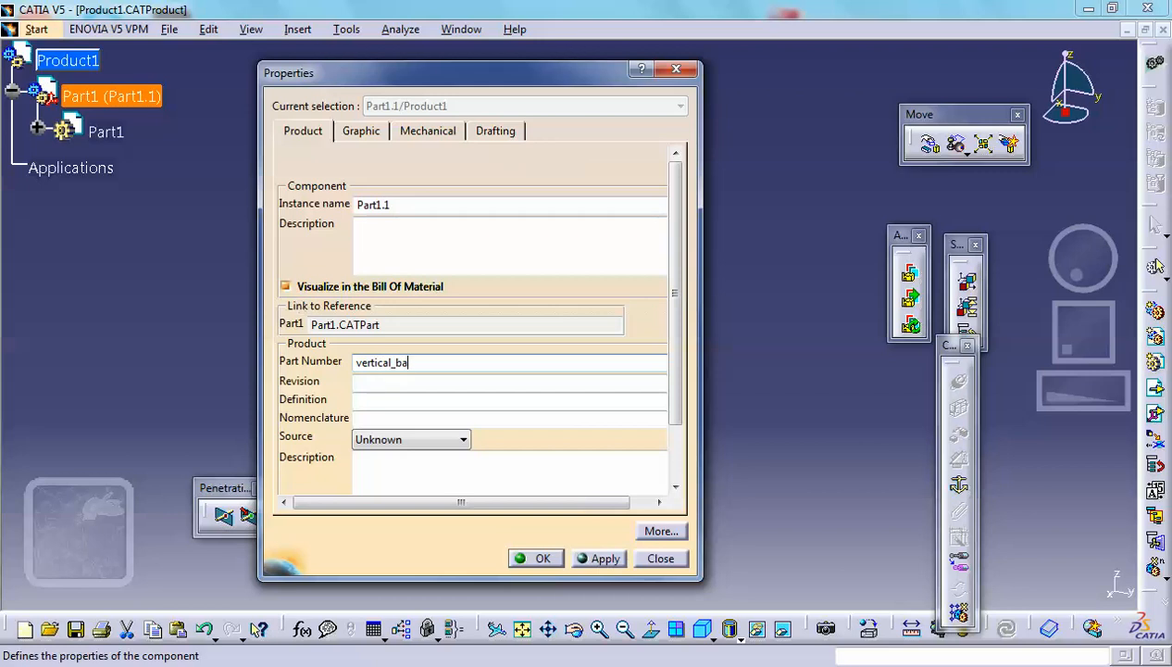
text(se)
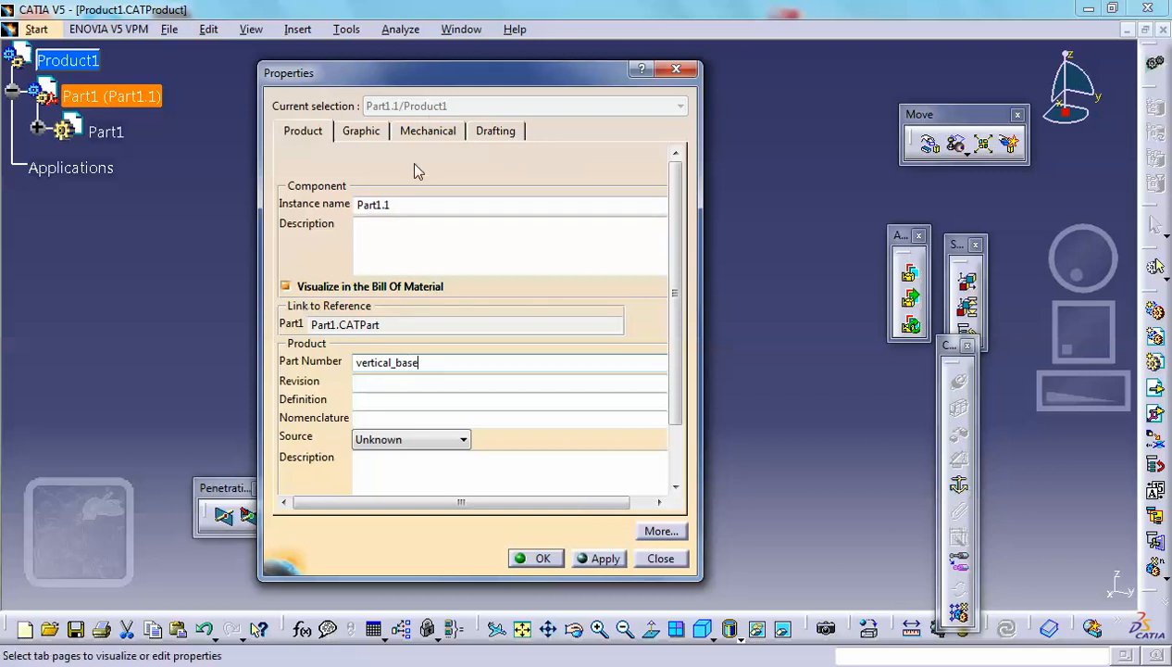
triple_click(372, 203)
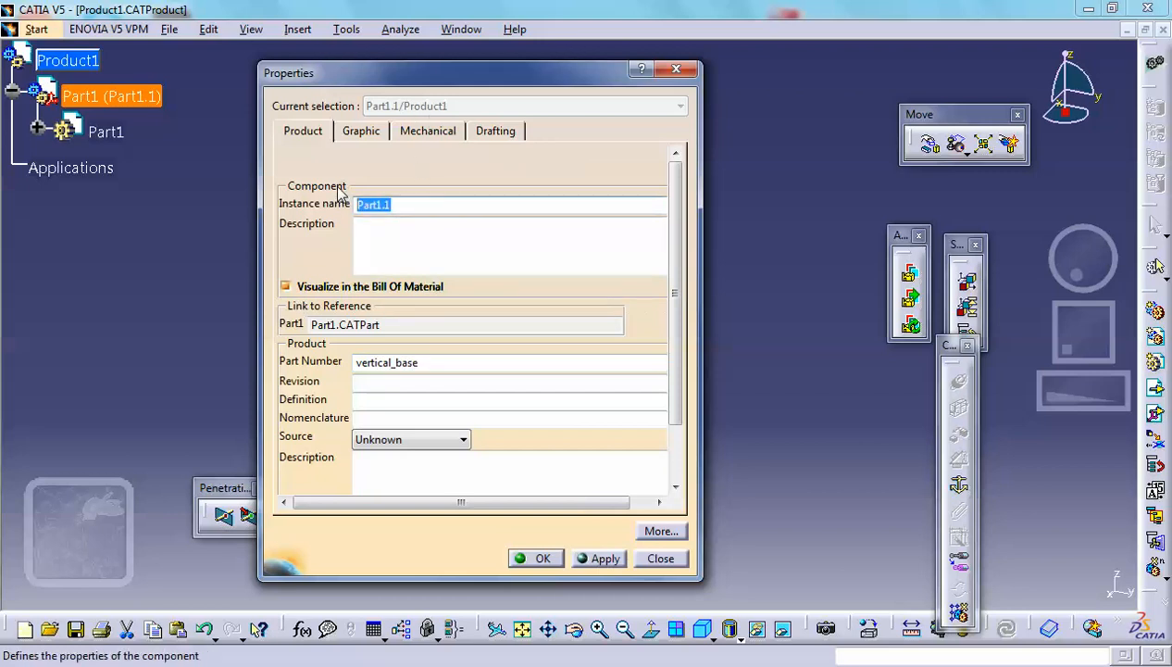
text(vertical_base)
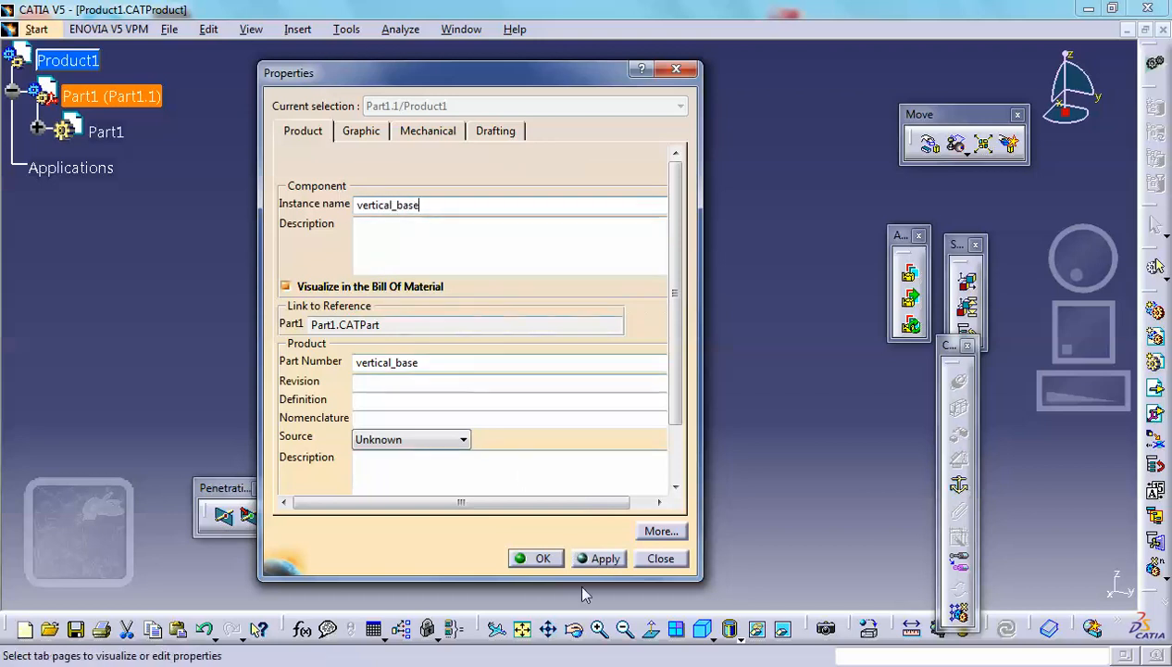
click(543, 557)
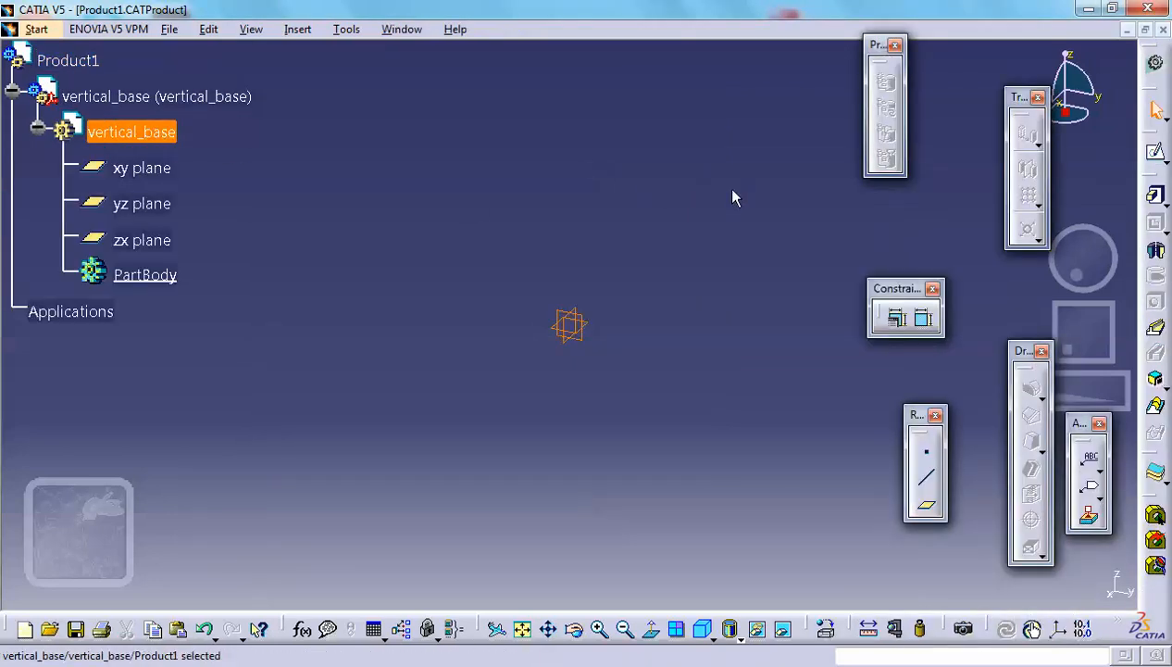
mouse_move(567, 326)
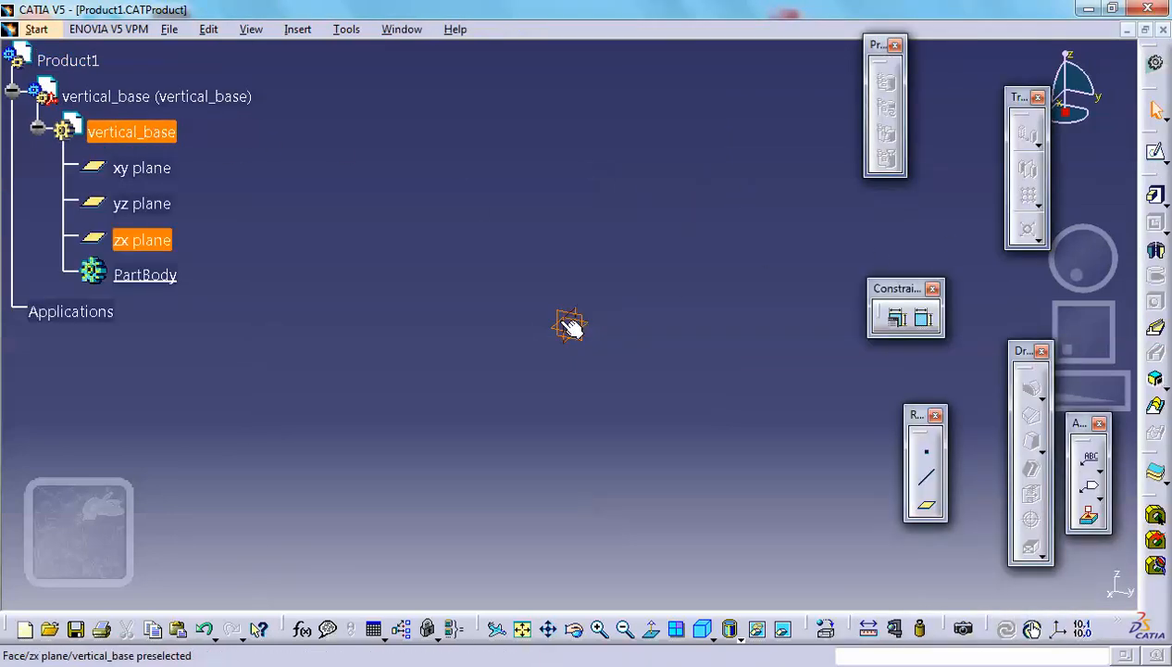
Sketch a rectangle on the zx plane with a circle placed inside it
click(140, 167)
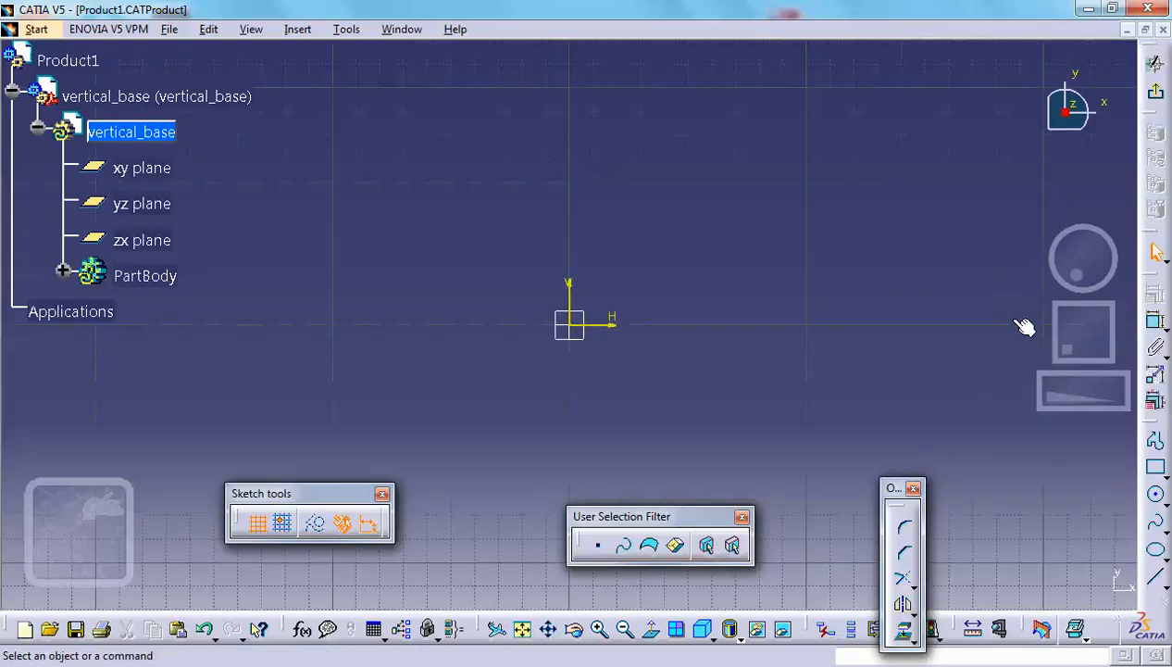
click(1156, 473)
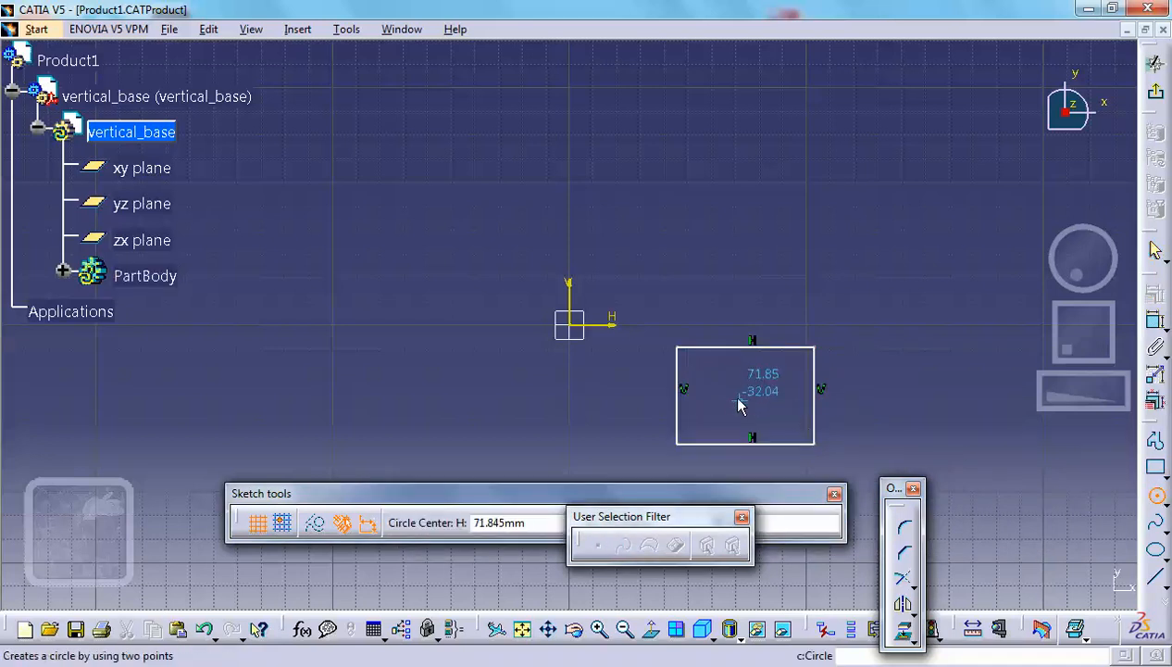
click(730, 407)
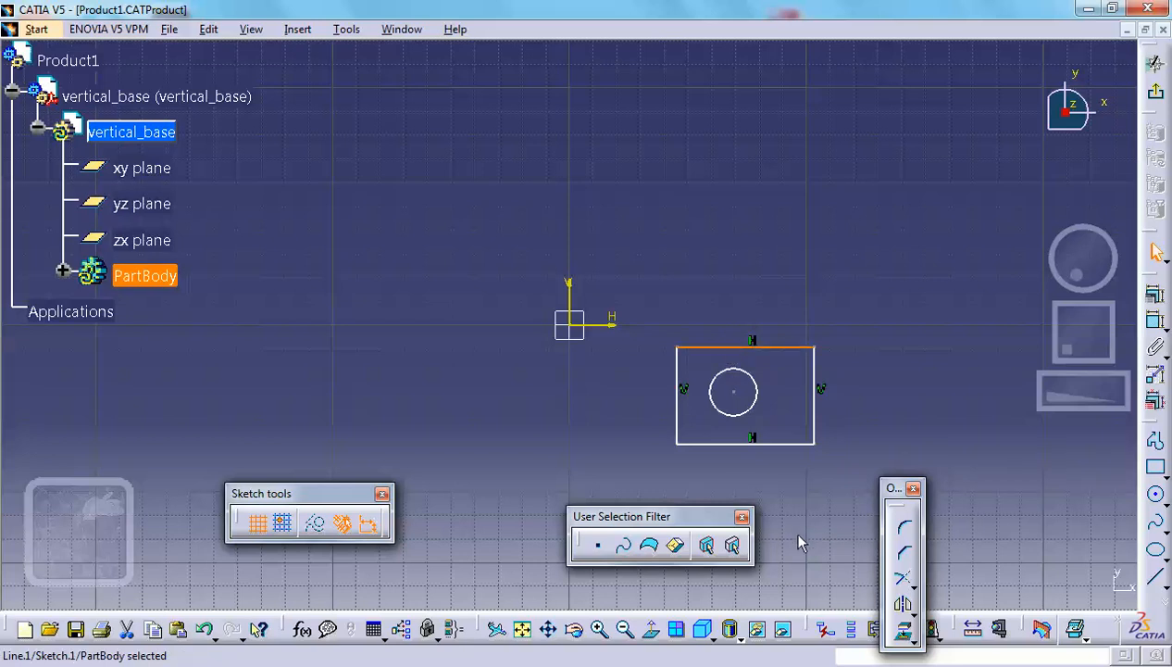
click(752, 436)
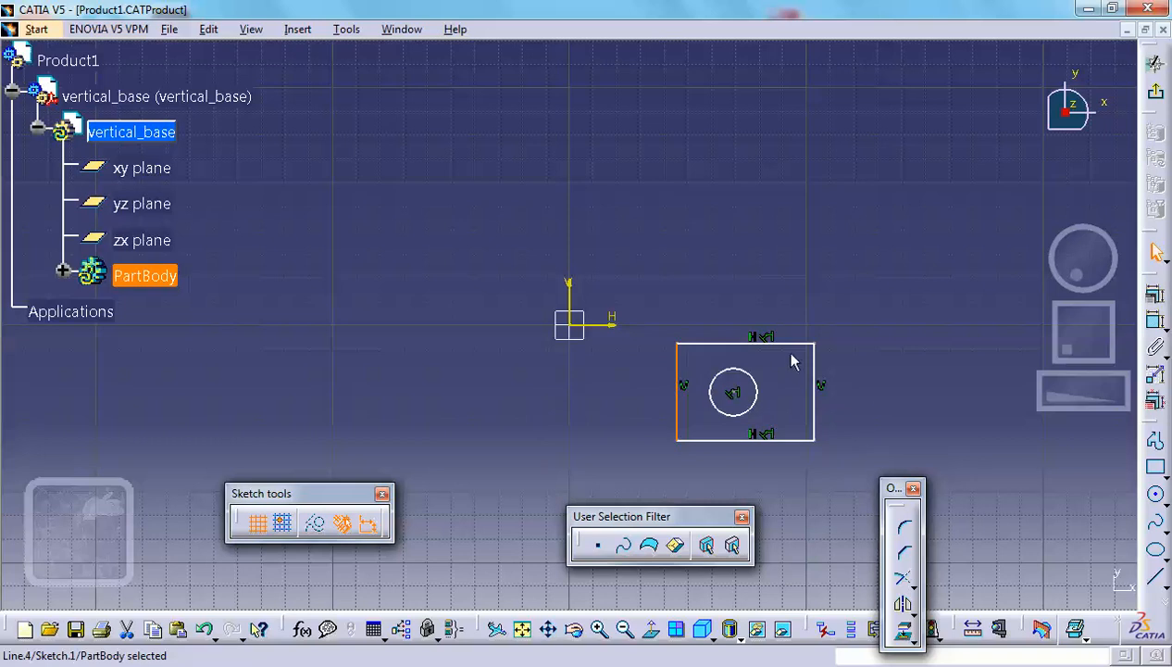
Constrain the circle centre equidistant from the rectangle sides and start a larger concentric circle
click(733, 392)
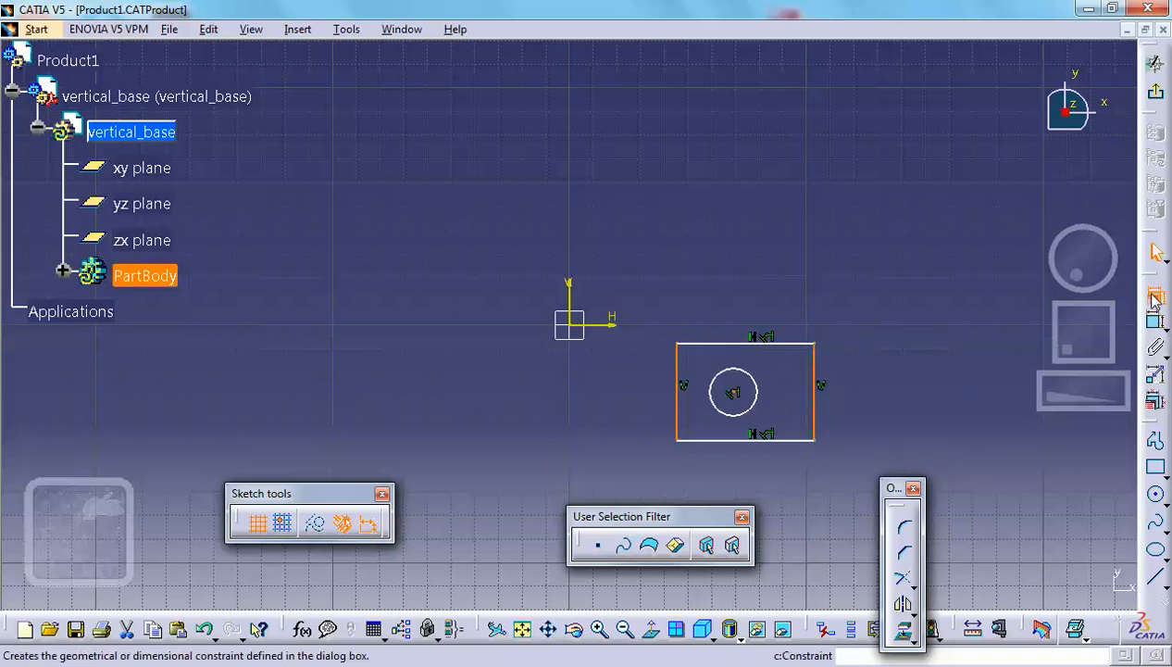
click(1156, 295)
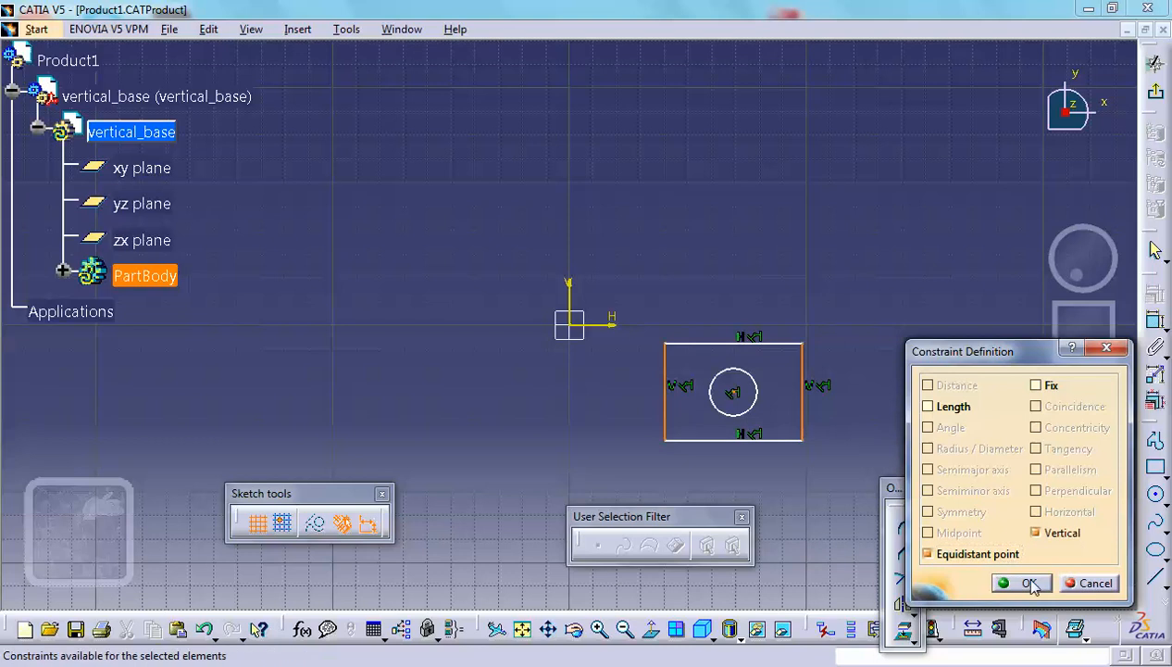
click(1026, 584)
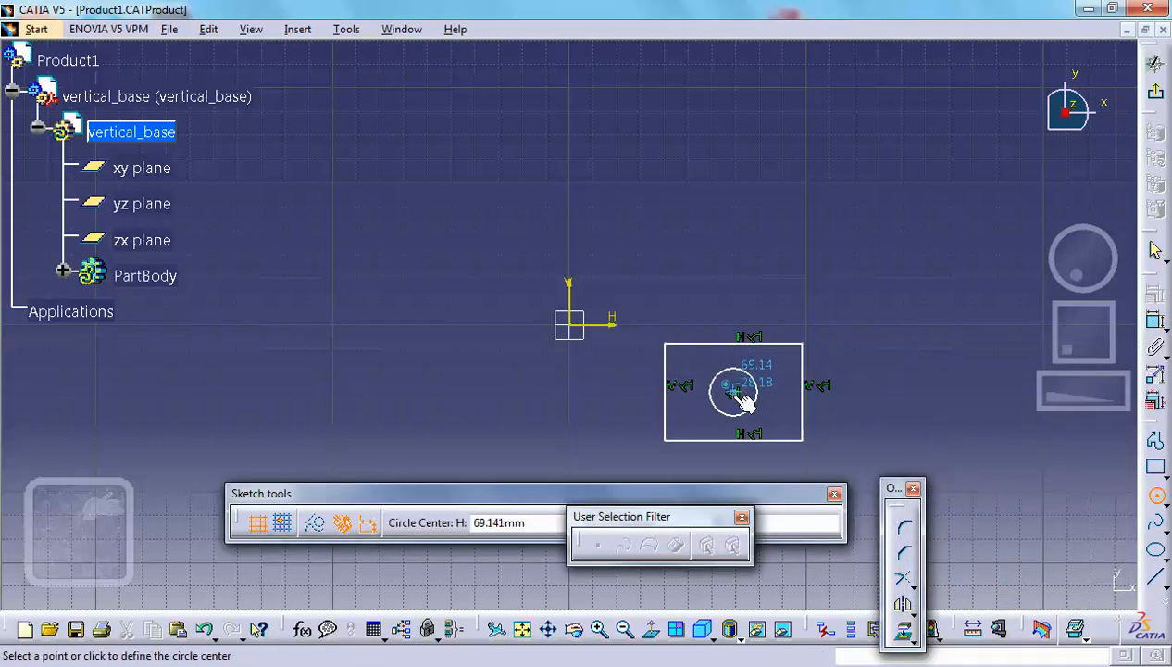
click(735, 392)
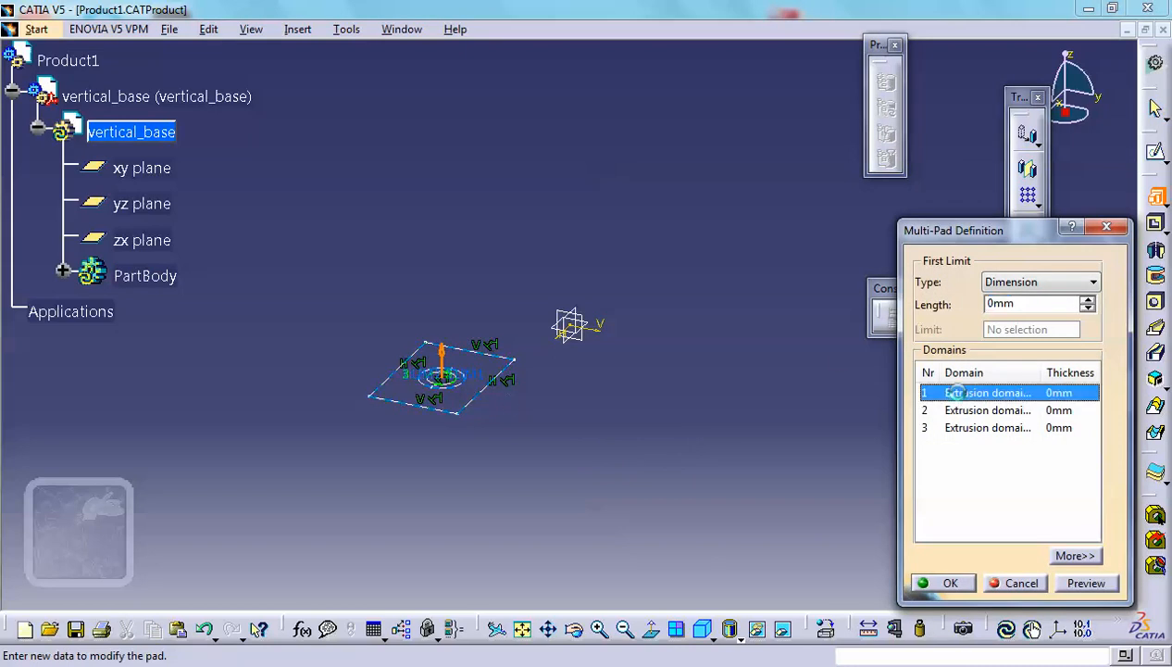
Give the multi-pad domains lengths 10, 140 and 120 mm and create the solid
click(1033, 304)
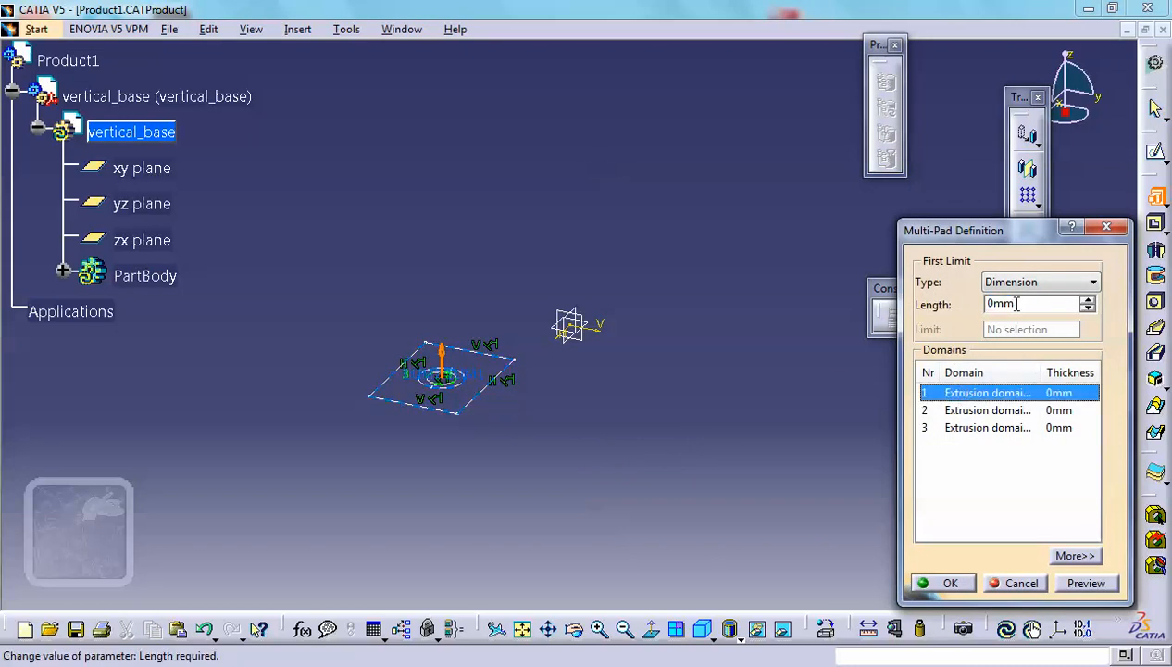
text(1)
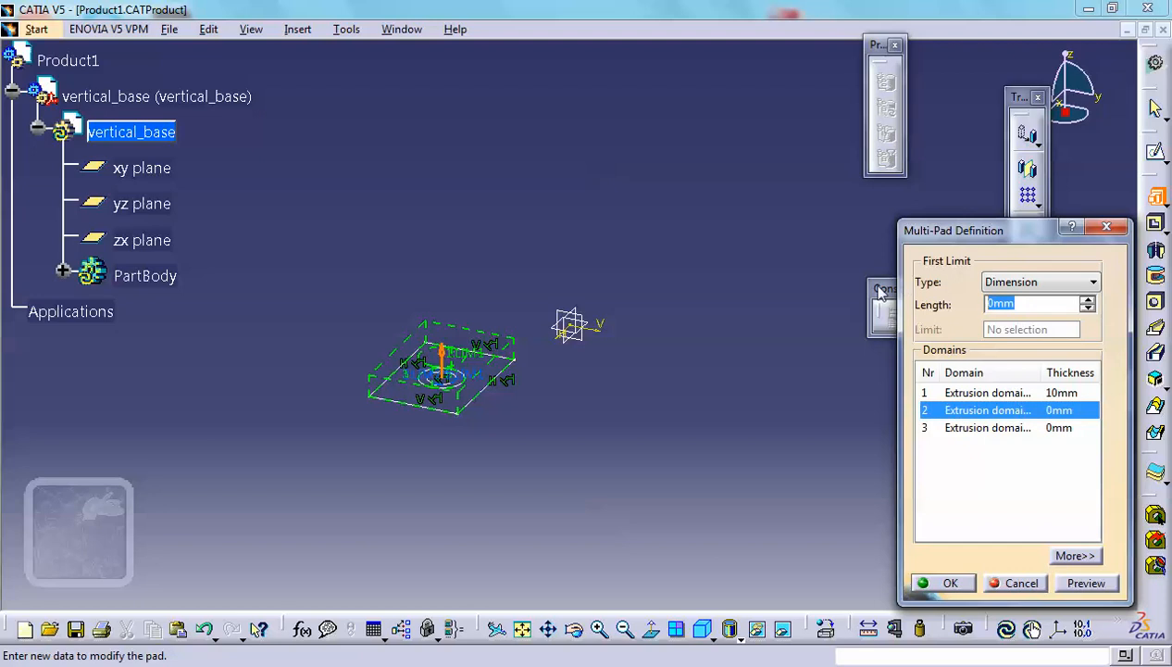
text(14)
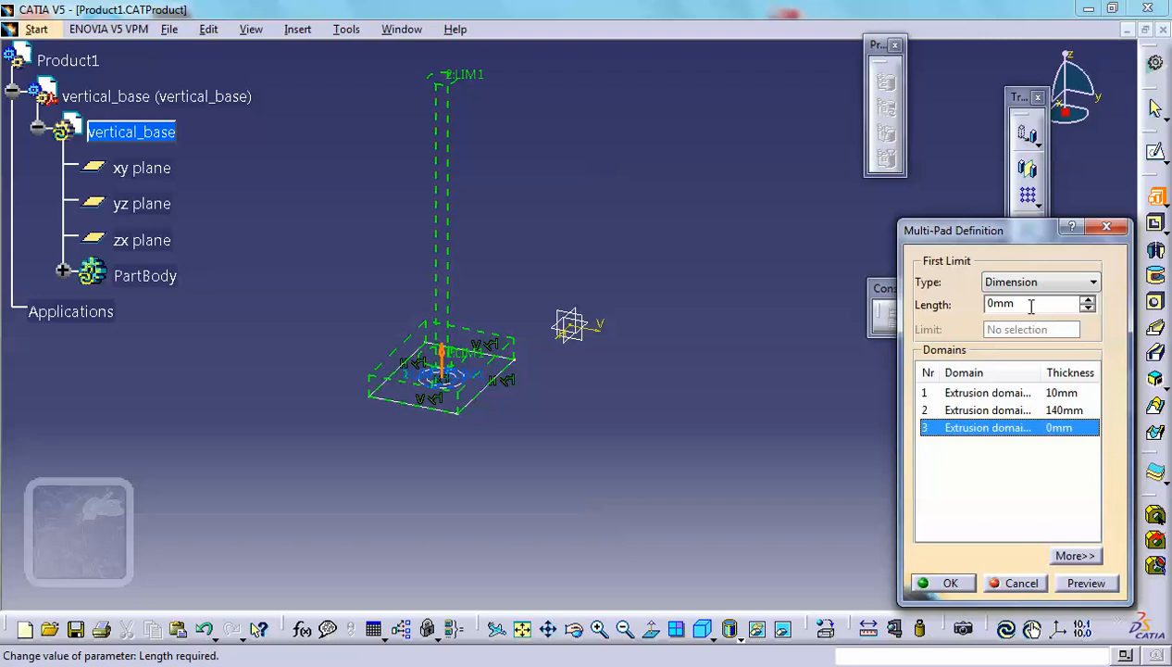
text(12)
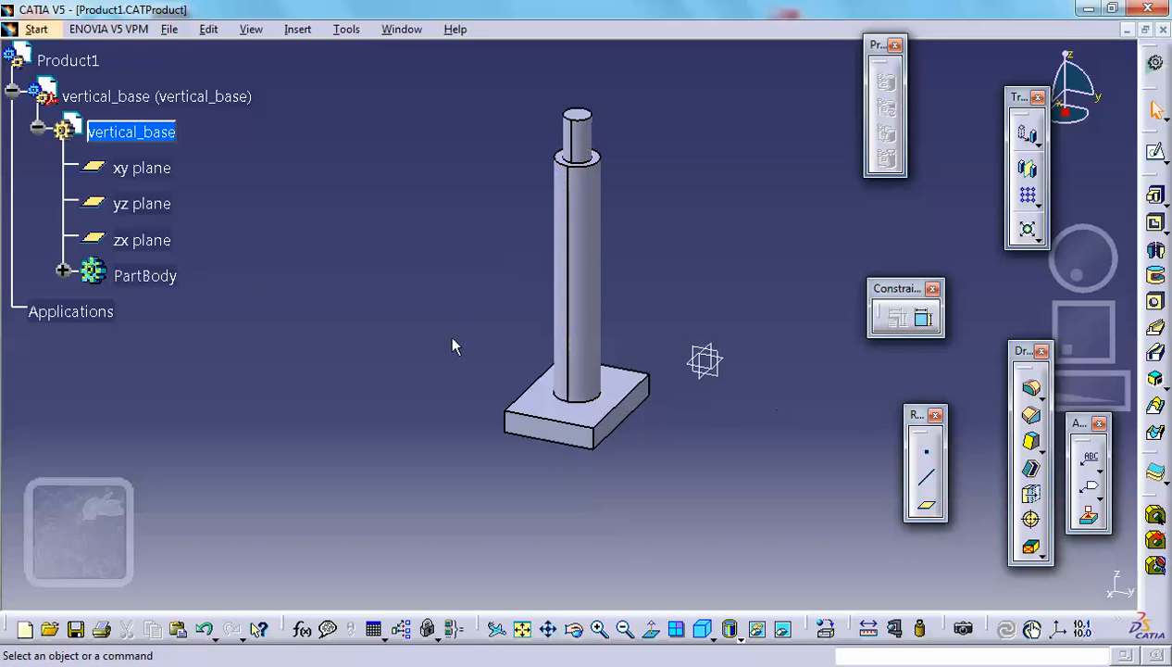
mouse_move(656, 448)
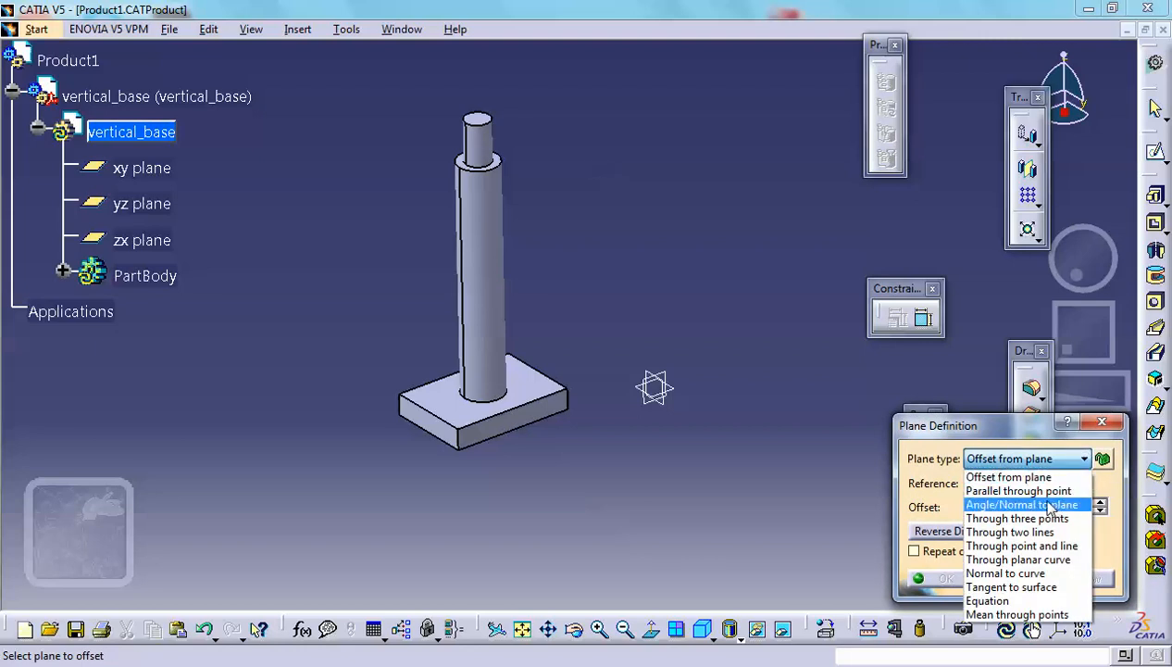
Try an angled plane on the base bottom edge, then revert to the offset type
click(1023, 504)
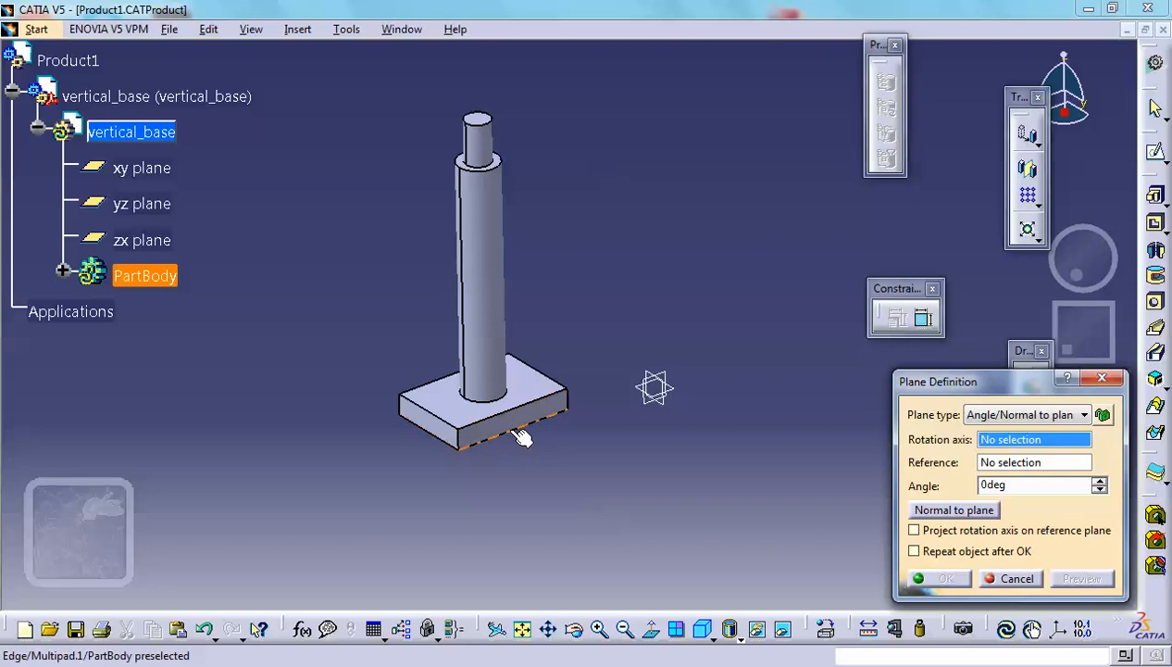
click(518, 442)
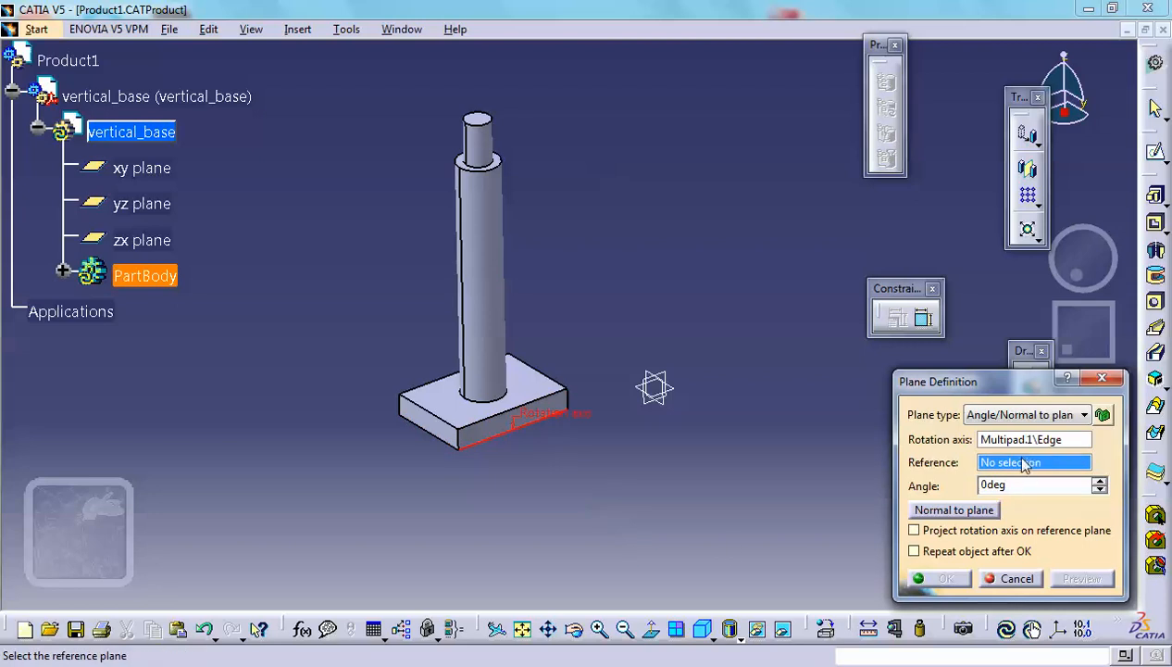
mouse_move(491, 437)
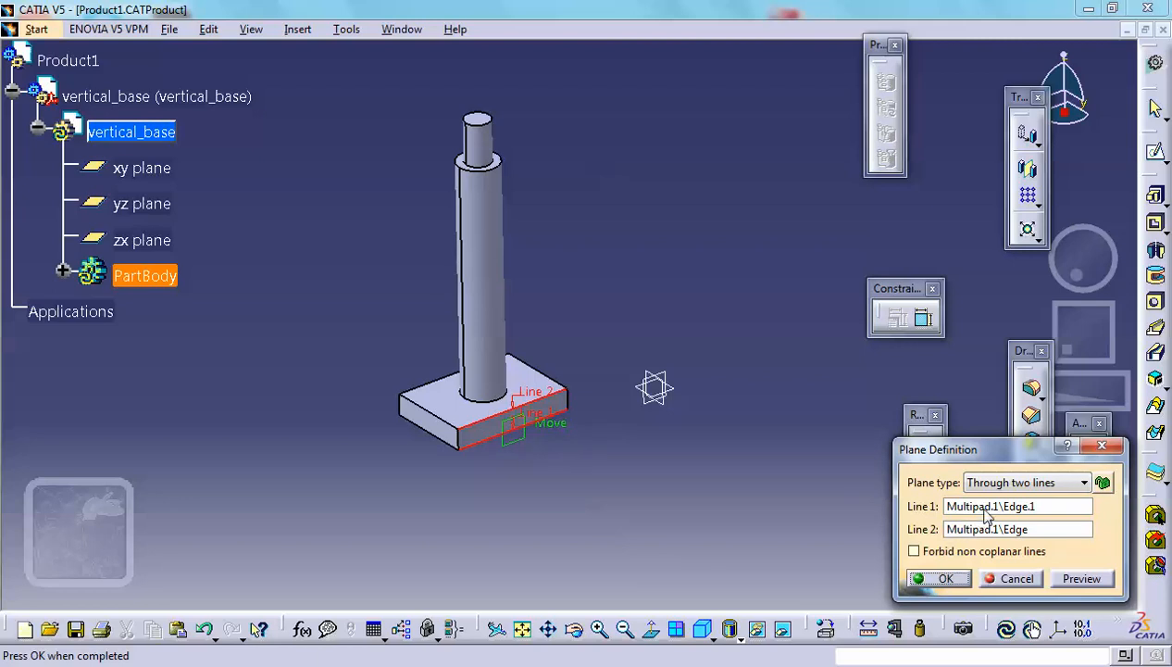
mouse_move(956, 459)
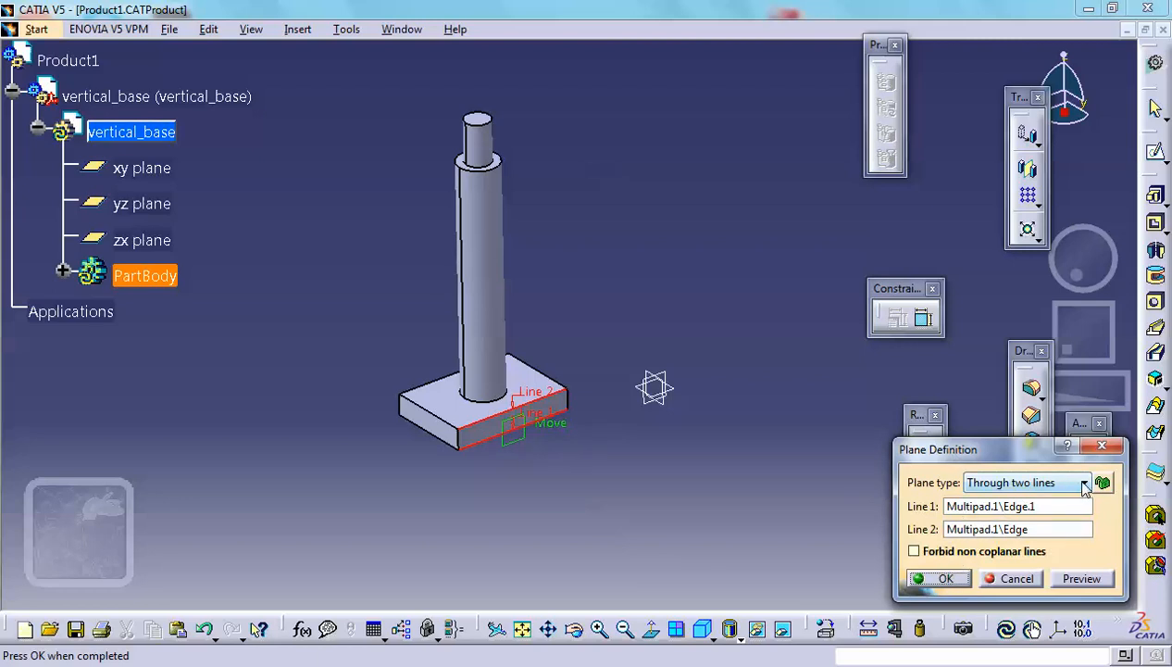
click(1086, 481)
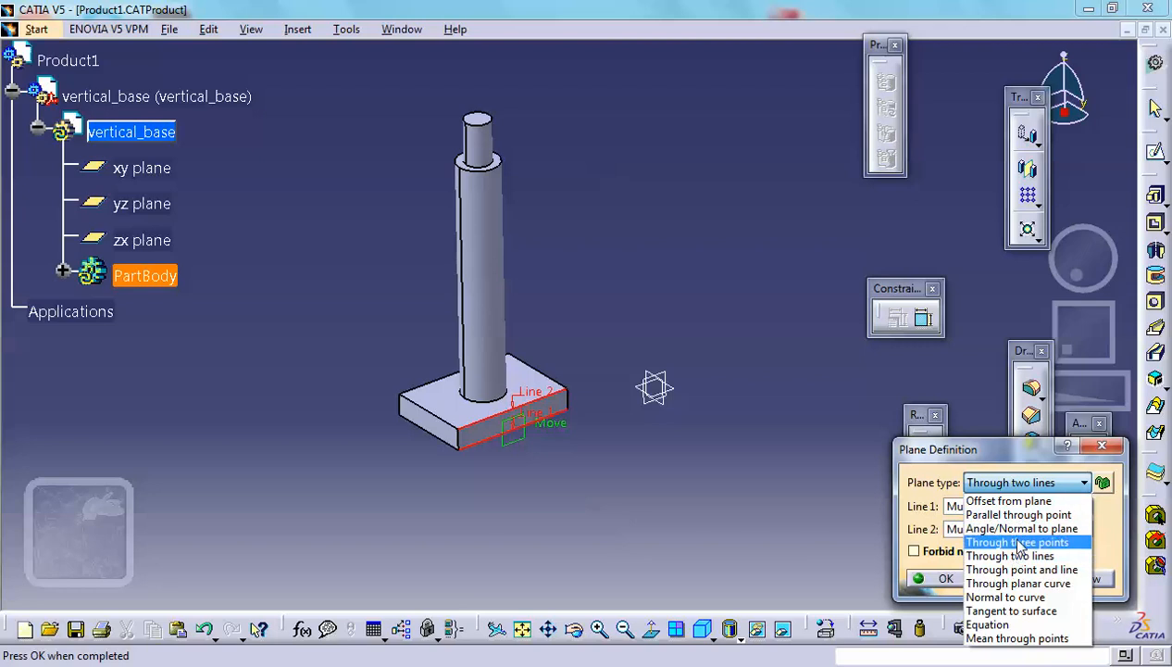
click(1009, 556)
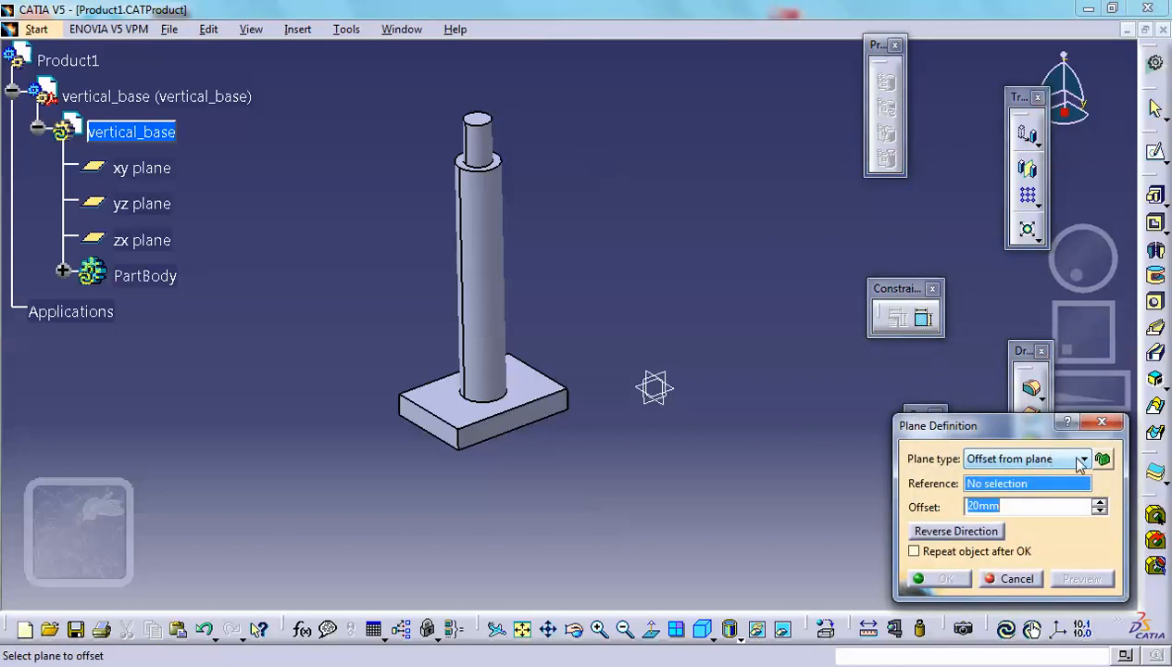
Create an Angle/Normal plane rotated about the base edge with a 52deg entry and confirm
click(1082, 460)
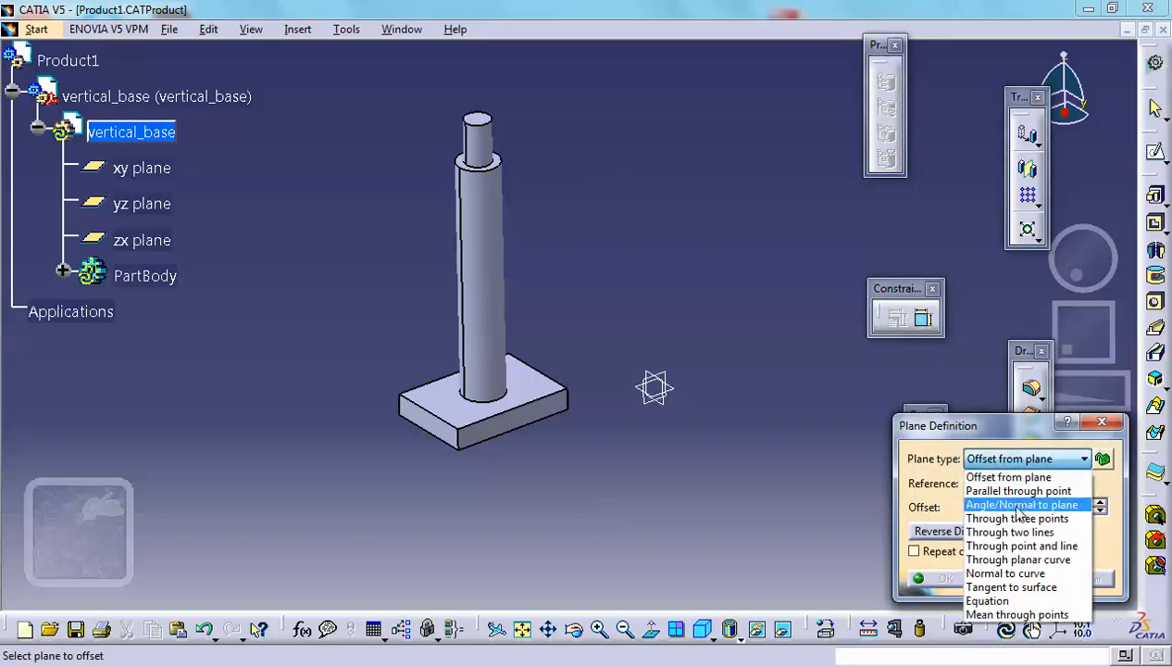
click(1022, 504)
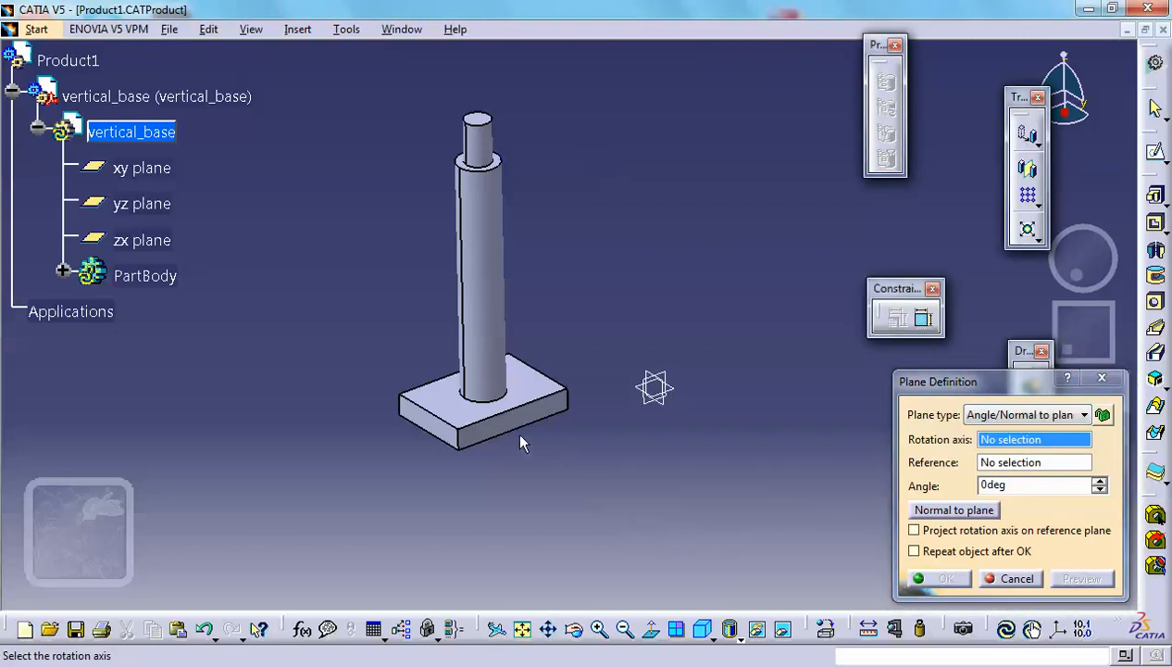
click(491, 446)
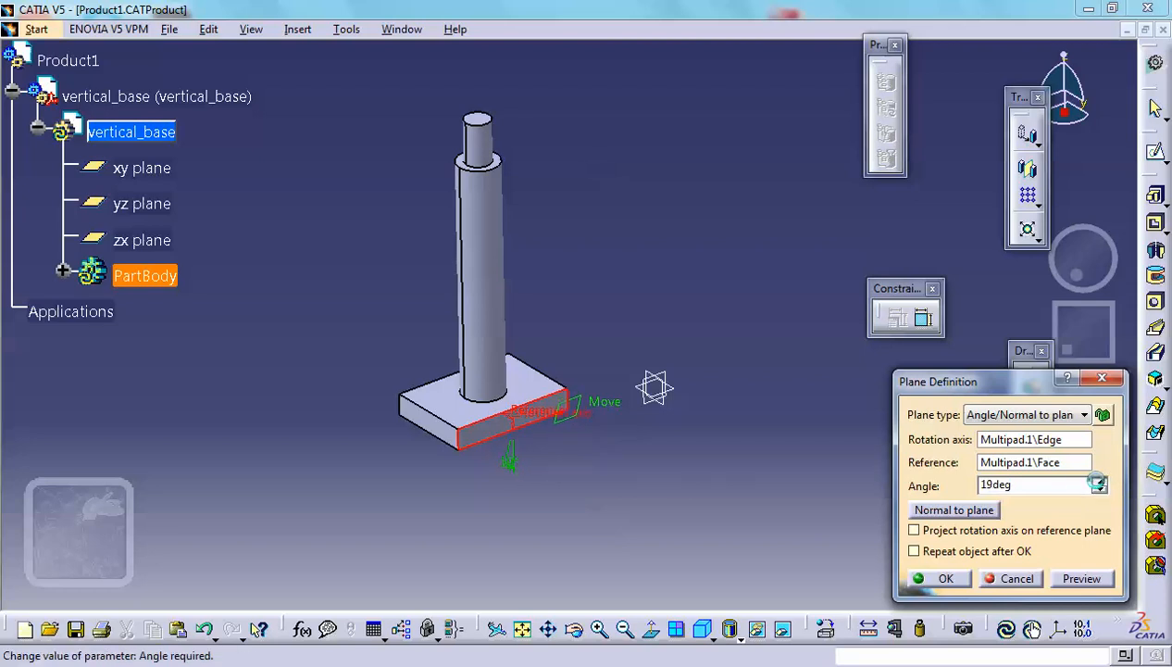
text(52deg)
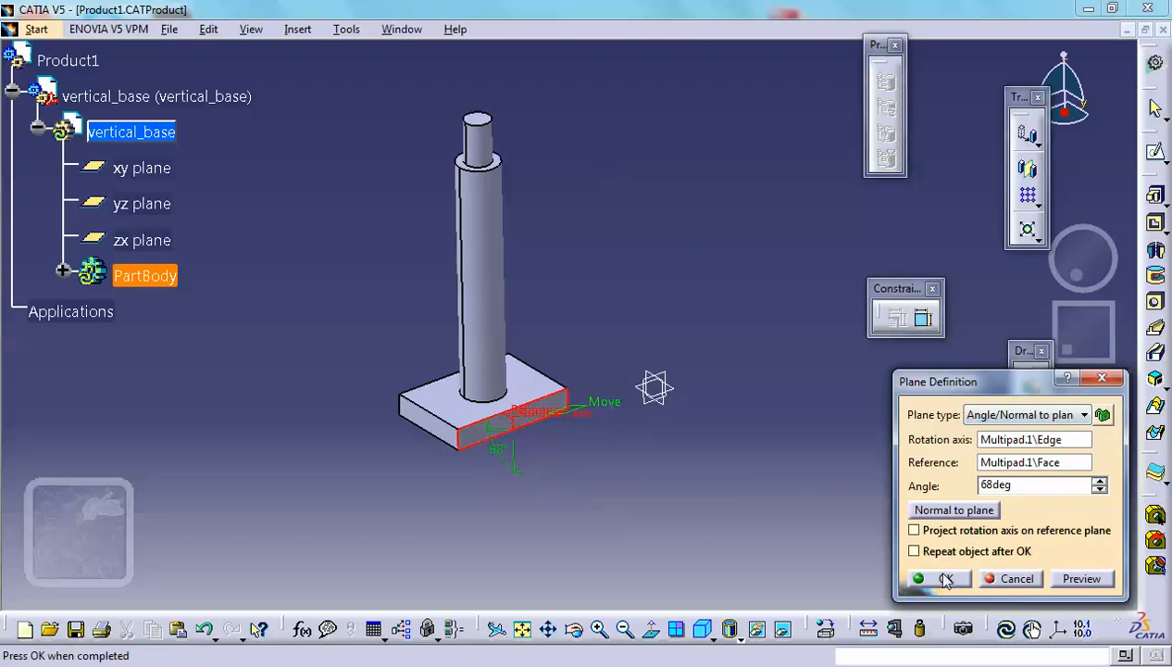
click(945, 578)
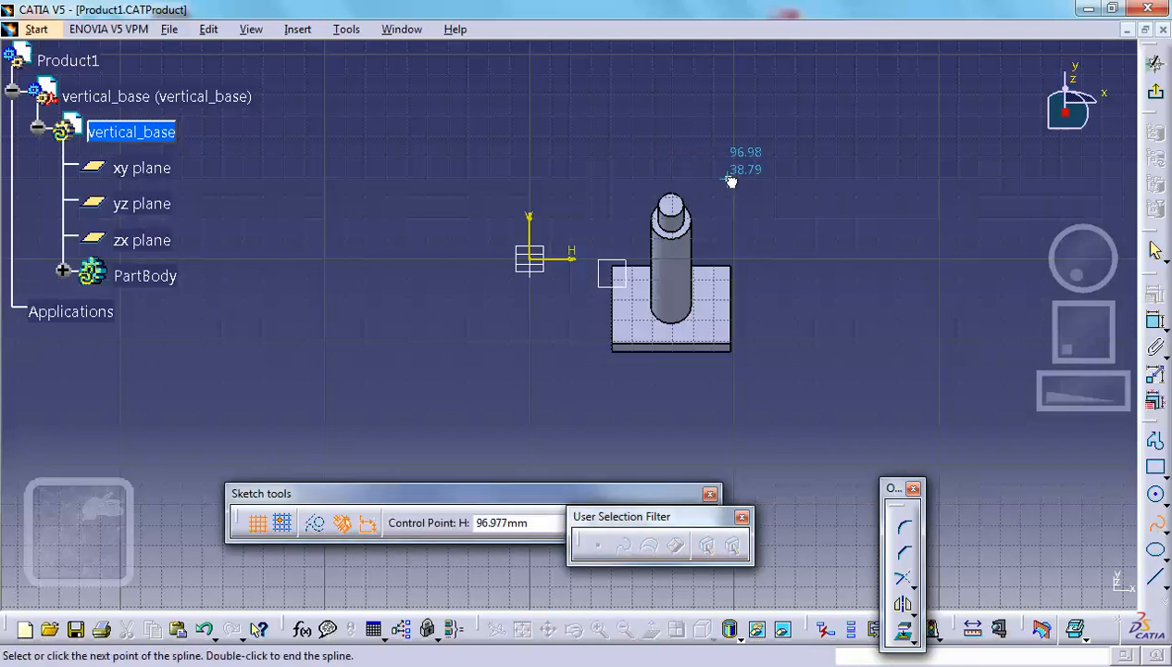
Add points to the closed spline loop around the column base
click(530, 258)
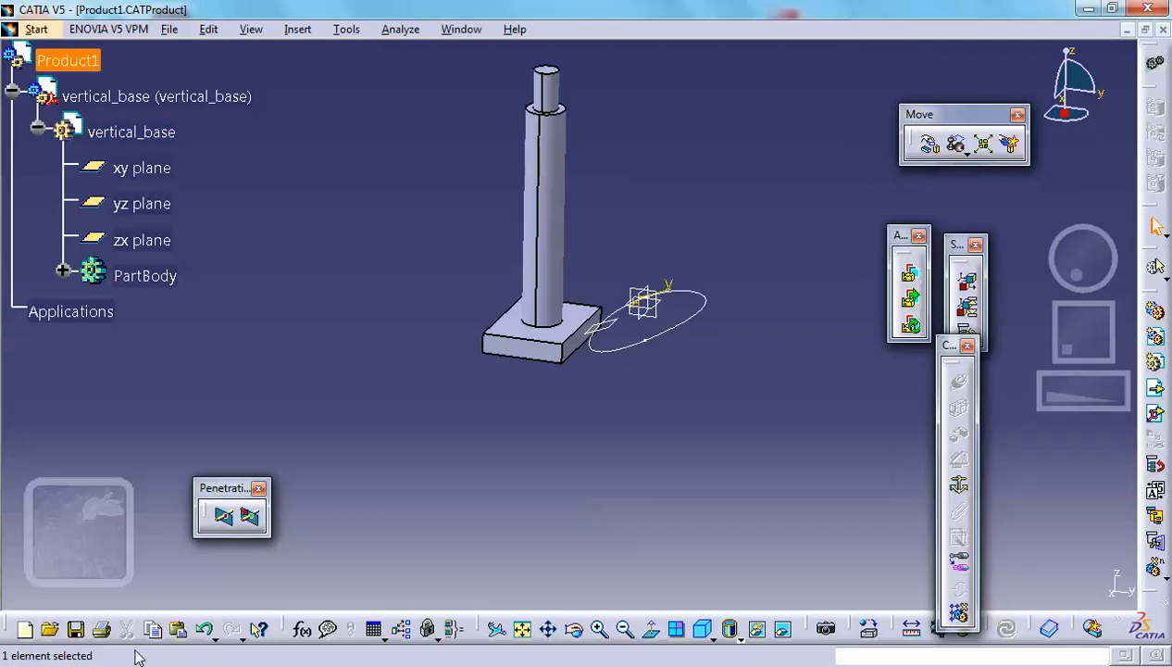
Save all documents, then return to editing vertical_base and expand its tree node
click(78, 627)
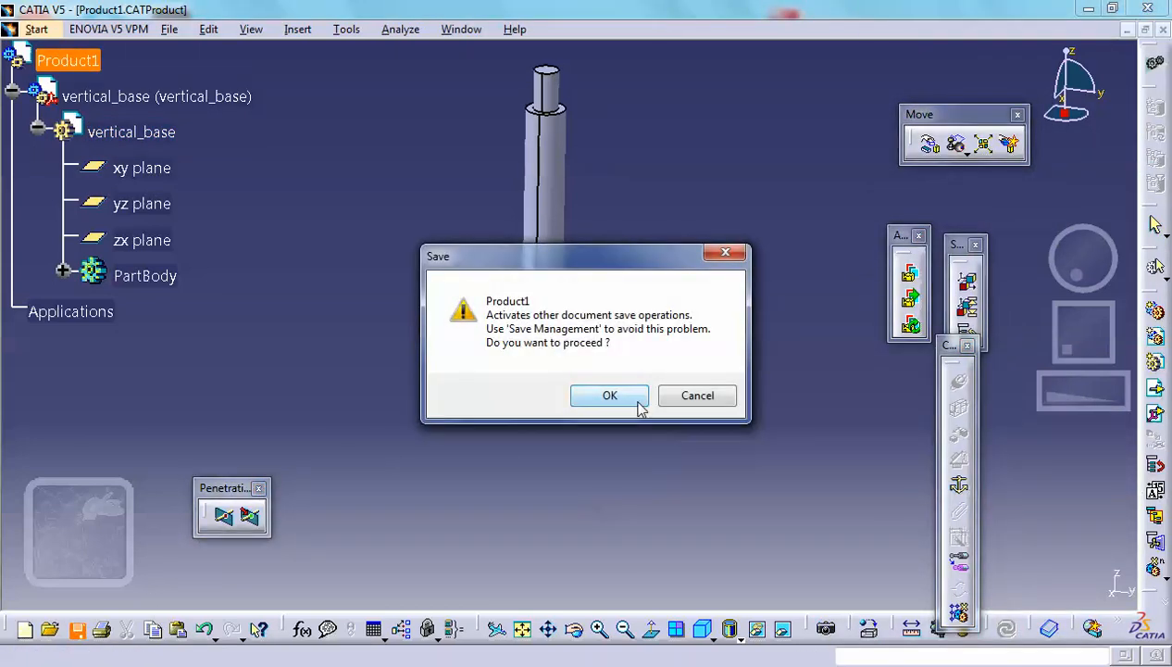
click(610, 396)
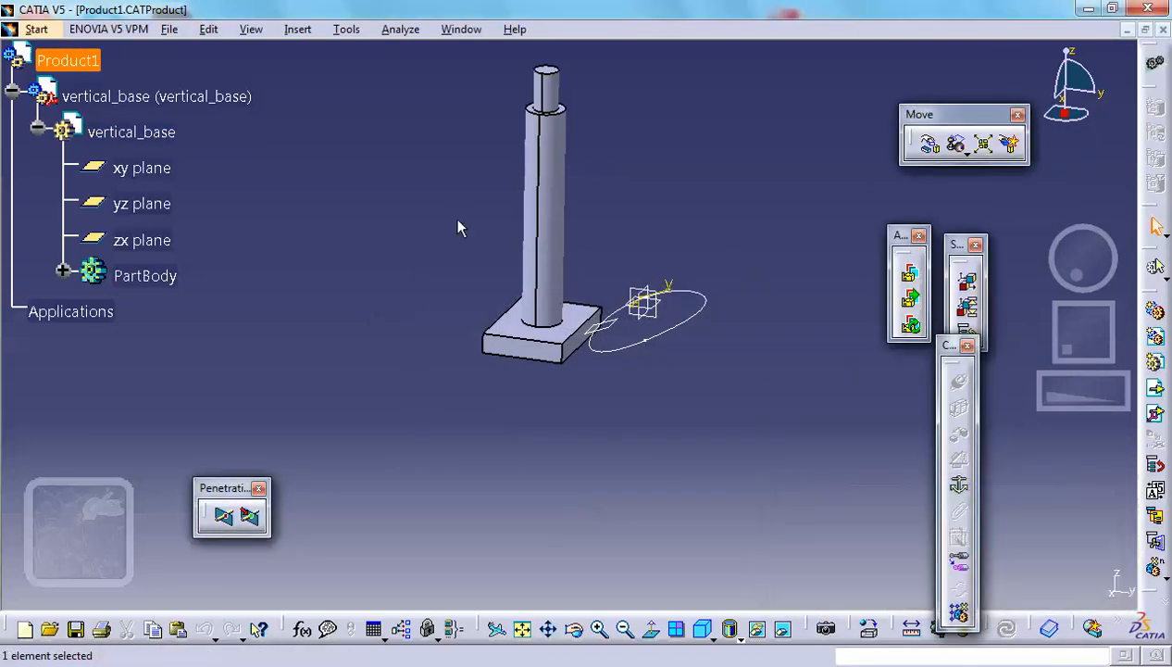
mouse_move(323, 44)
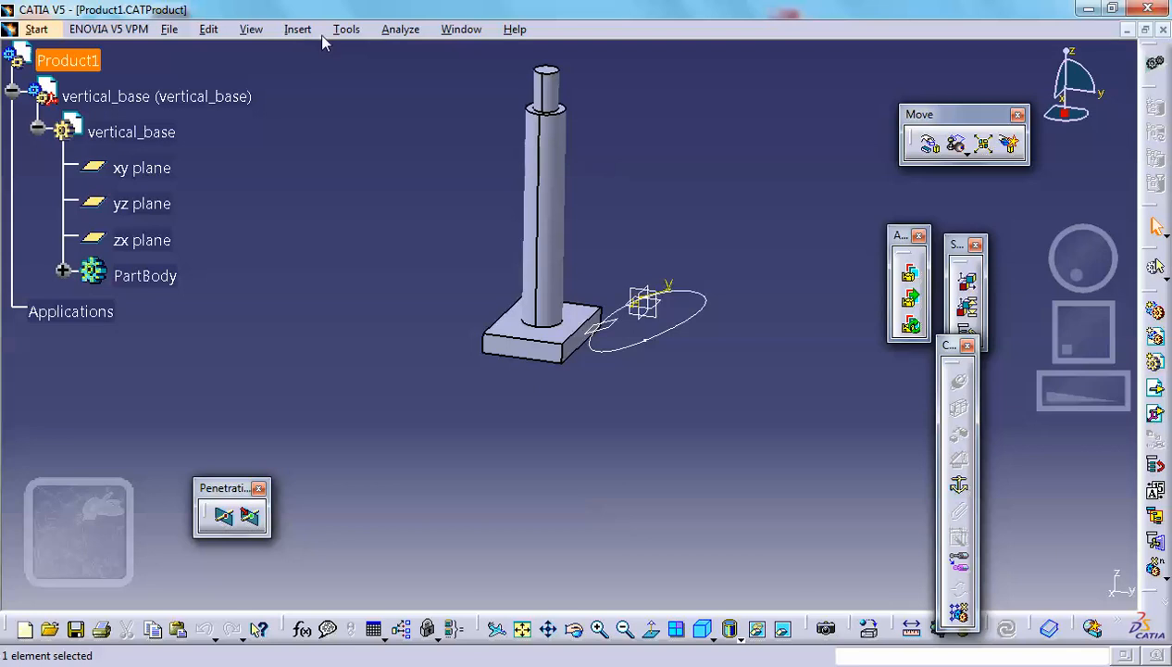
mouse_move(677, 335)
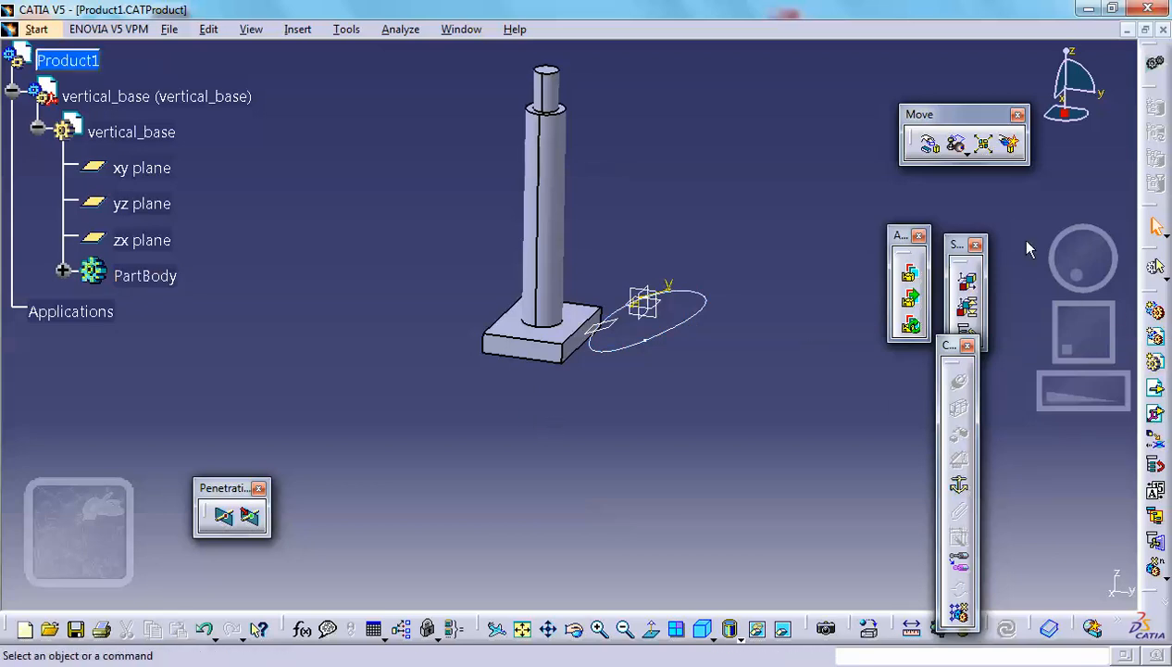
click(131, 132)
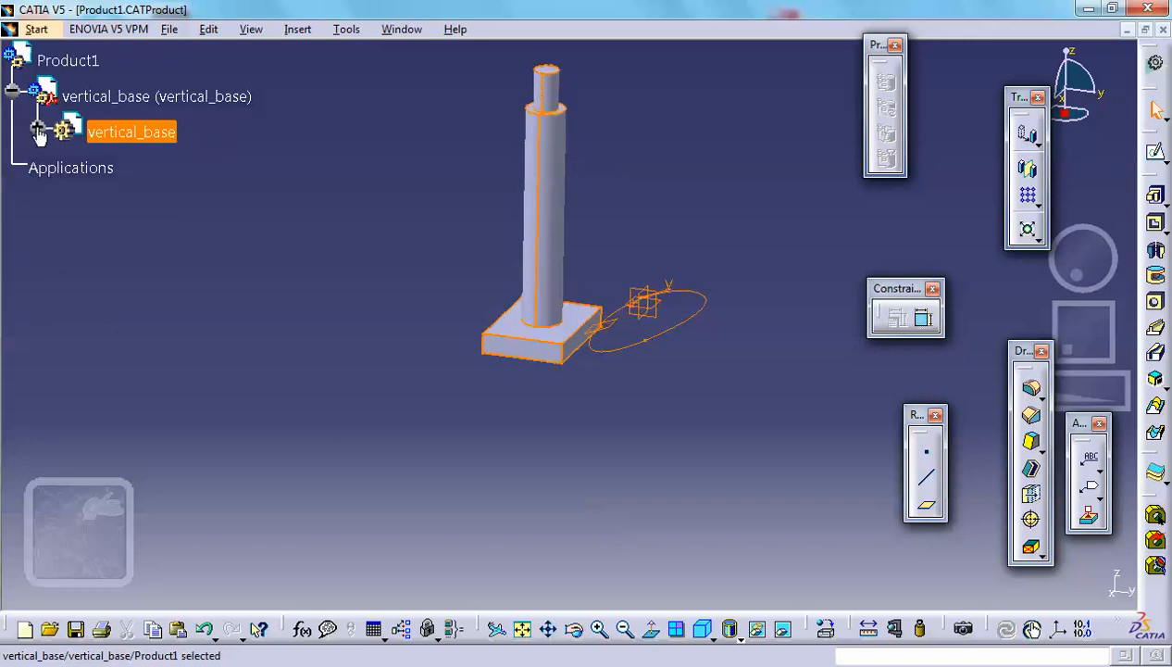
click(35, 130)
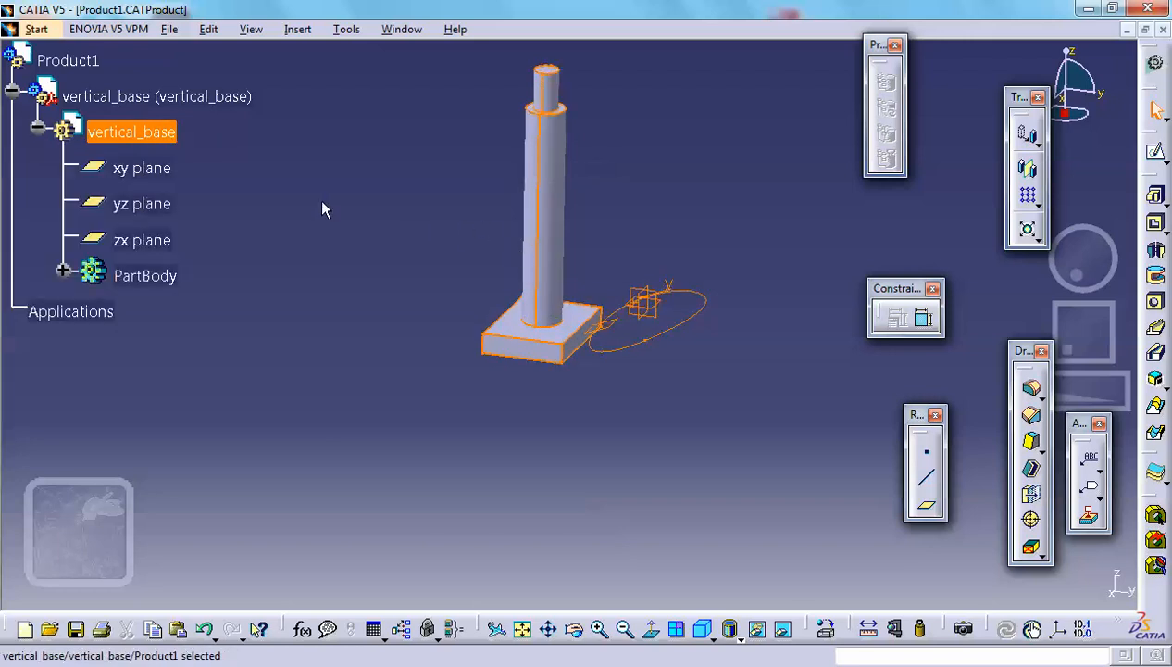
mouse_move(689, 337)
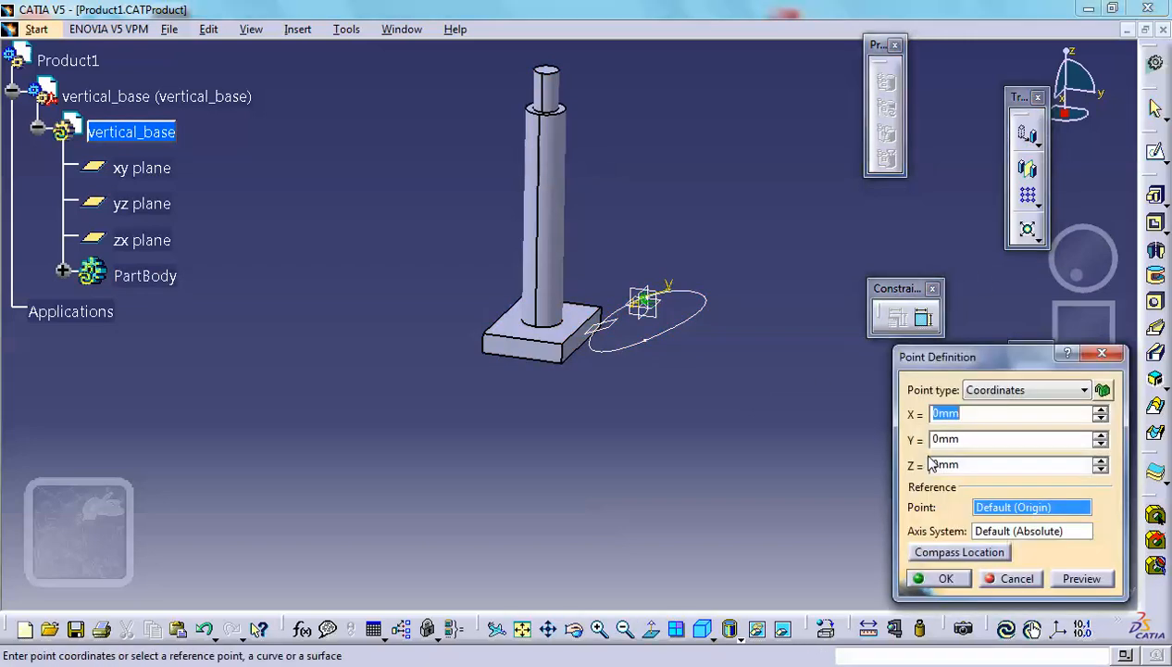
Create a point of type On curve on Sketch.2 at 0 mm and confirm
click(1096, 389)
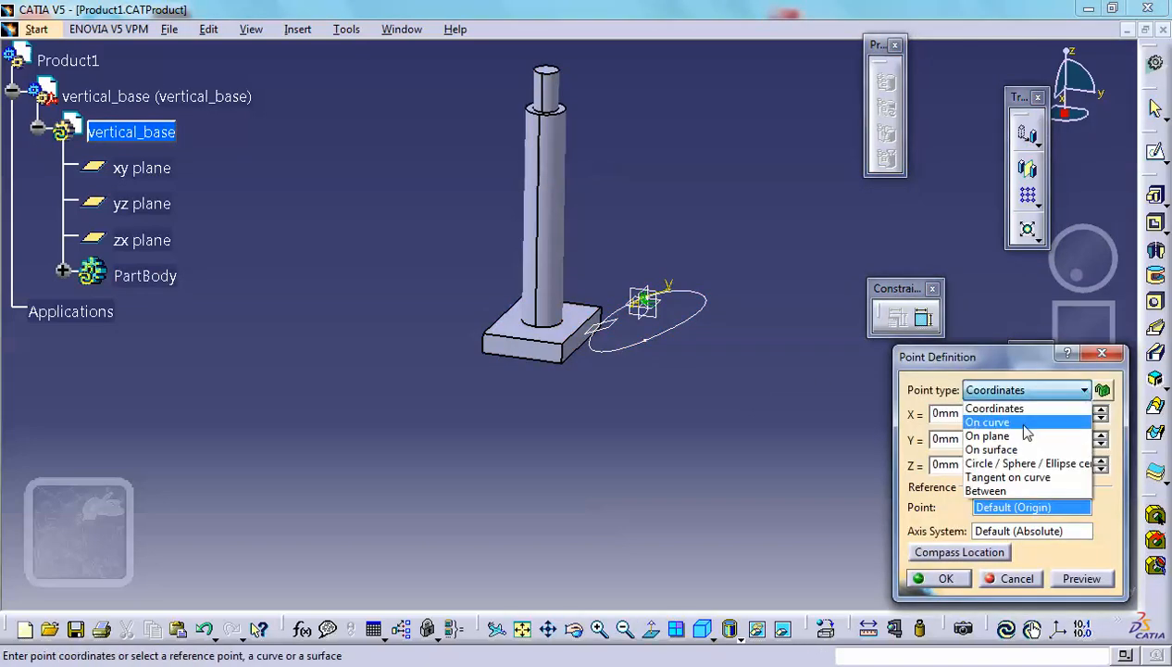
click(988, 422)
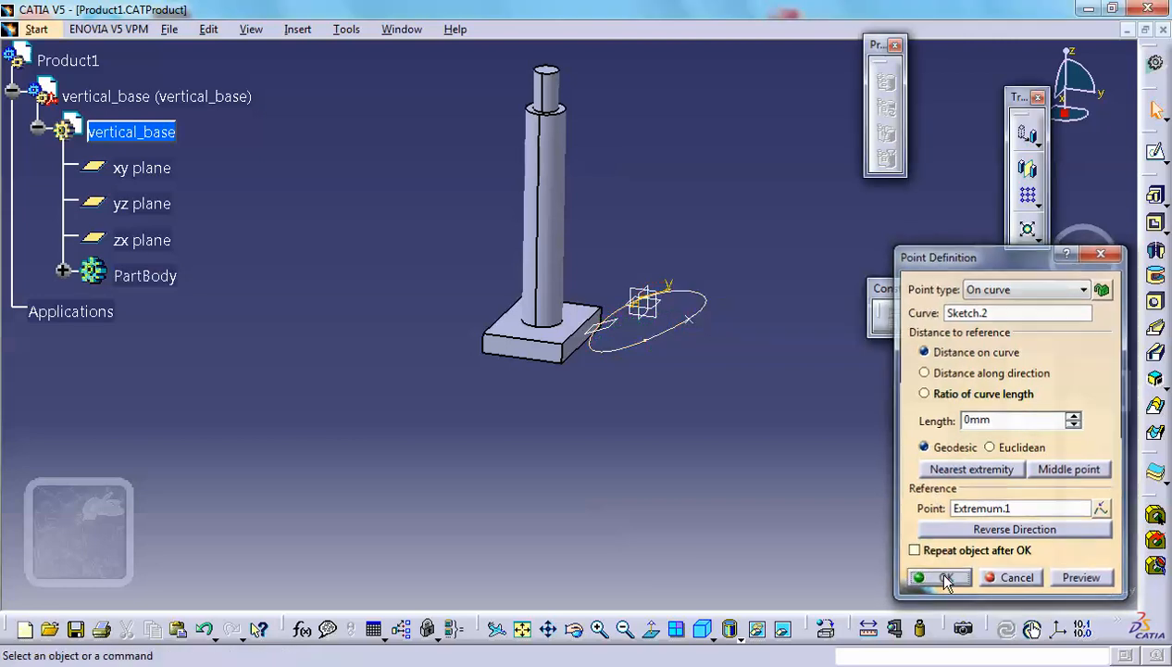
click(933, 576)
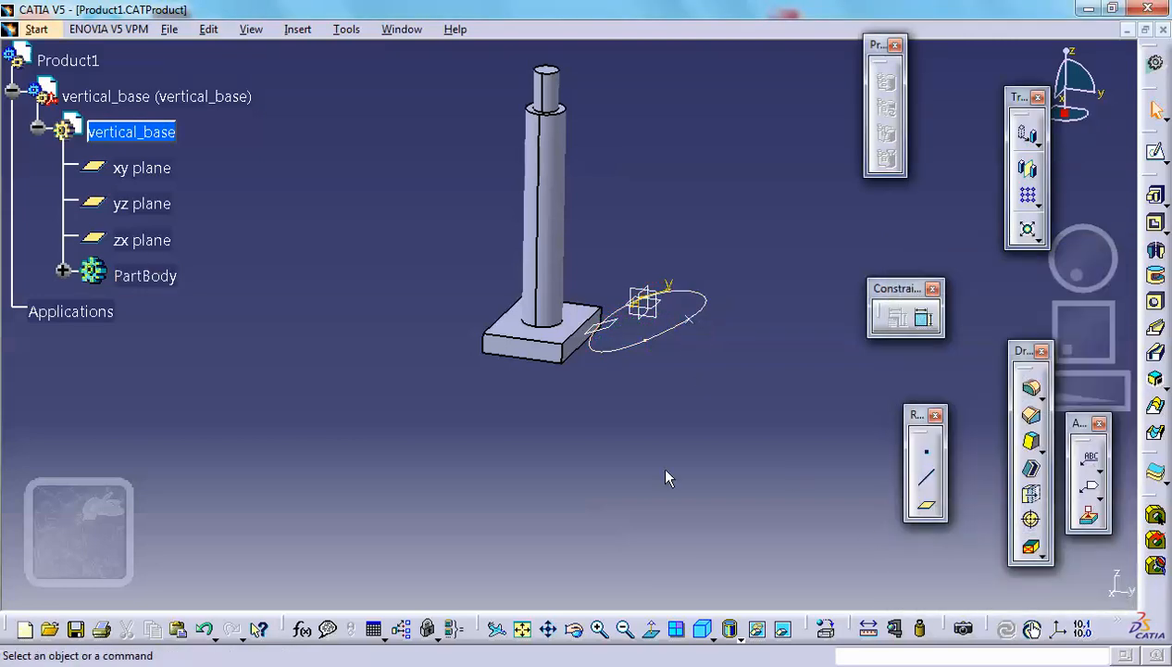
mouse_move(78, 62)
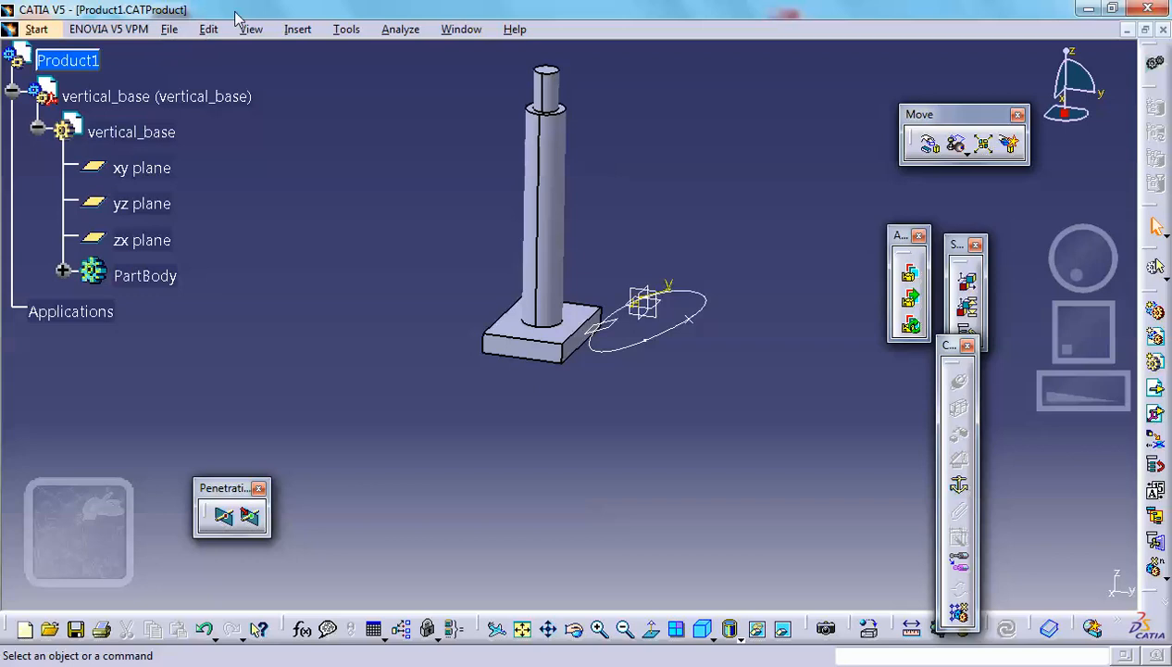
Insert another part into the assembly and bring up its properties
click(293, 30)
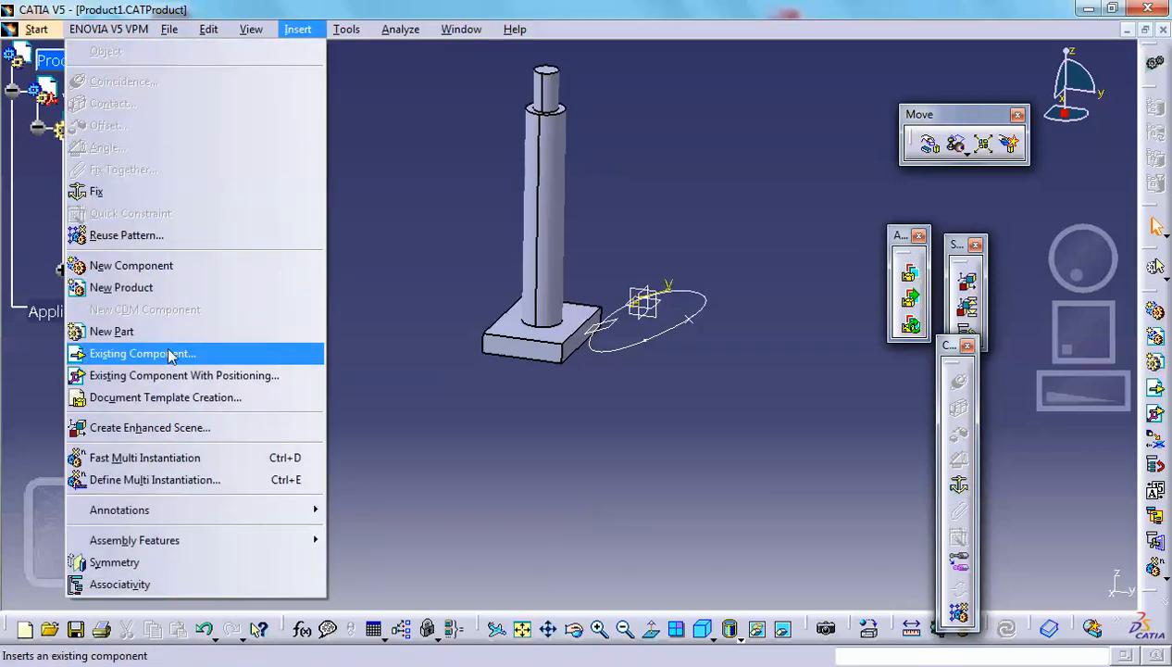
click(111, 330)
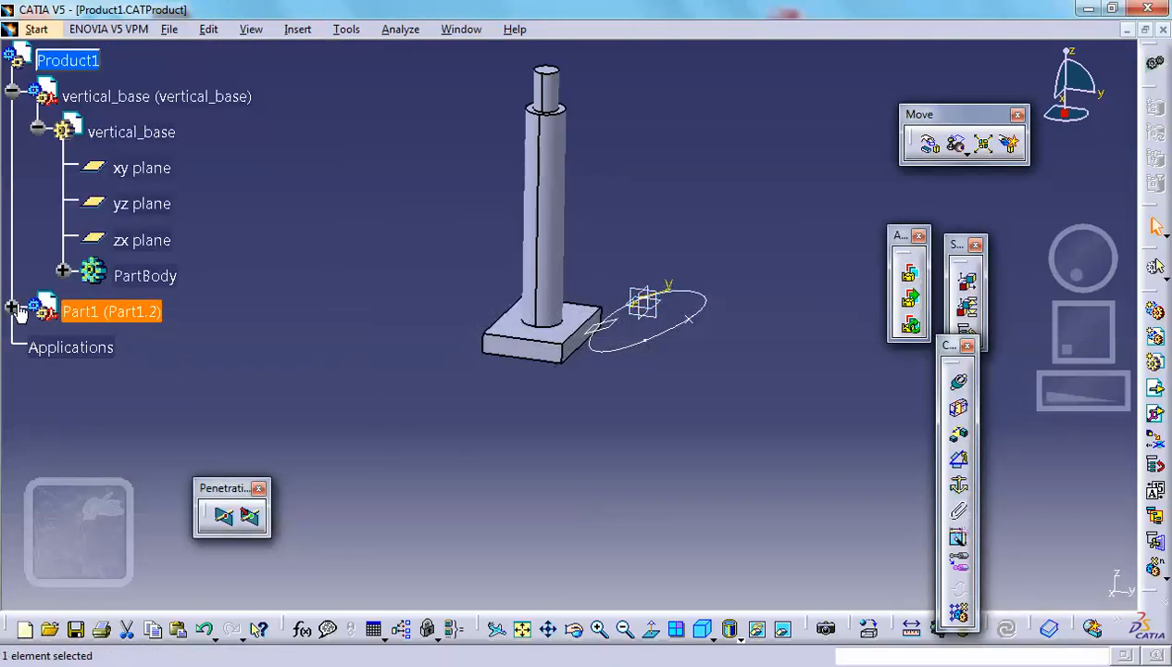
right_click(102, 311)
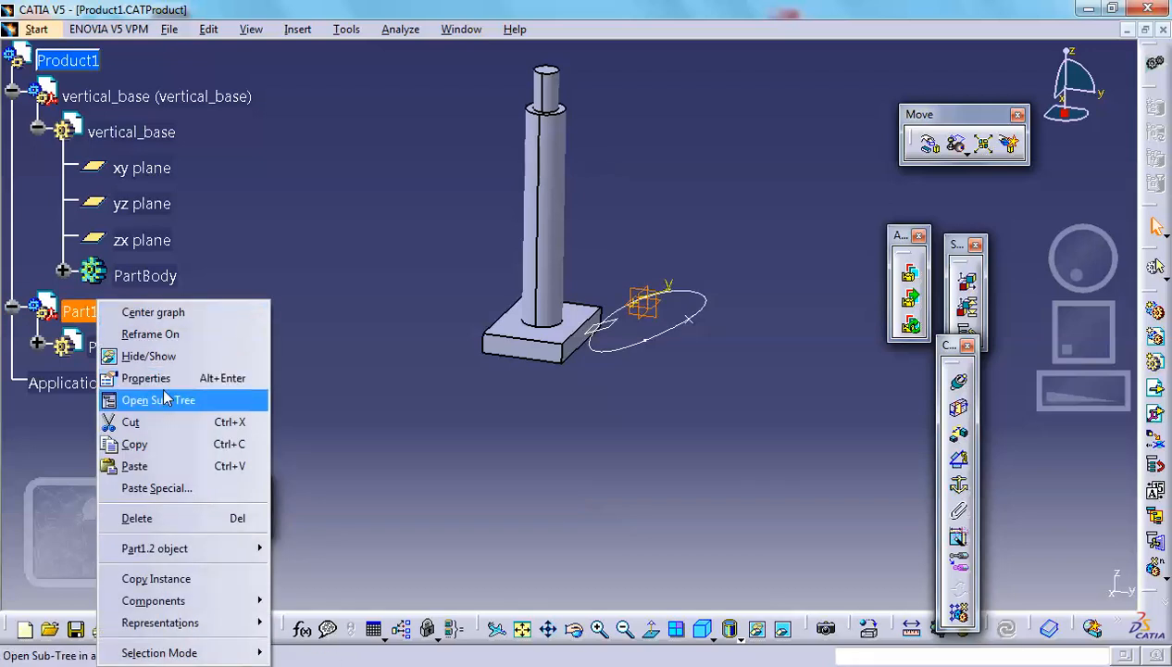
click(146, 378)
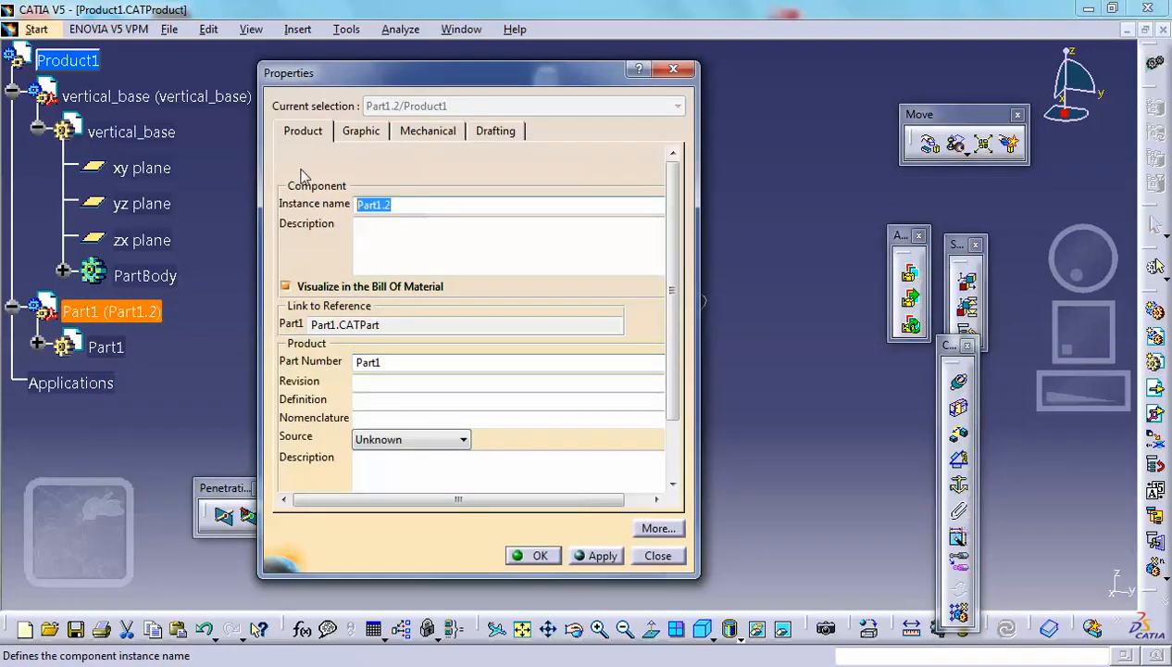
Enter link1 as the instance name and part number
text(link1)
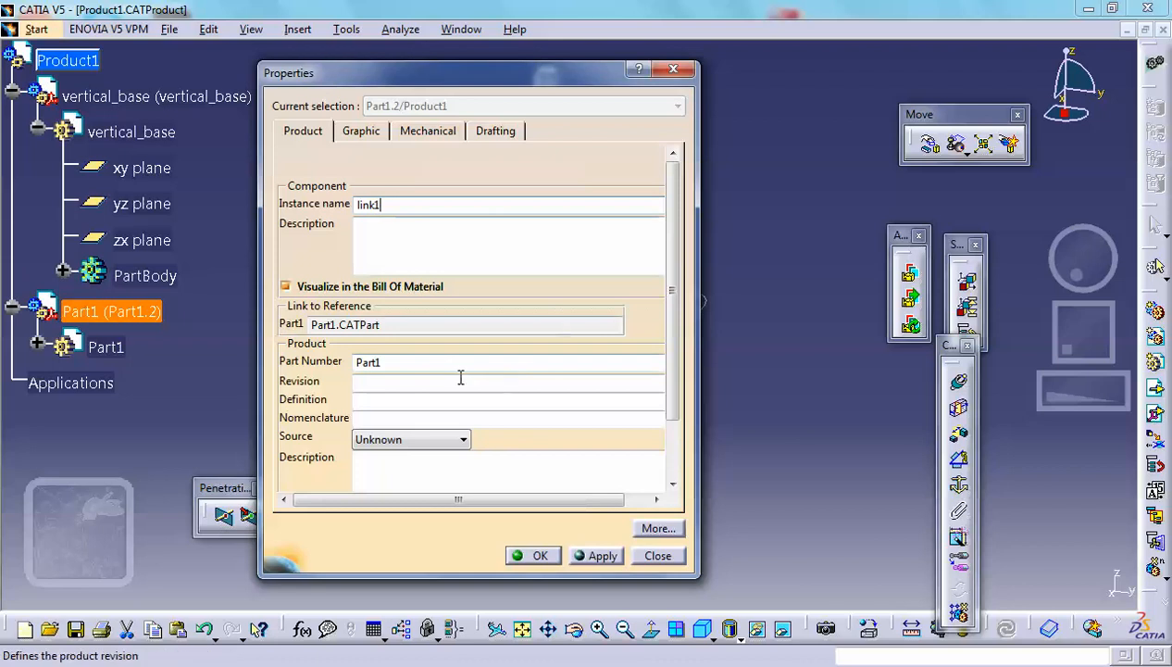
click(459, 361)
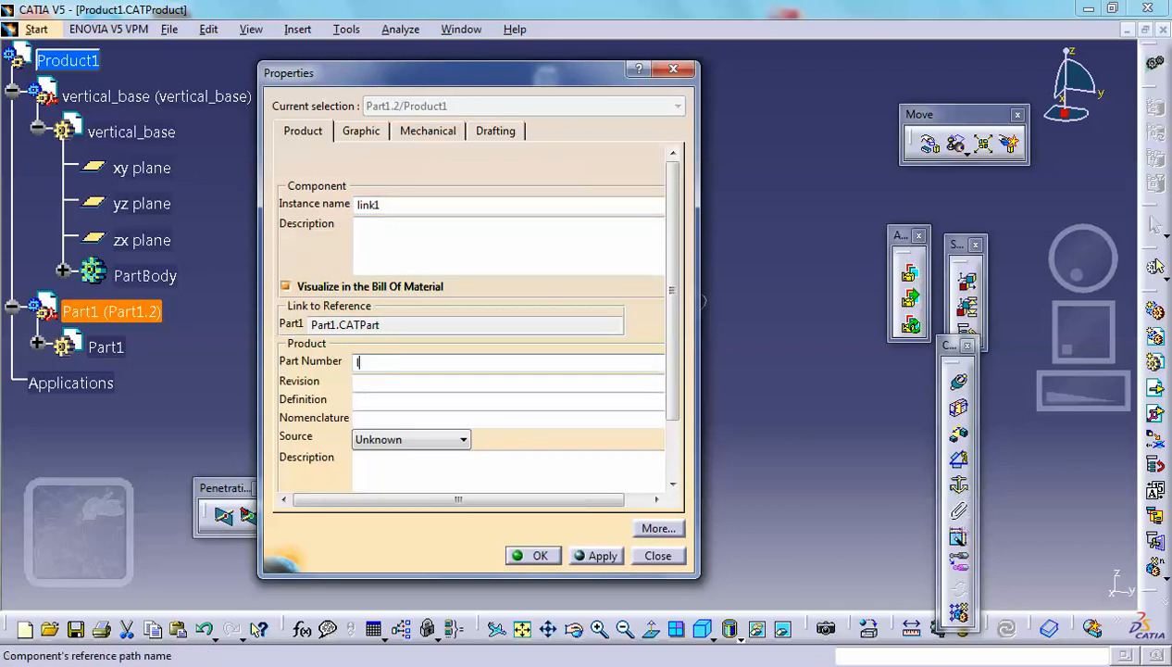
text(link1)
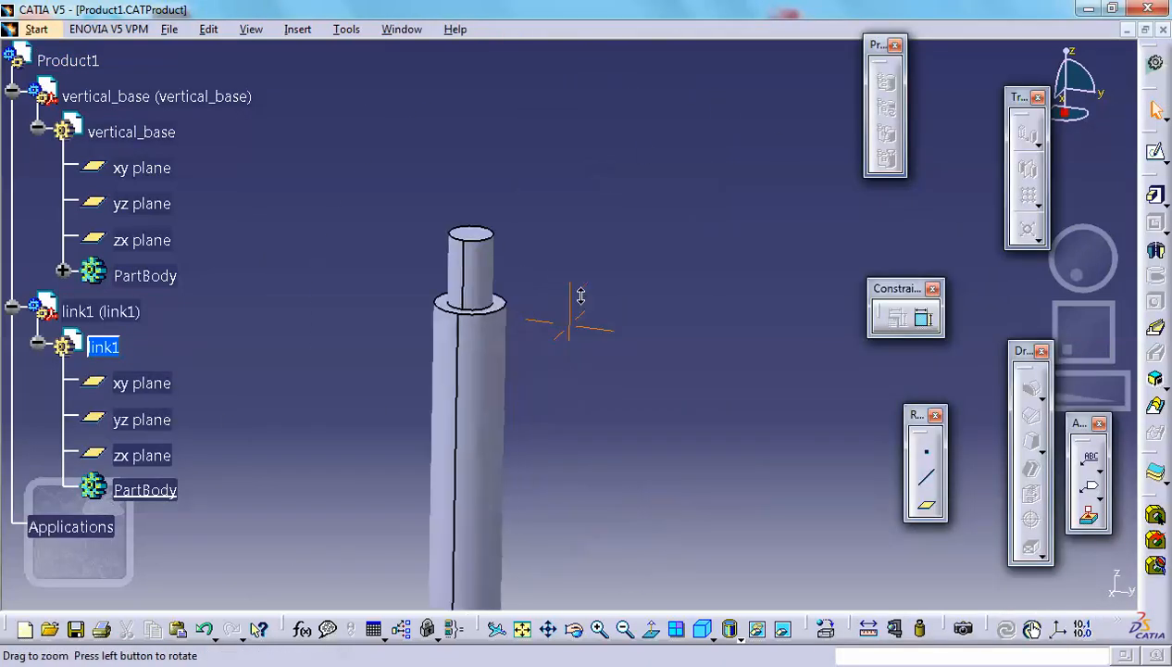
mouse_move(518, 281)
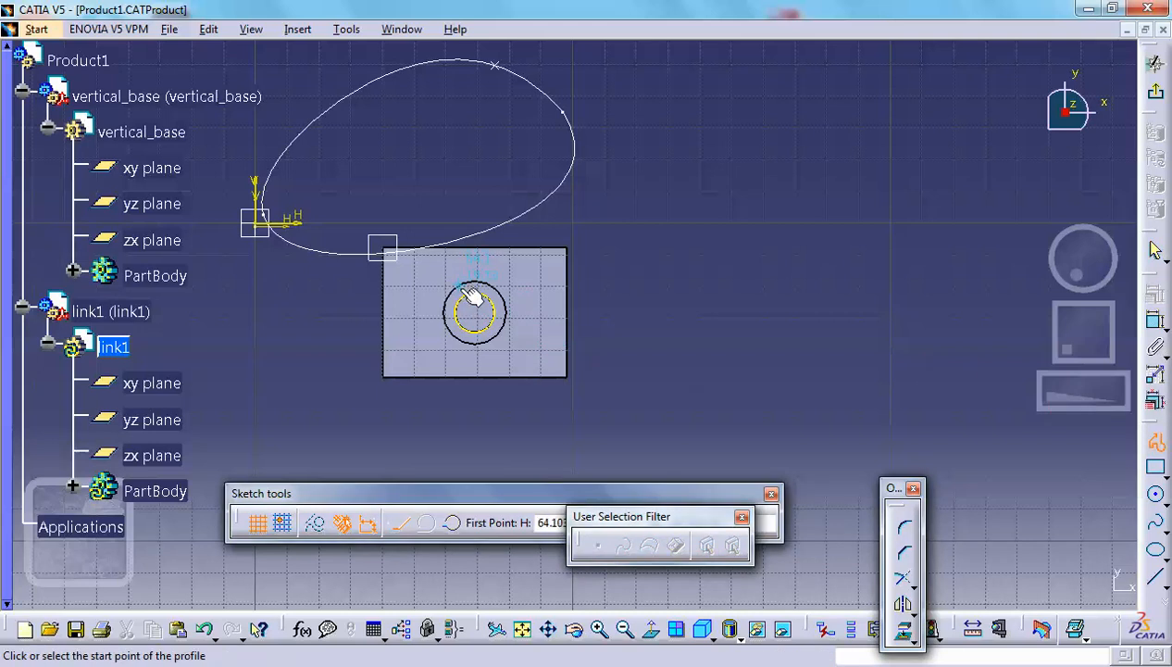
Draw the link1 profile's start point and tangent arc around the top pin
click(475, 296)
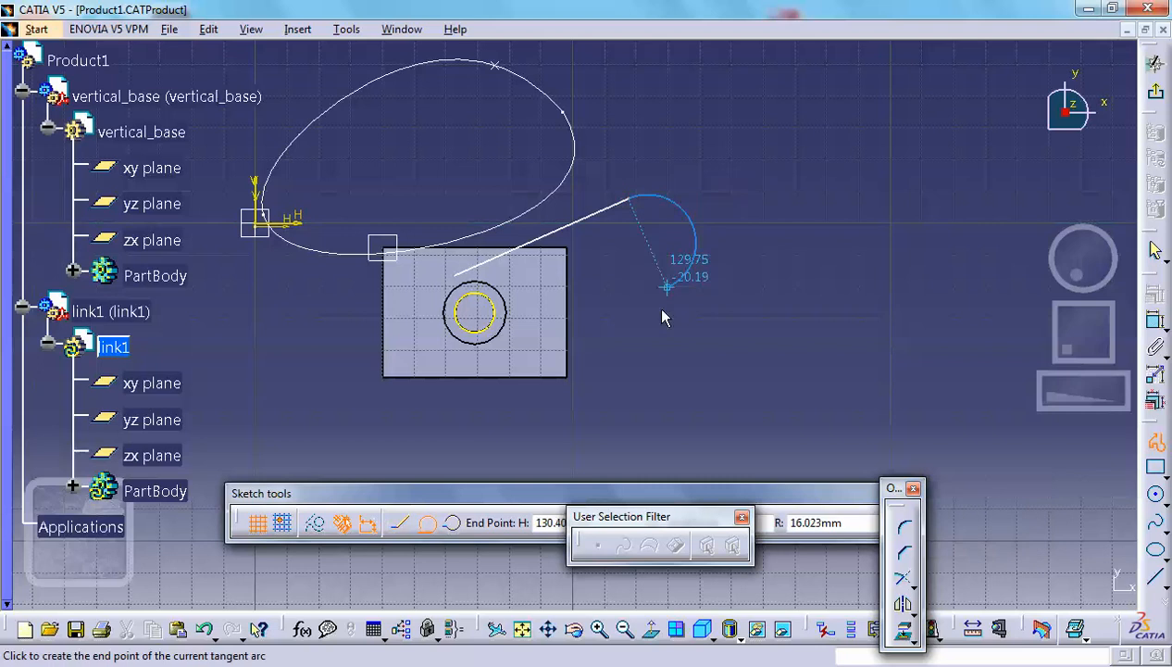
mouse_move(681, 295)
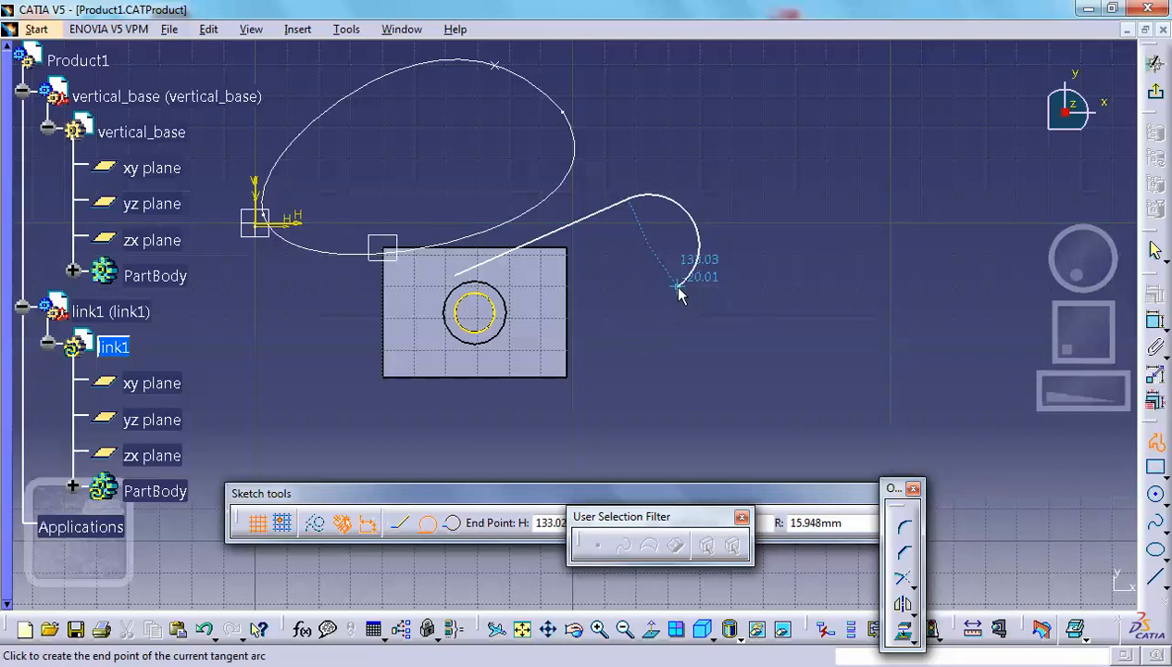
click(678, 287)
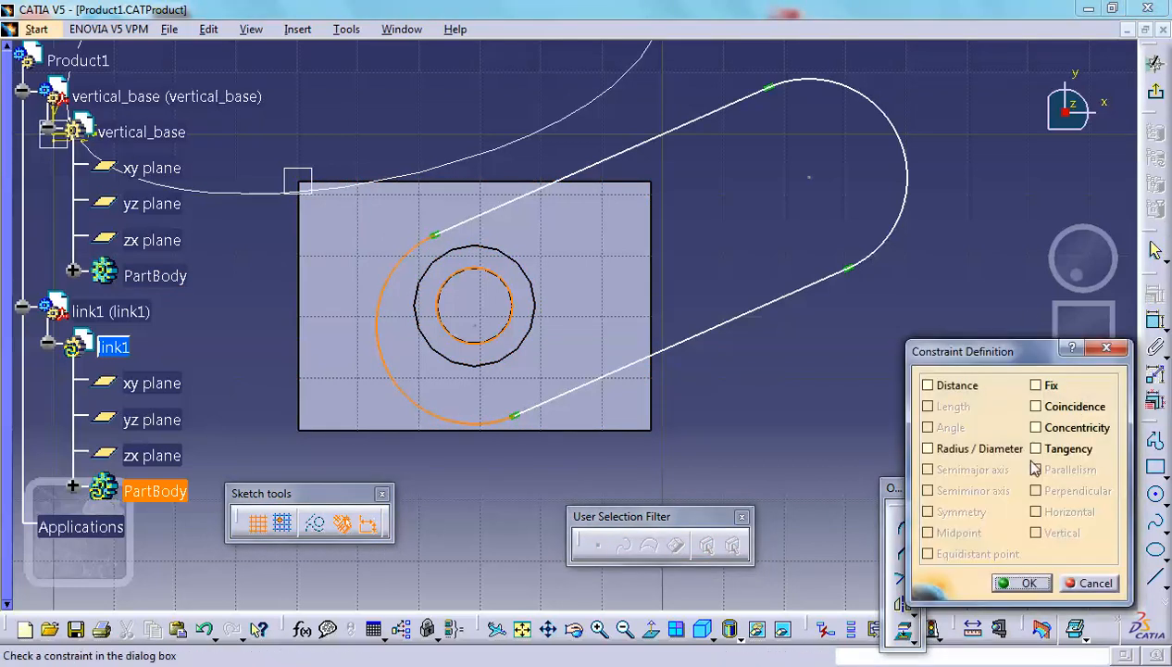
Apply concentricity between link1's arcs and the pin, then parallelism between its straight sides
click(1035, 426)
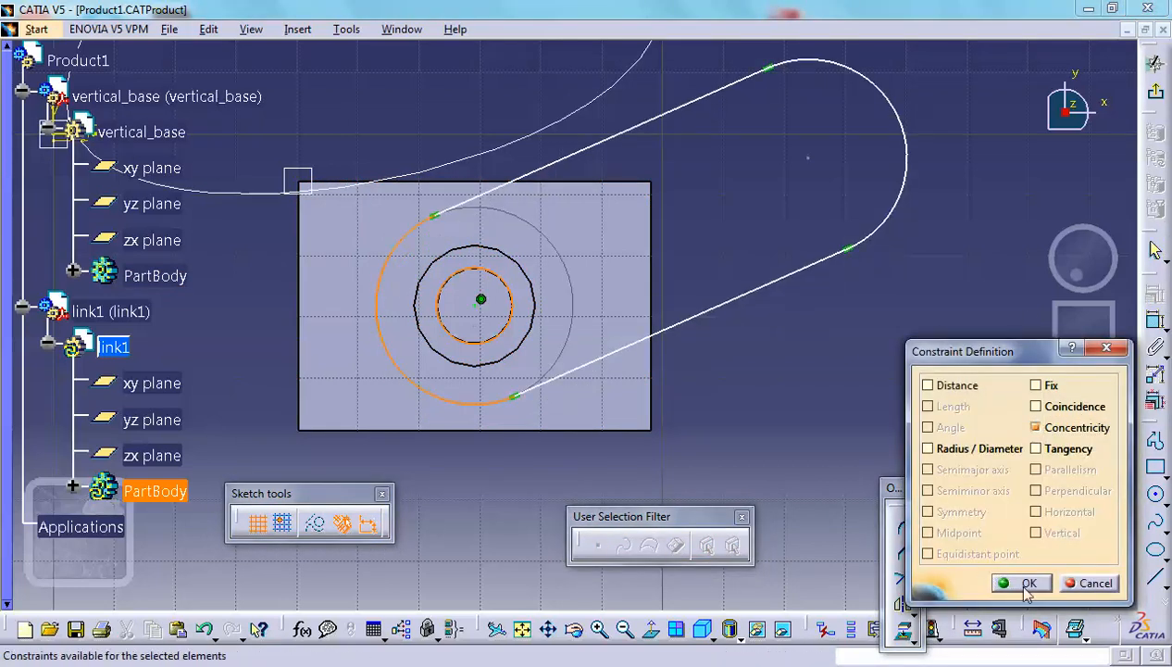
click(1037, 583)
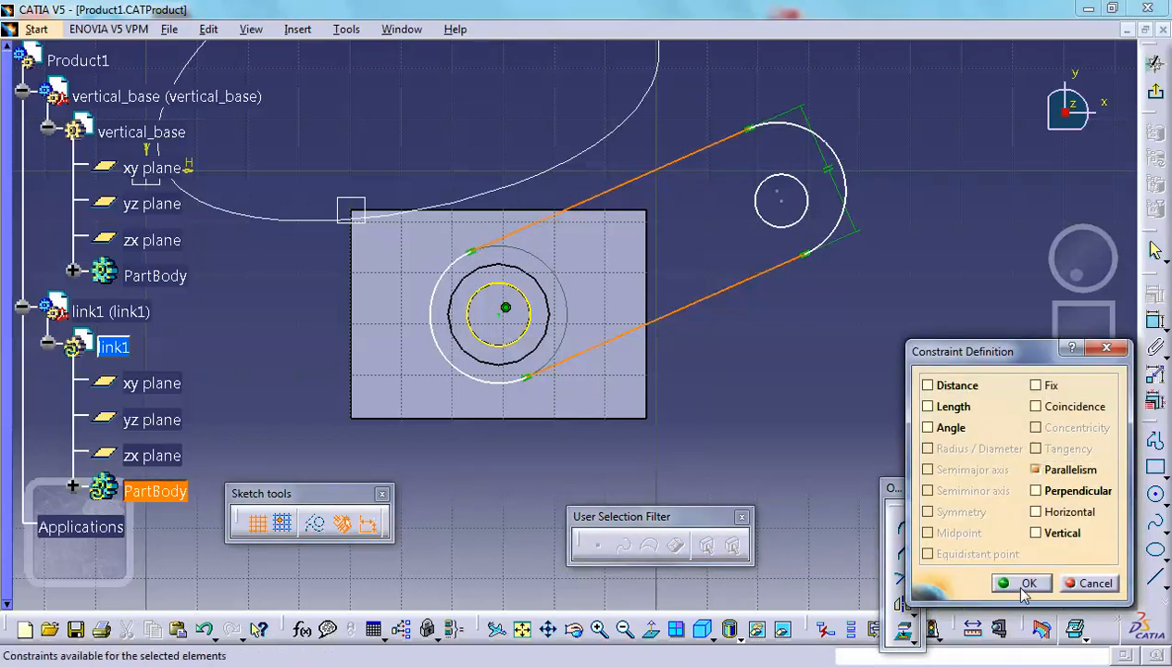
click(1022, 581)
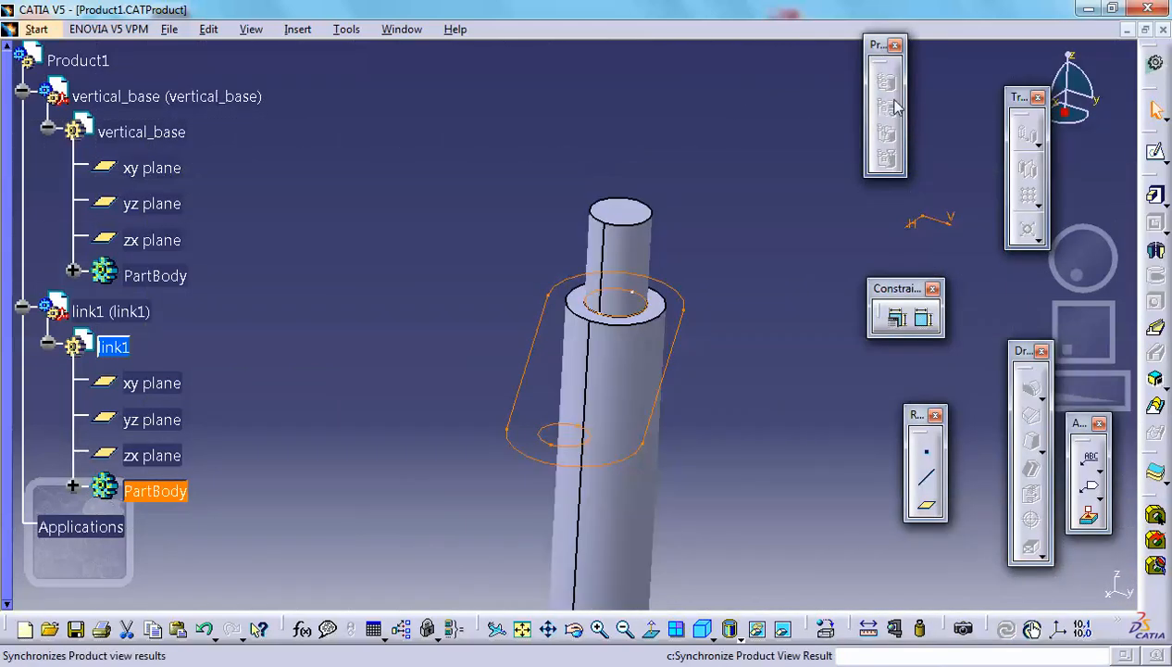
mouse_move(1156, 197)
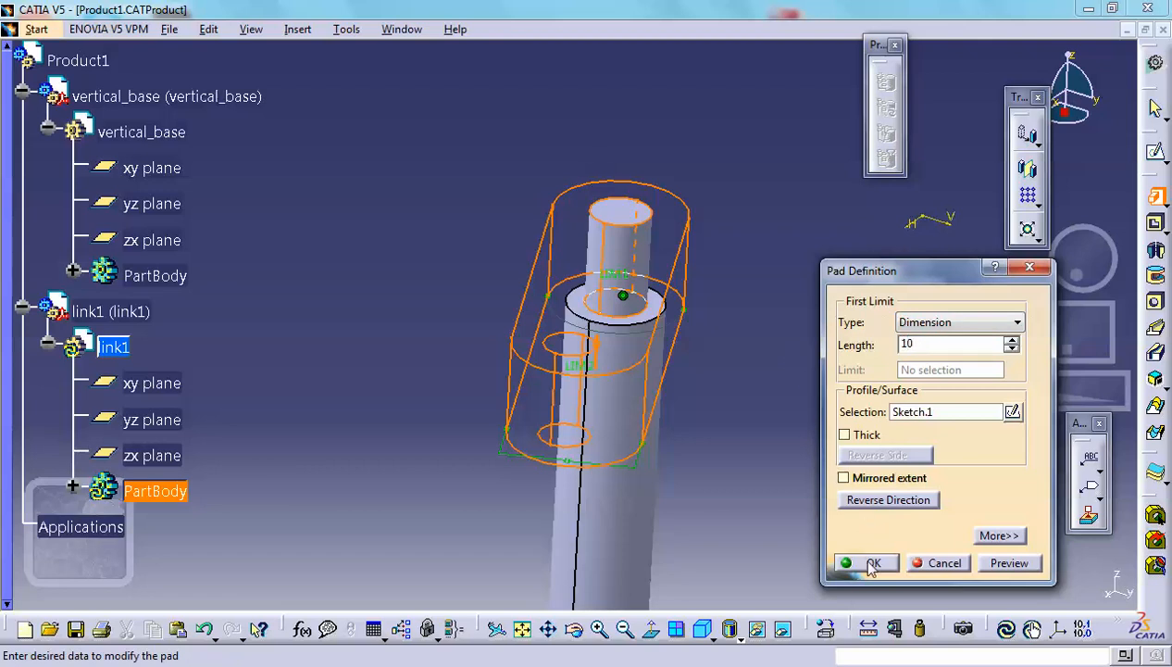
Pad Sketch.1 by 10 mm into link1's solid arm and orbit to view it on the pin
click(871, 563)
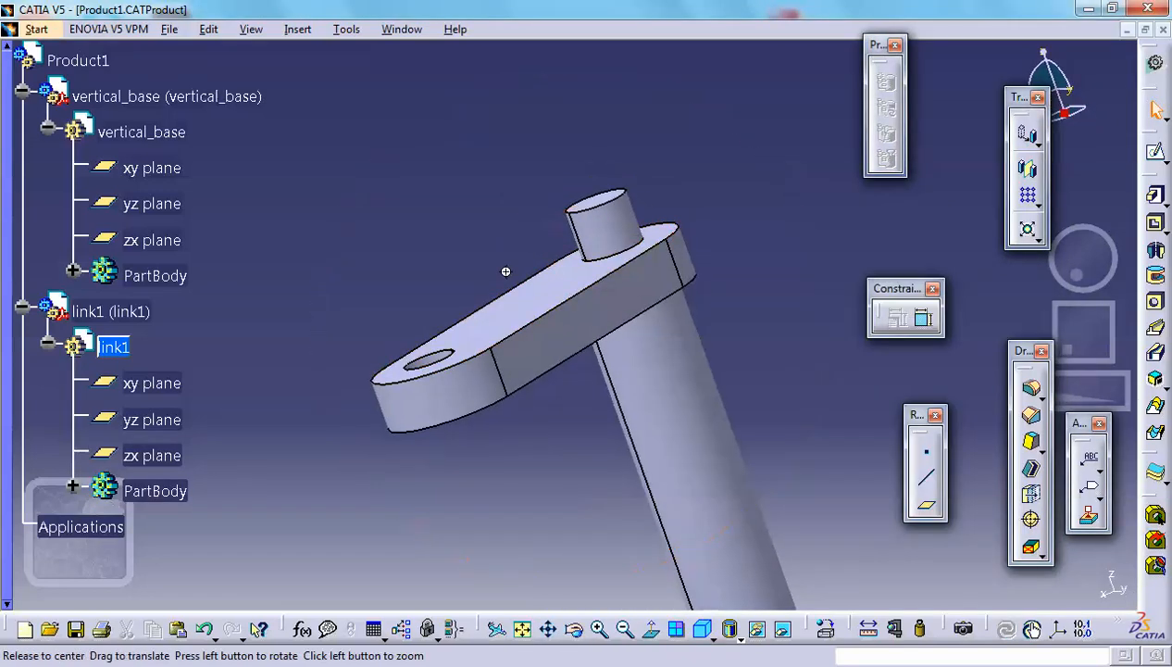
drag(506, 270, 707, 185)
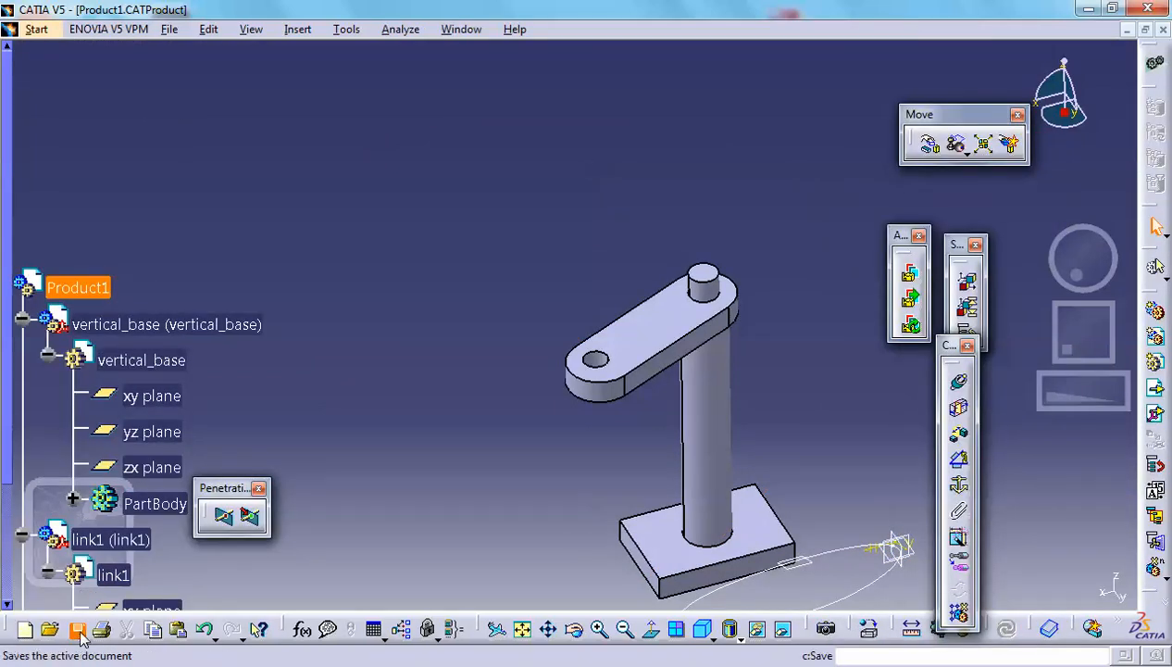
Save the assembly and insert a new part at the assembly origin
click(78, 629)
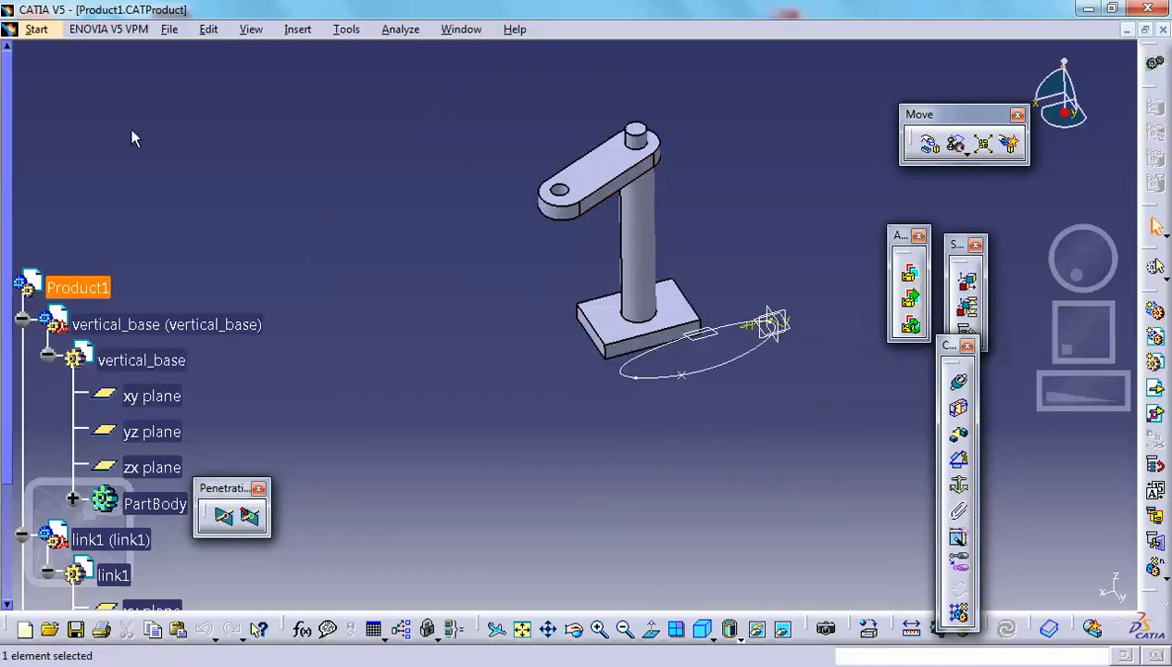
click(297, 30)
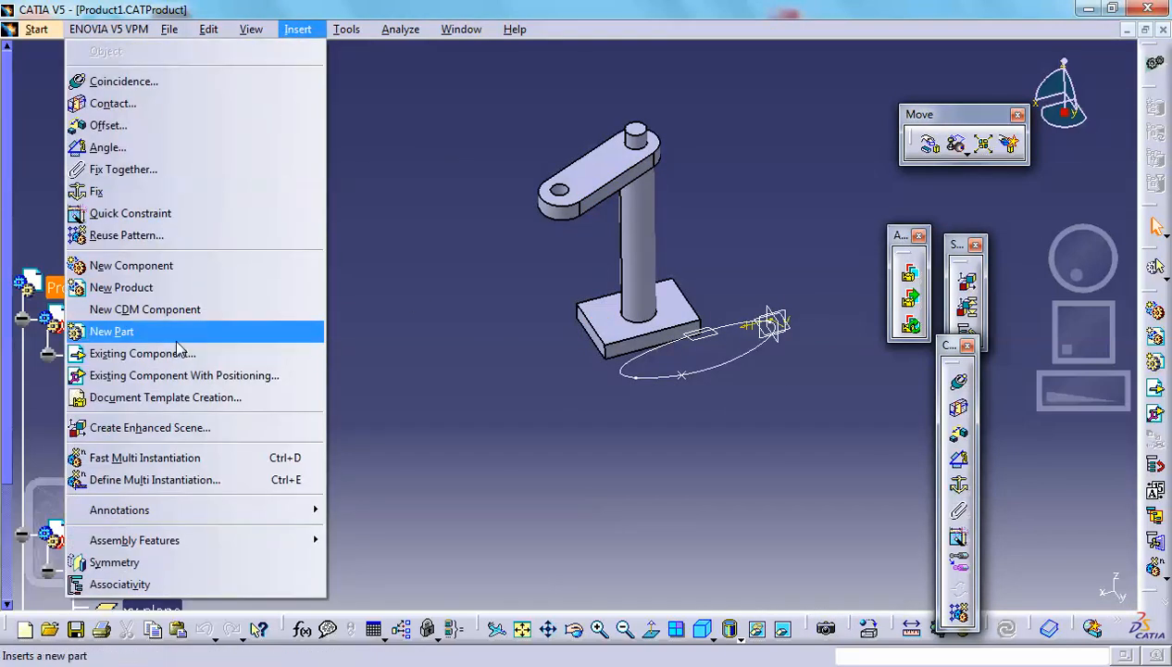
click(111, 330)
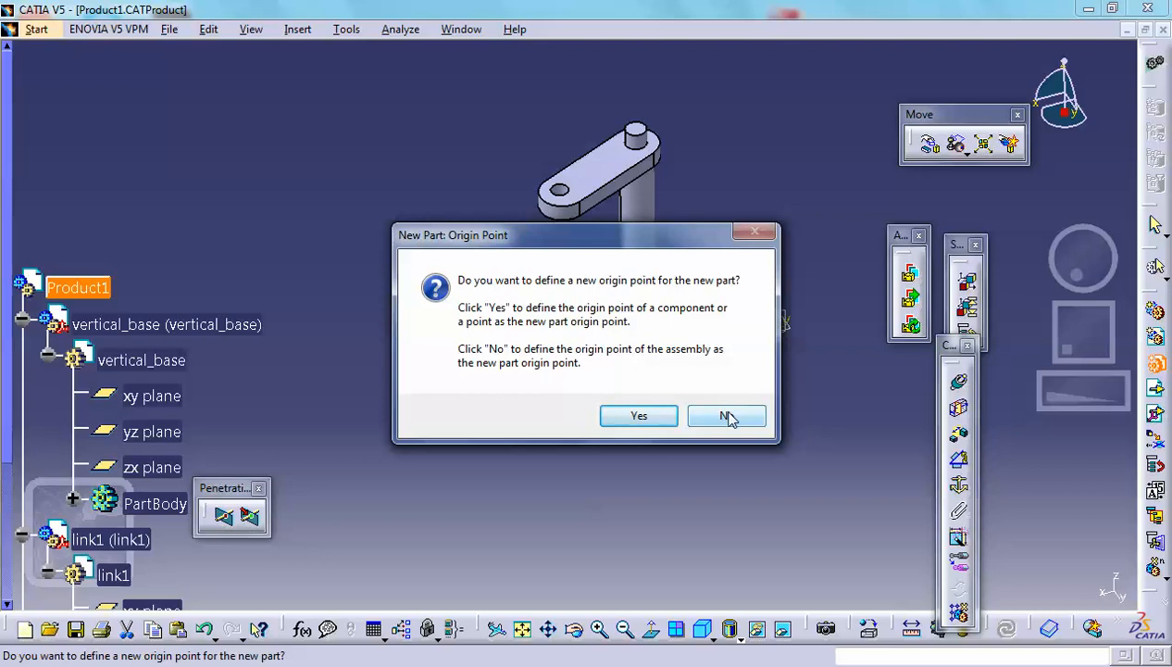
click(726, 415)
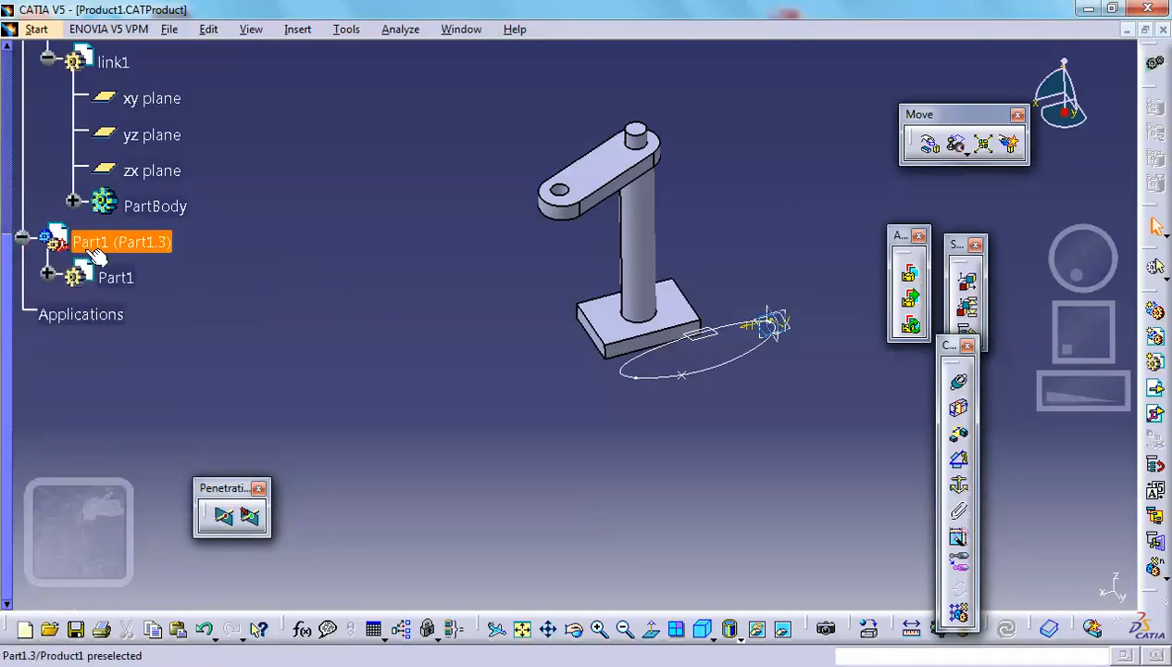
Rename the new part's instance and part number to link2 in its Properties
right_click(108, 241)
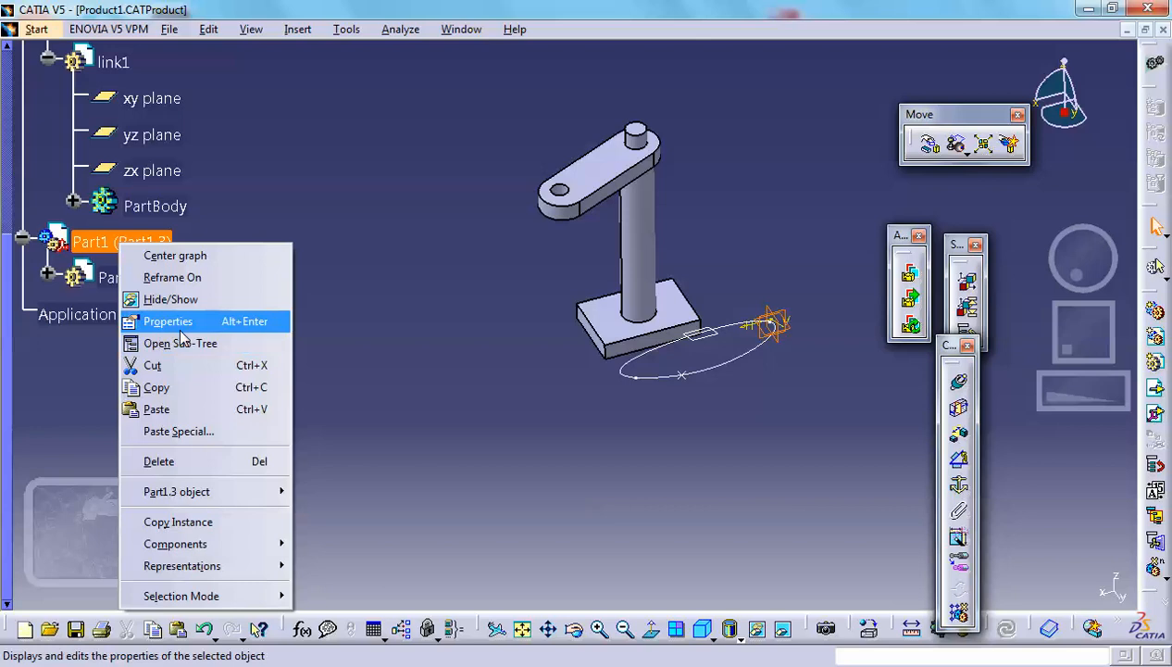
click(167, 322)
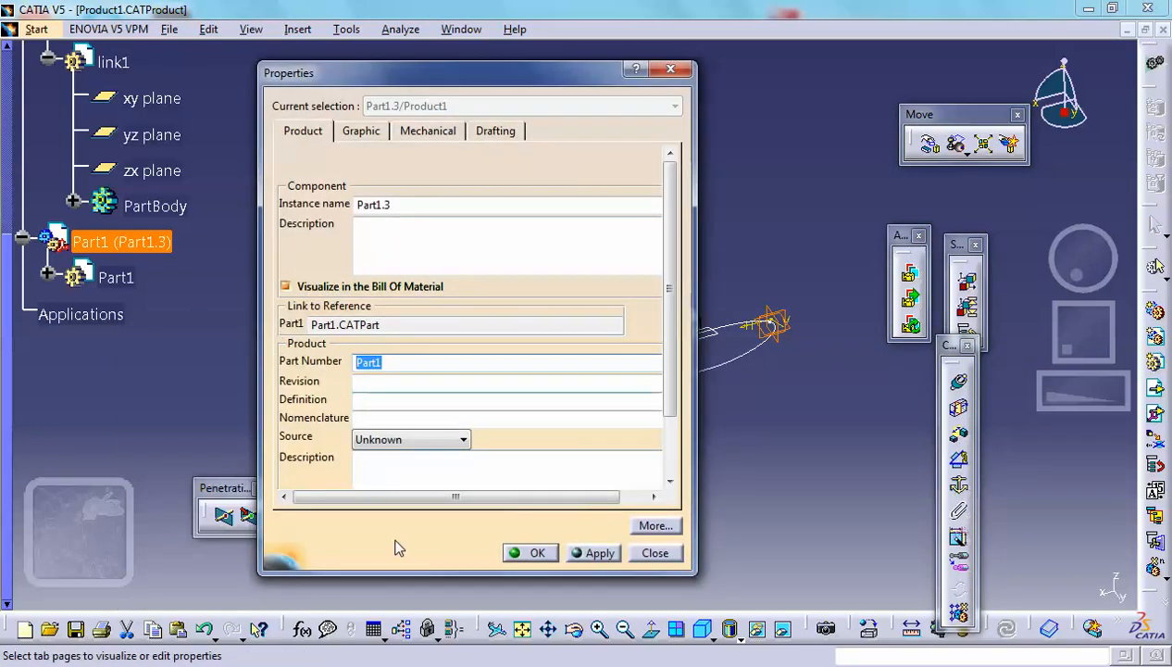
text(link2)
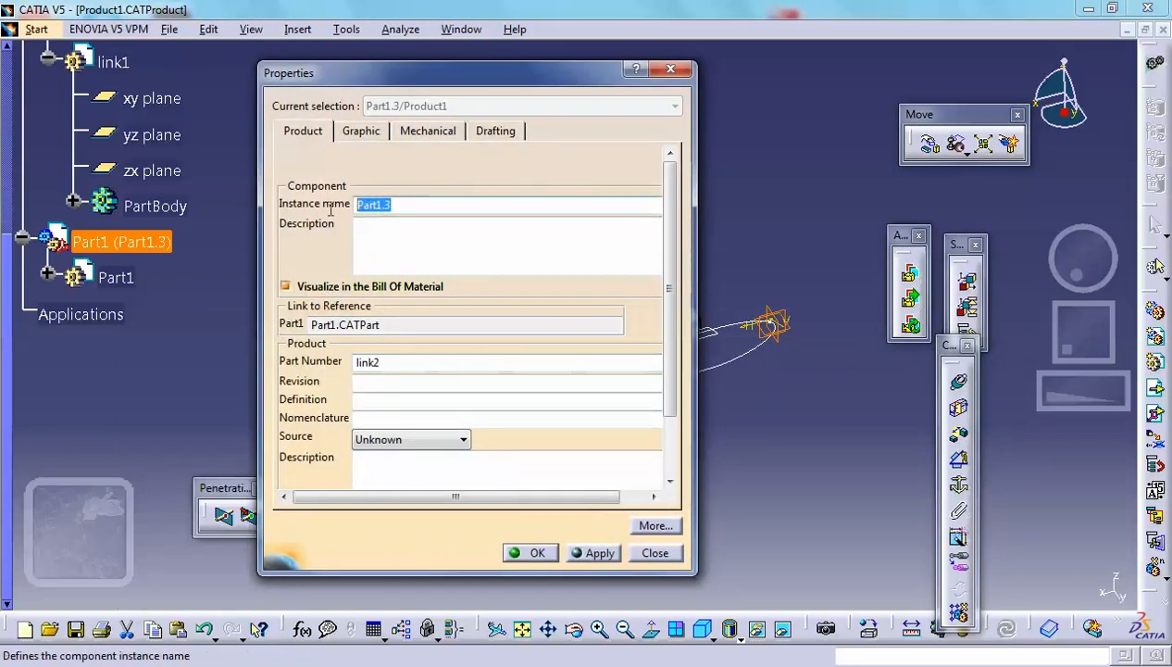
text(link)
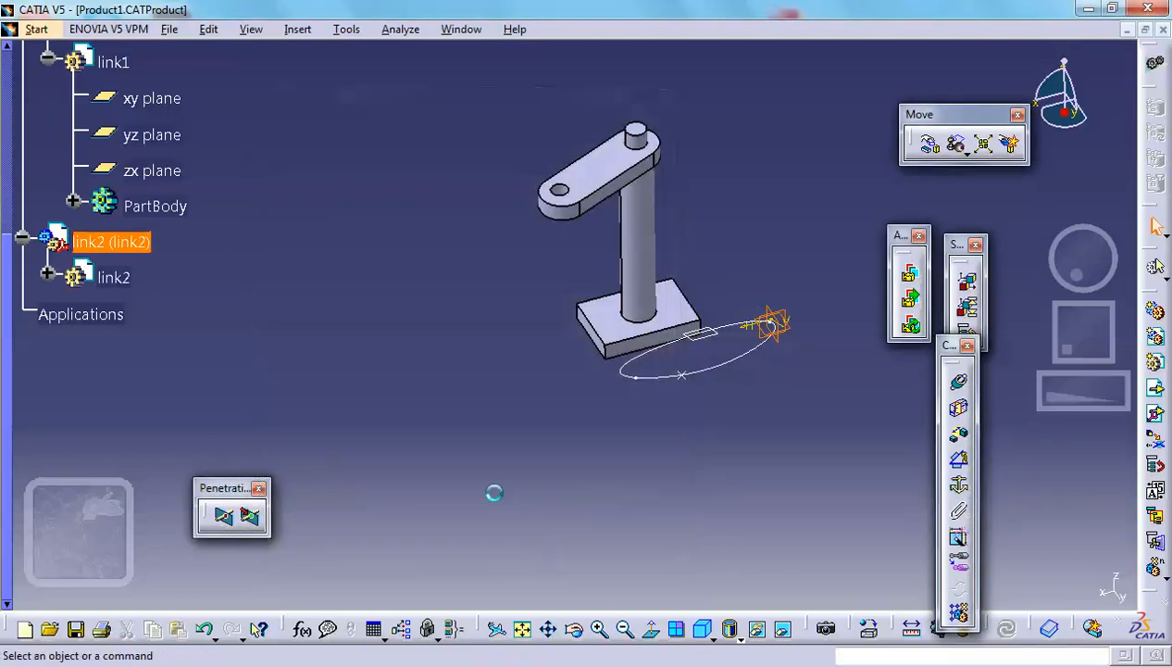
Edit link2 and sketch circles centred at the free end of link1's arm
click(113, 278)
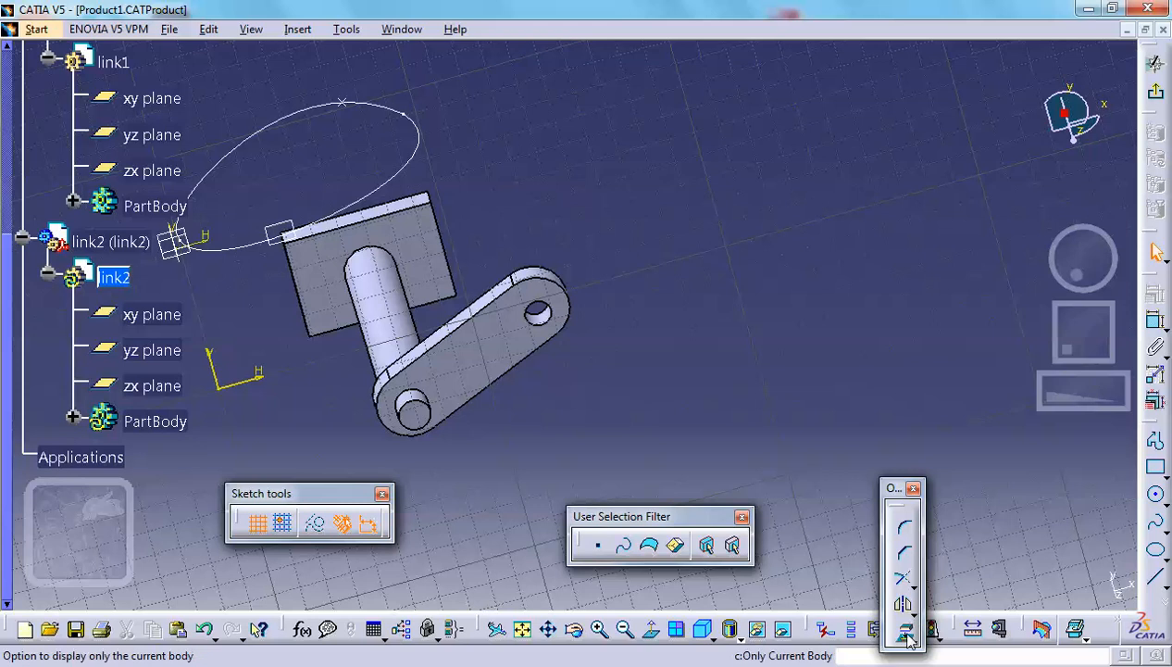
click(537, 311)
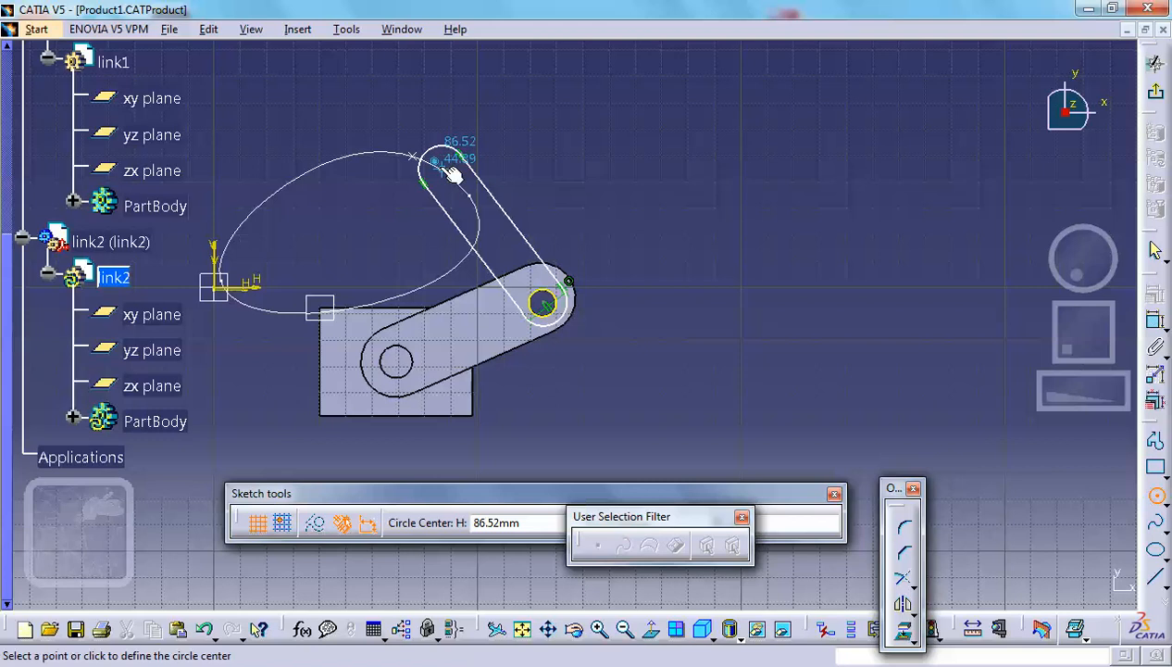
click(434, 166)
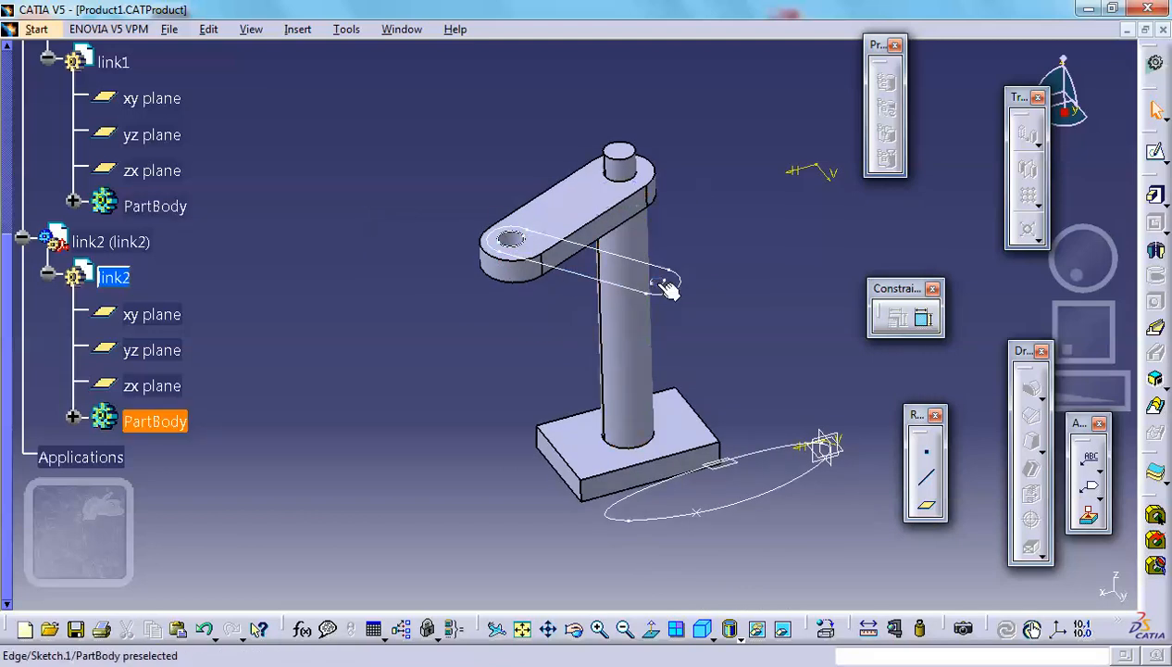
mouse_move(512, 243)
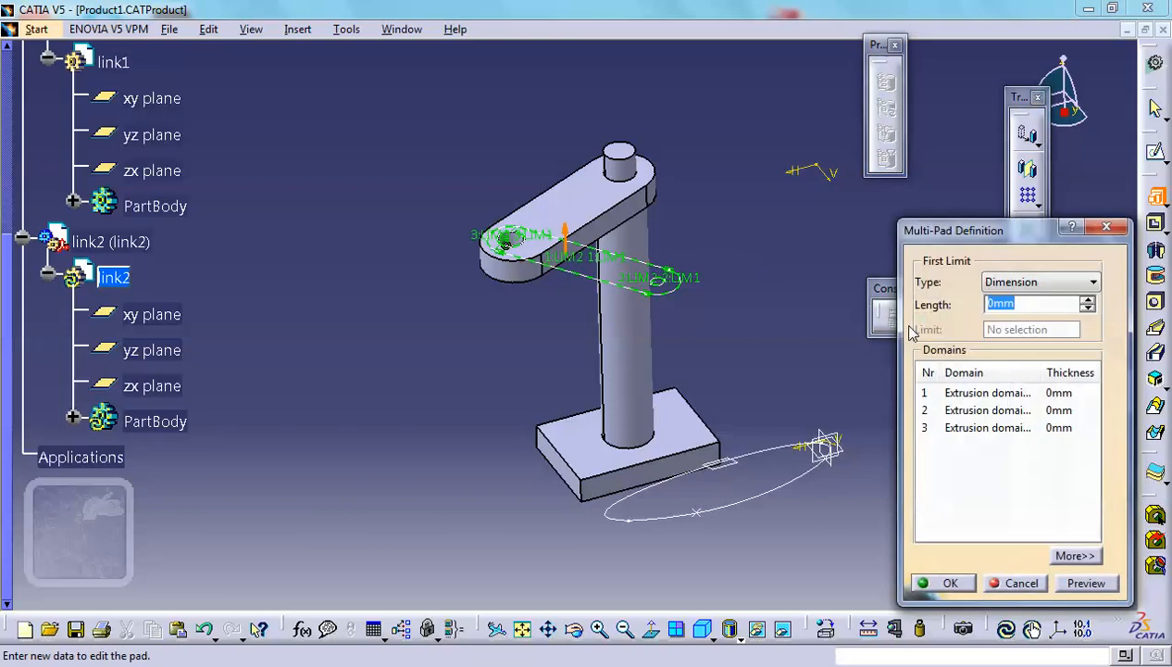
Create link2's multipad, assigning thicknesses to its three extrusion domains
click(987, 393)
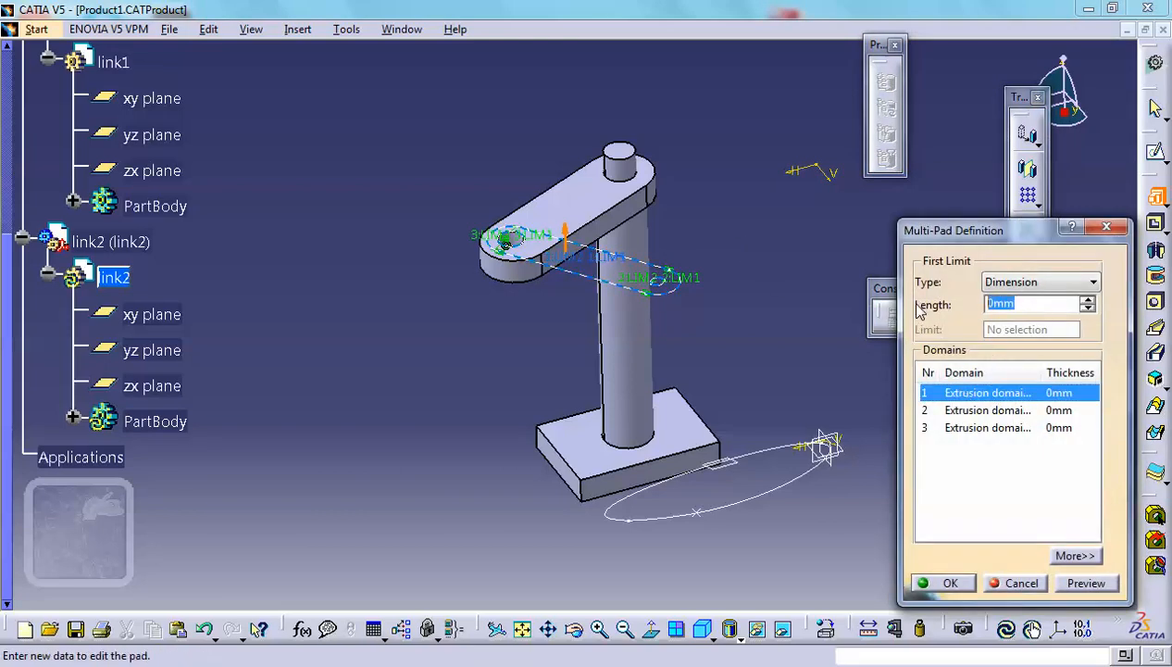
click(985, 409)
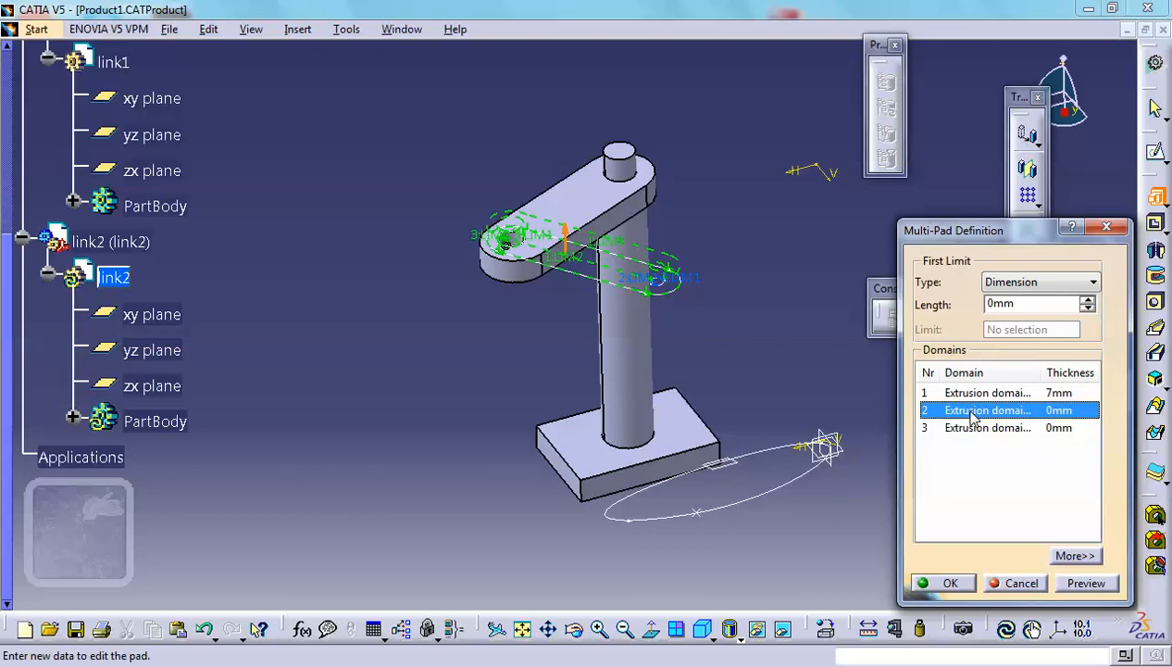
mouse_move(1009, 411)
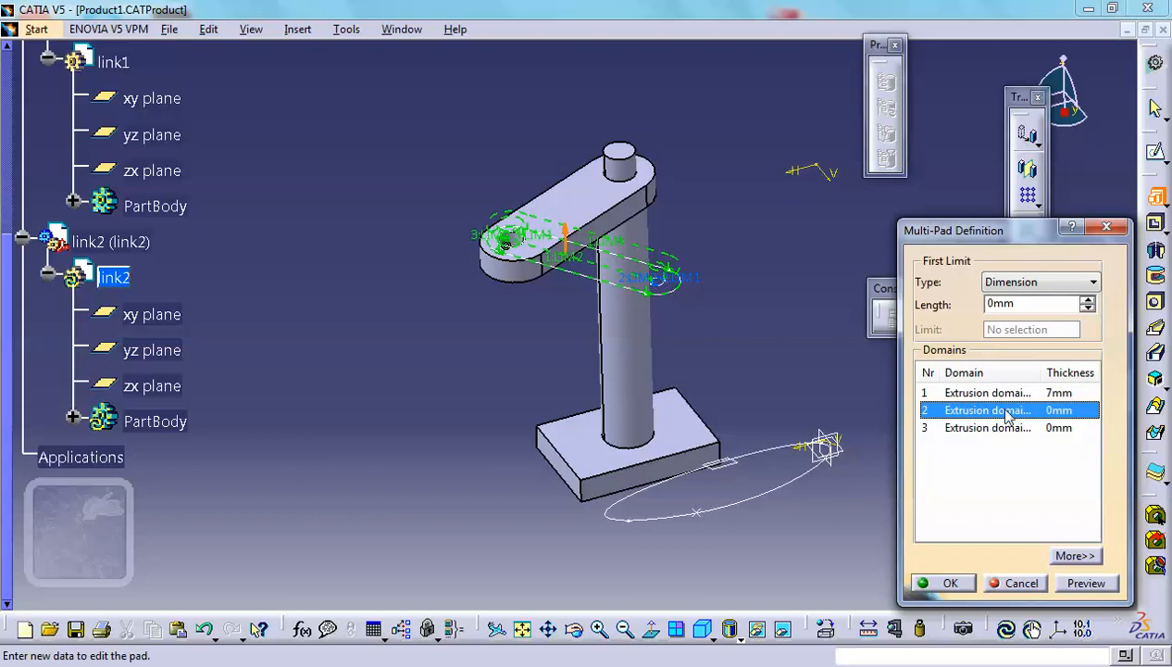
click(989, 428)
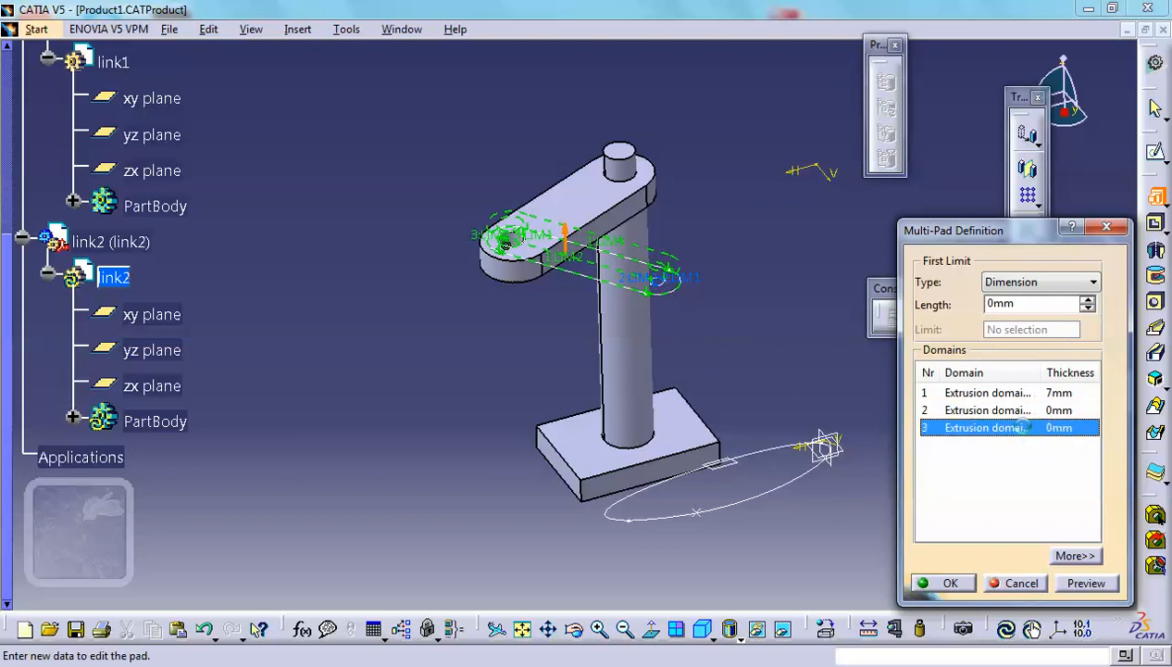
mouse_move(860, 352)
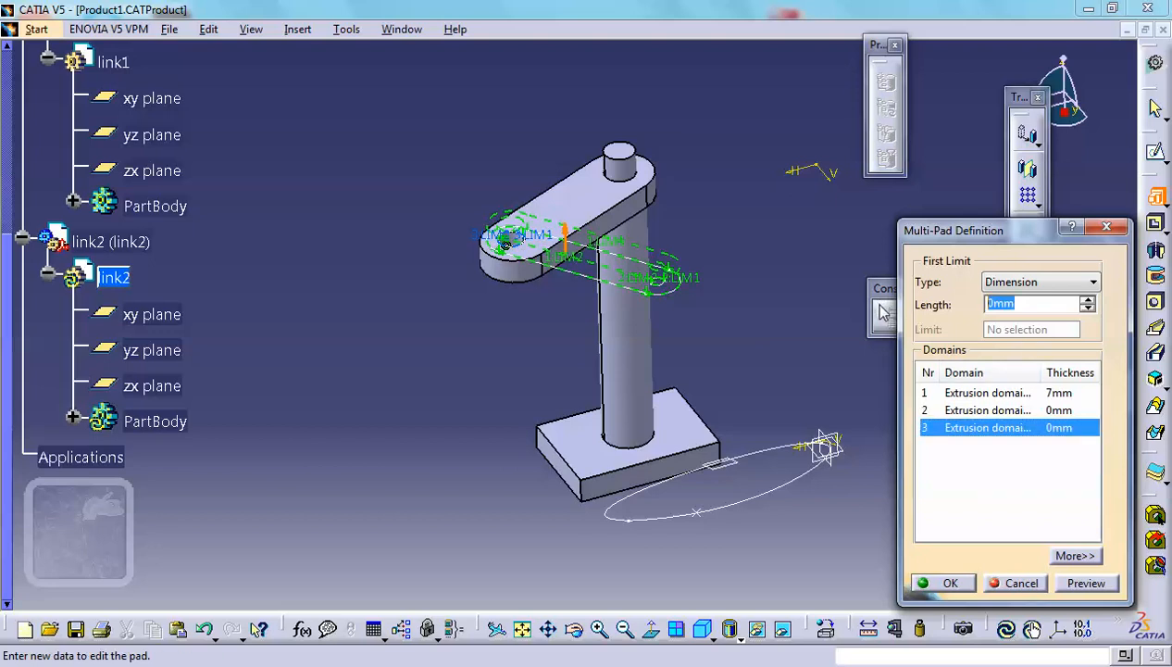
click(944, 582)
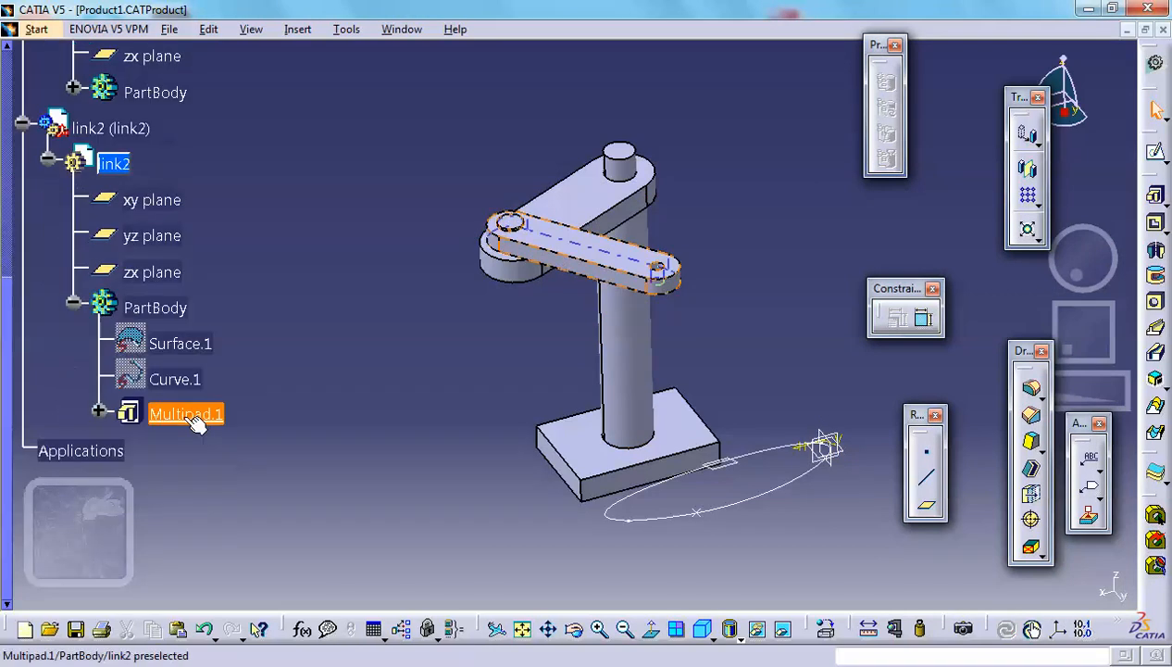
Edit Multipad.1 so its third extrusion domain is 18 mm thick
click(189, 415)
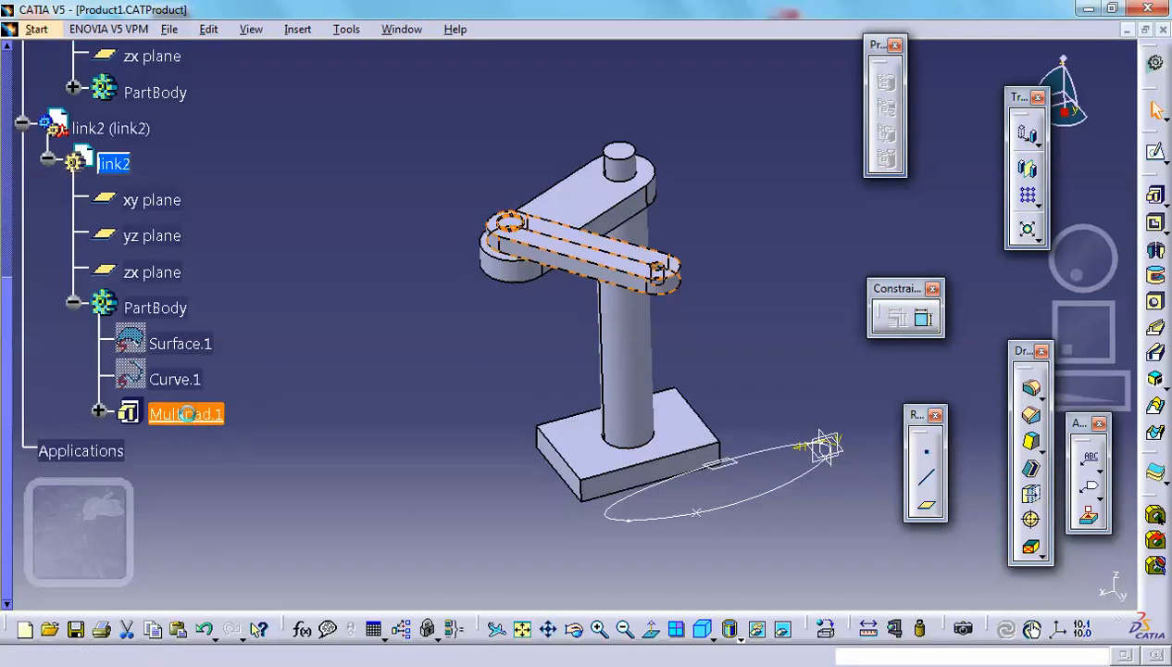
double_click(185, 414)
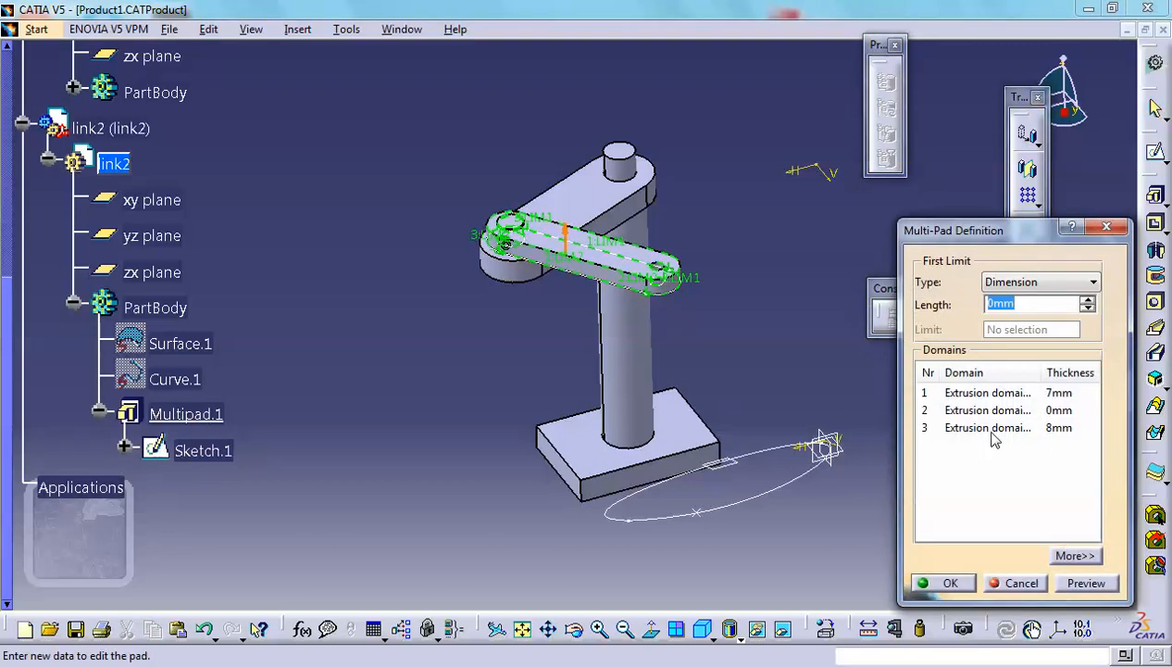
click(989, 427)
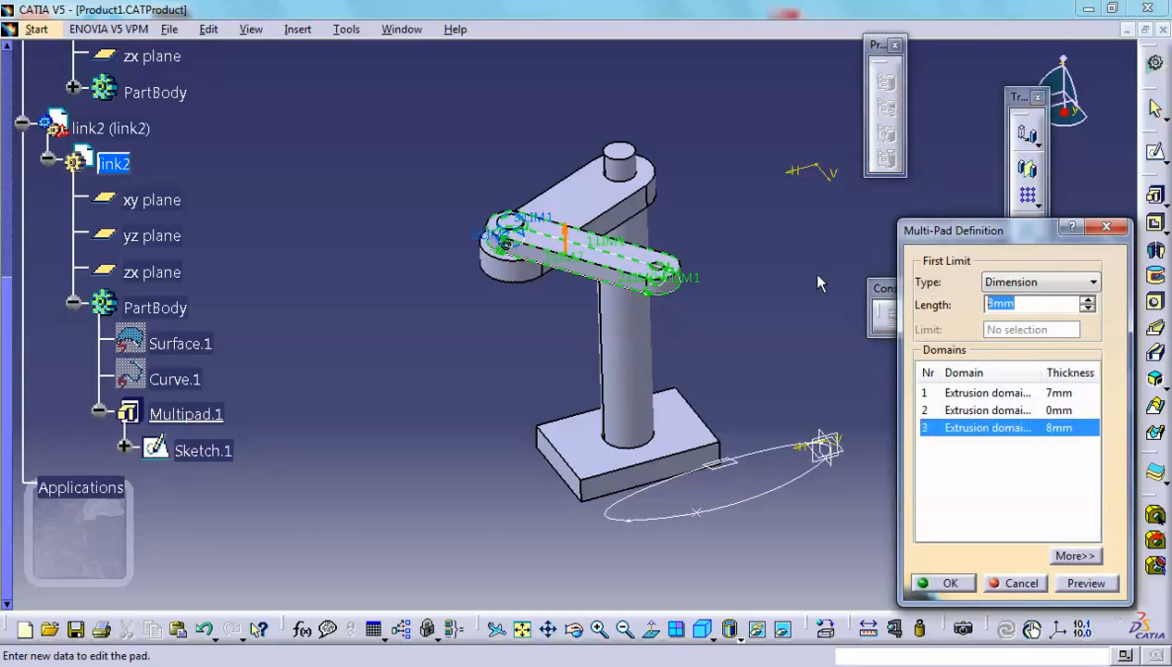
text(1)
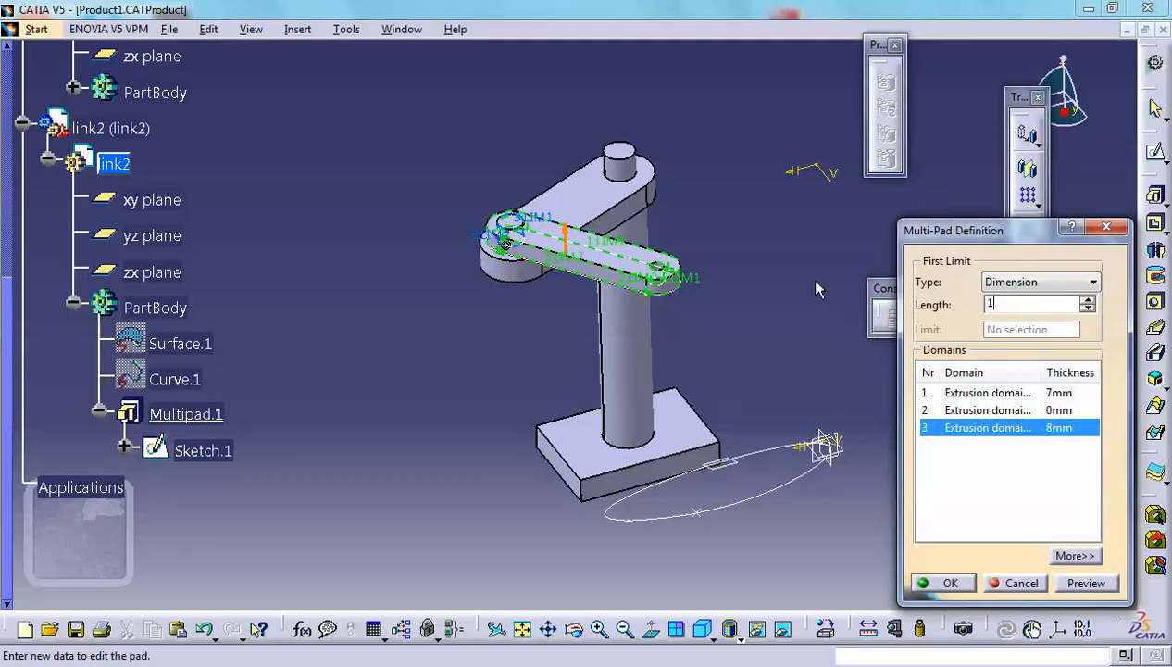
text(18)
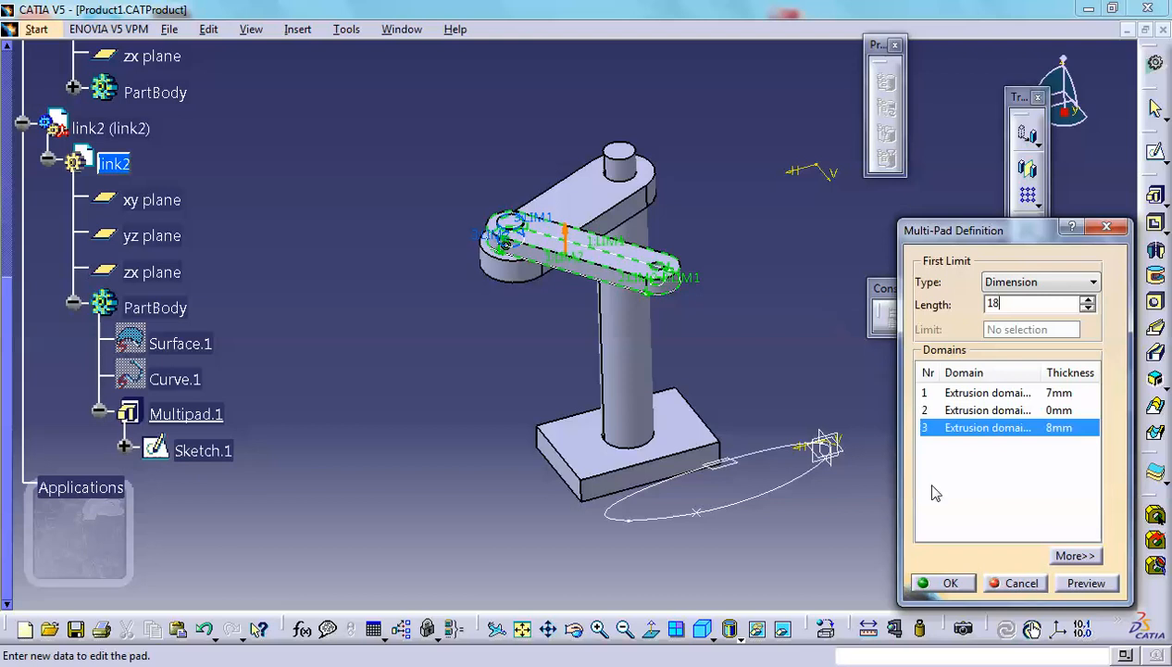
click(942, 581)
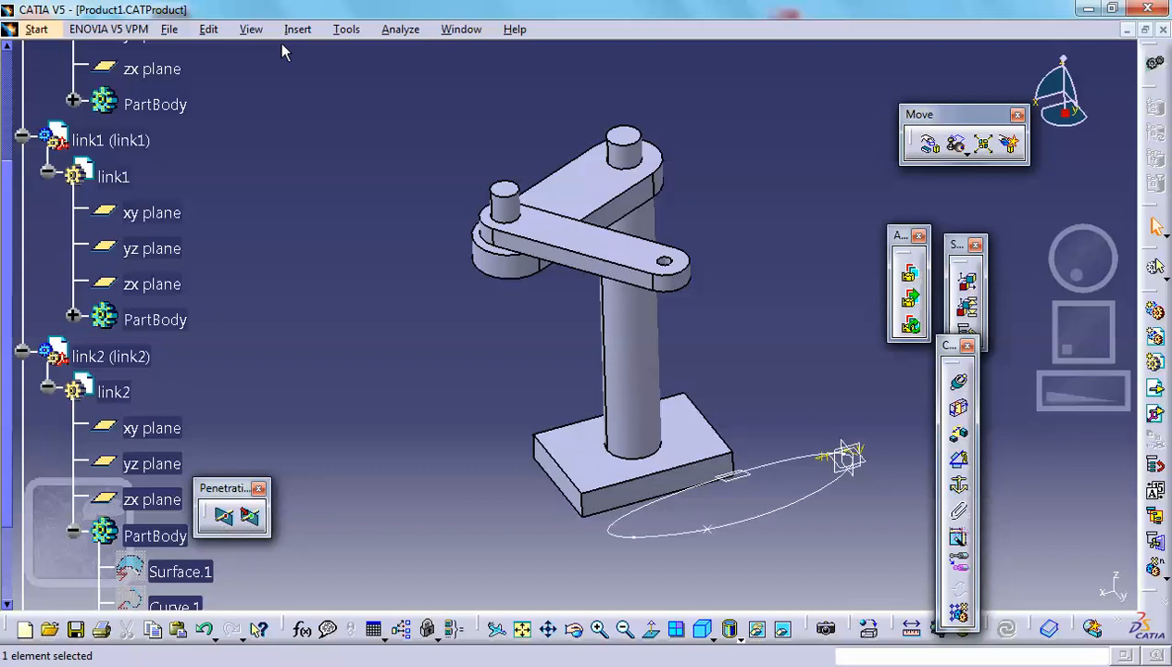
Insert a new part and name its instance and part number vertical_link
click(297, 30)
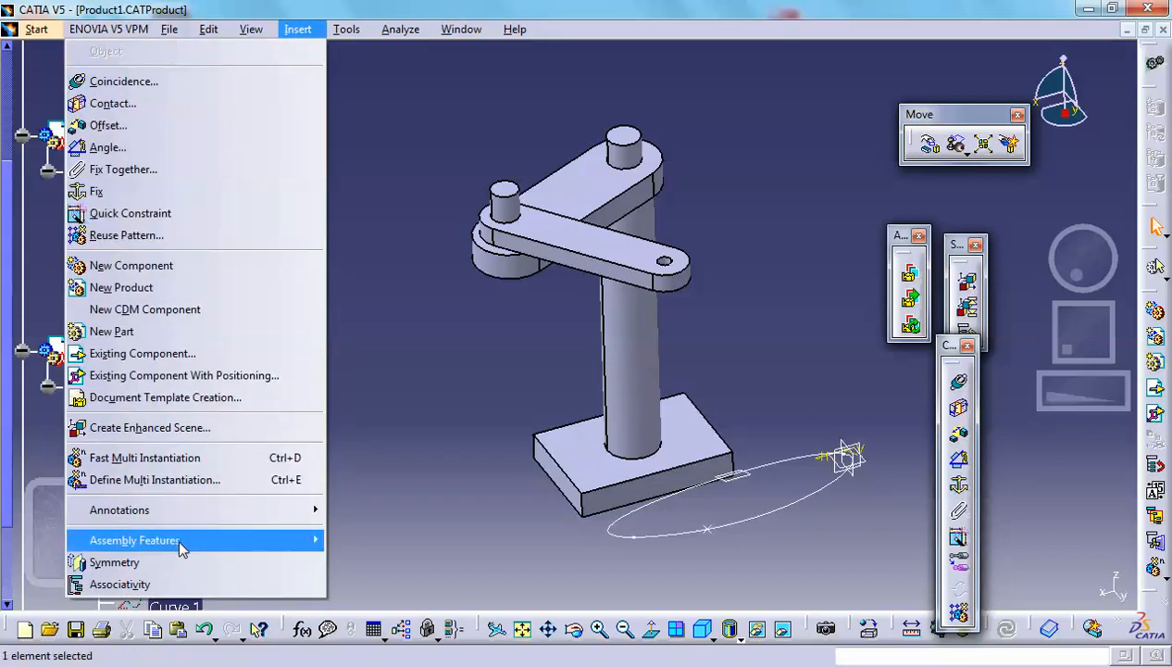
click(111, 330)
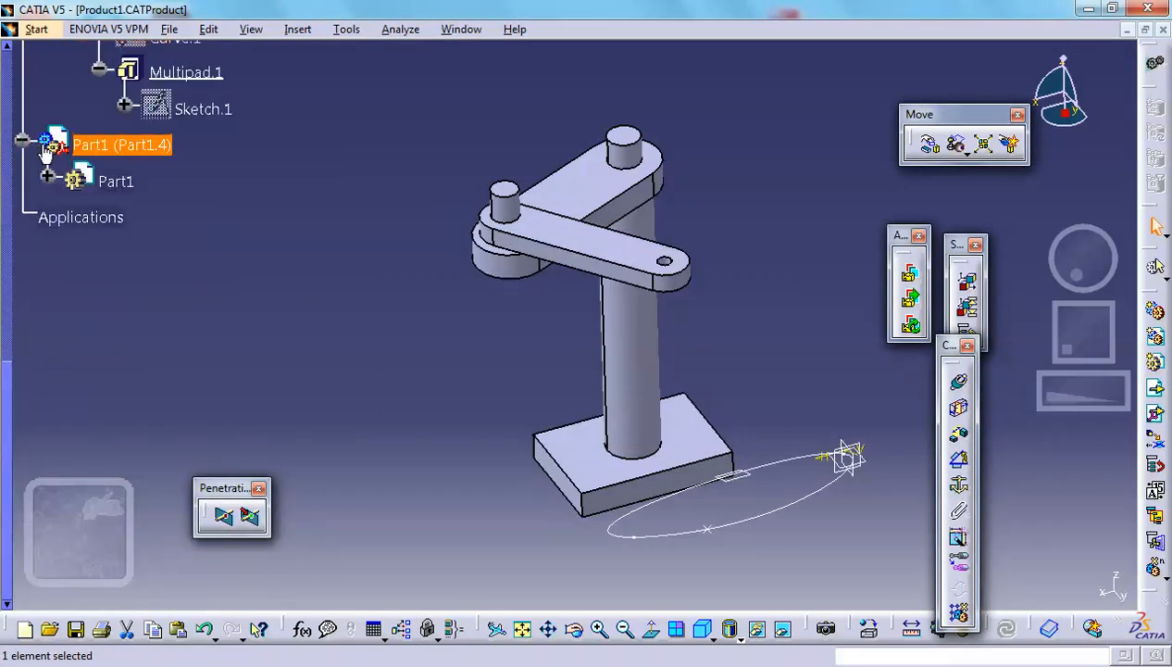
right_click(120, 145)
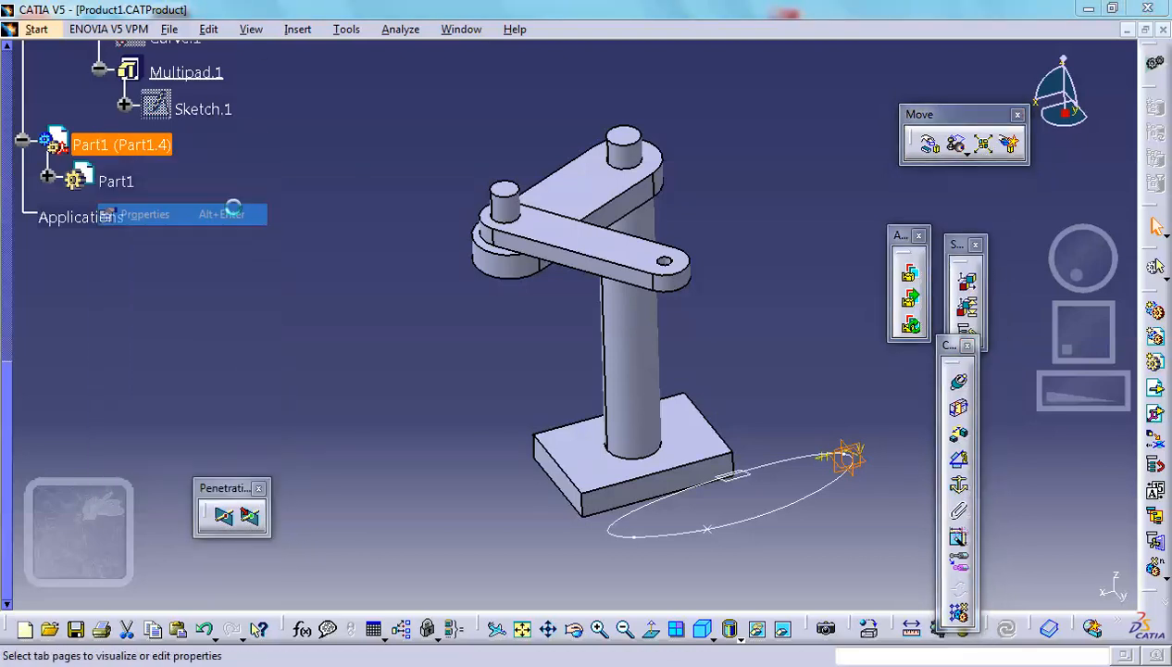
click(144, 215)
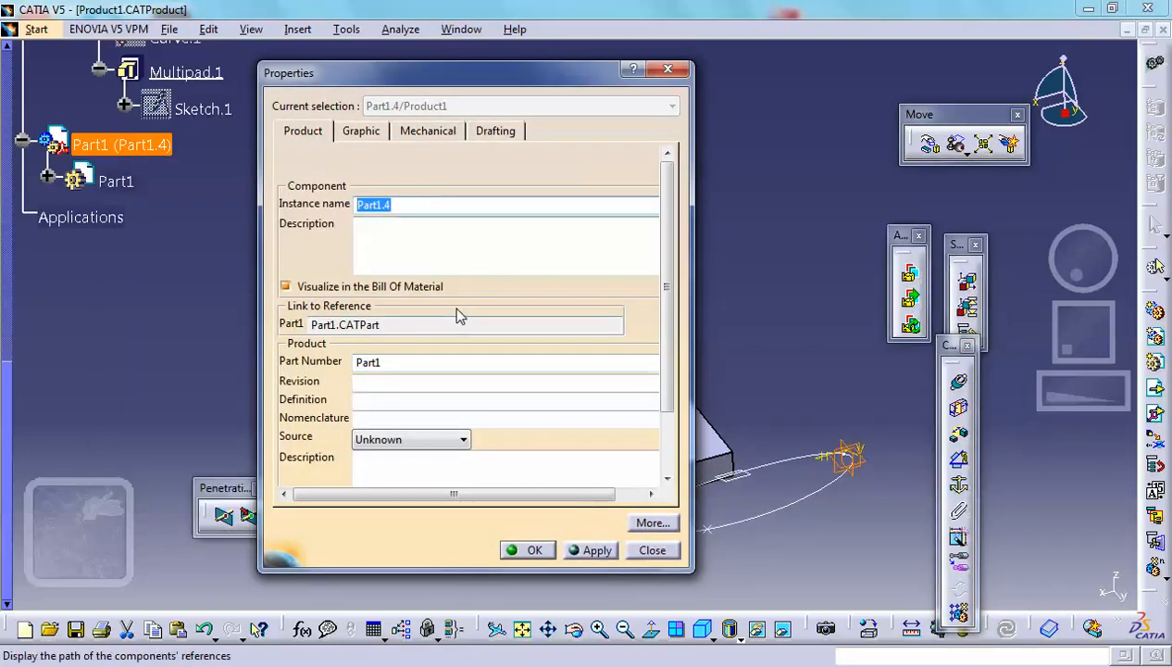
text(vertical_link)
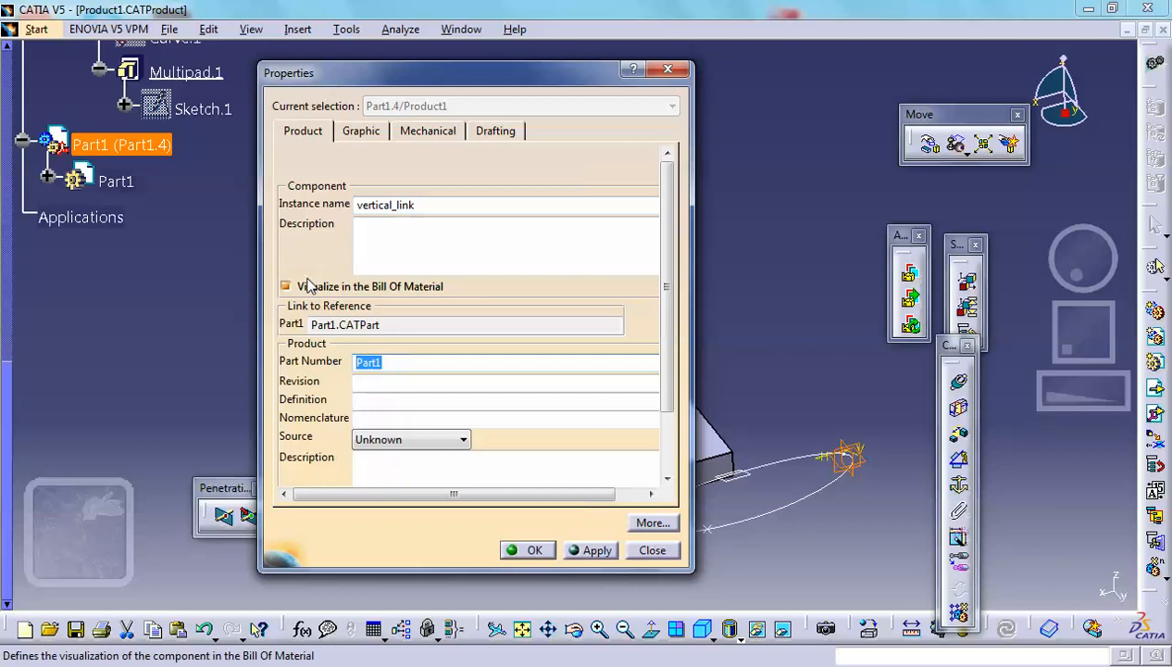
text(vertical_link)
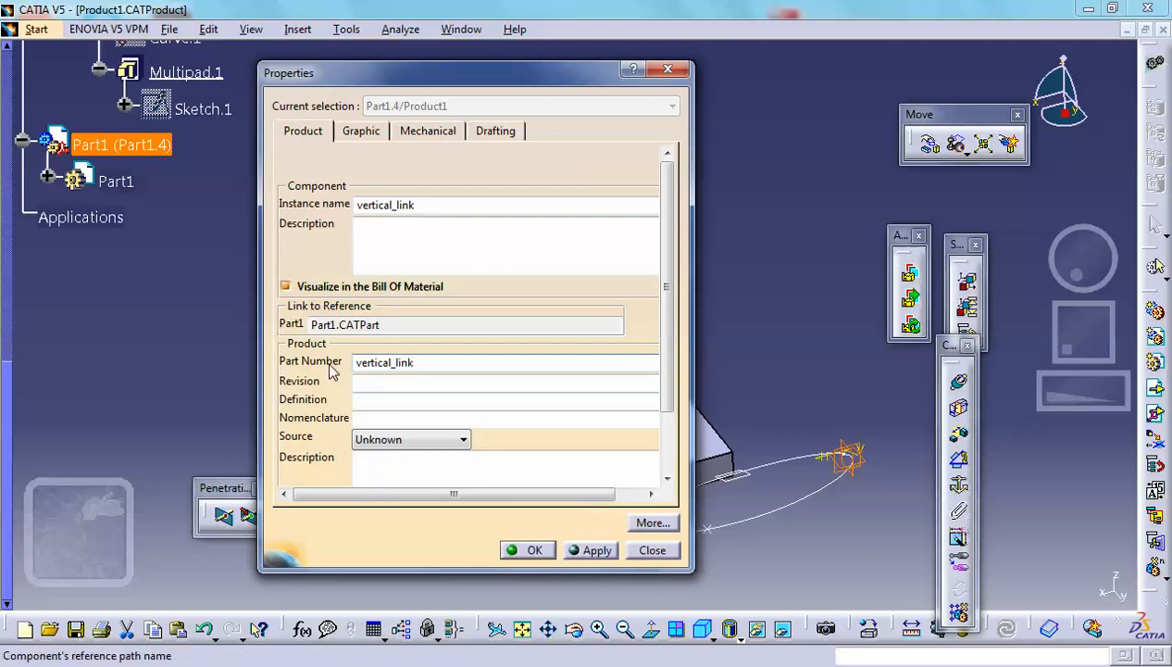
click(528, 548)
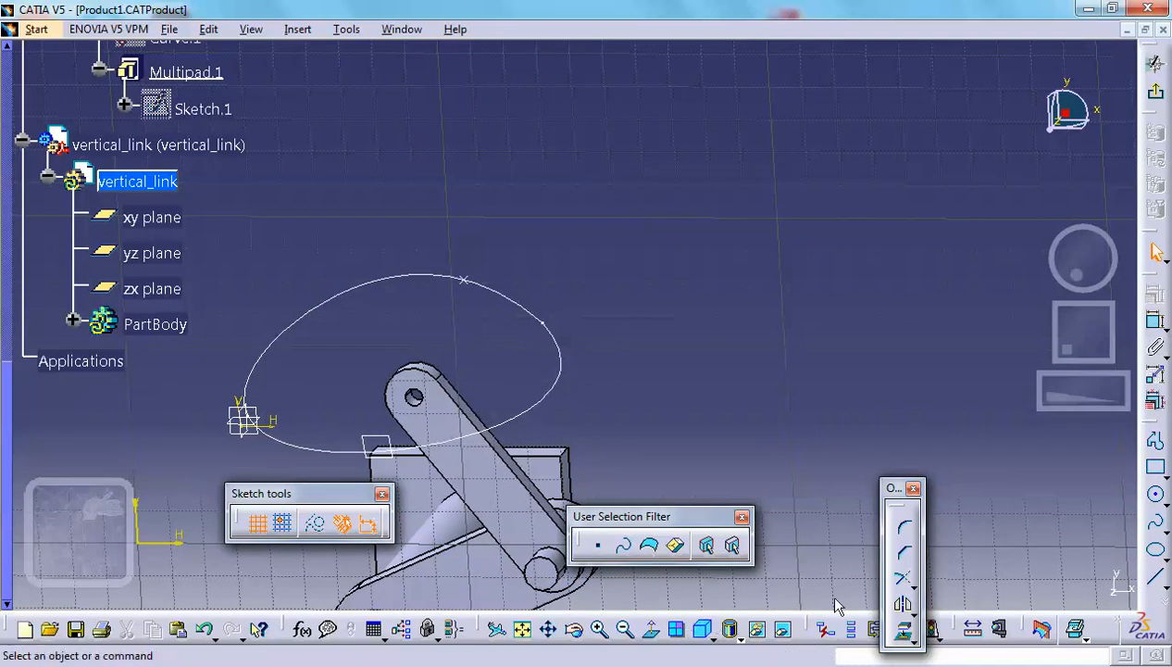
mouse_move(415, 418)
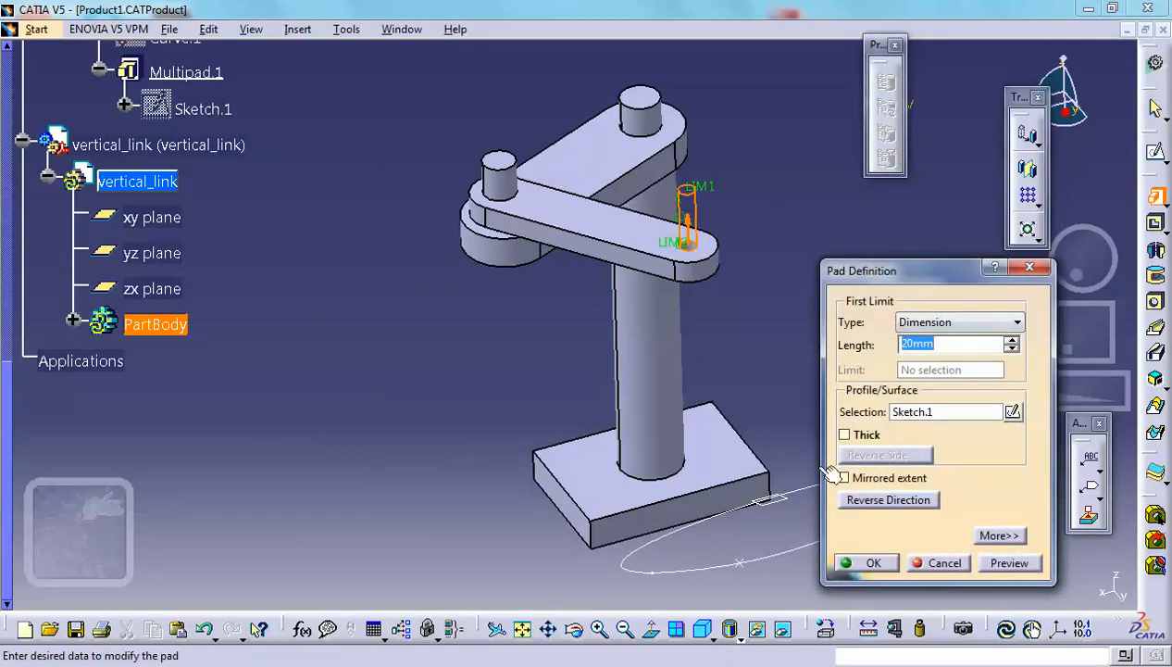
Pad vertical_link's circle 74 mm with mirrored extent into a symmetric pin
click(844, 478)
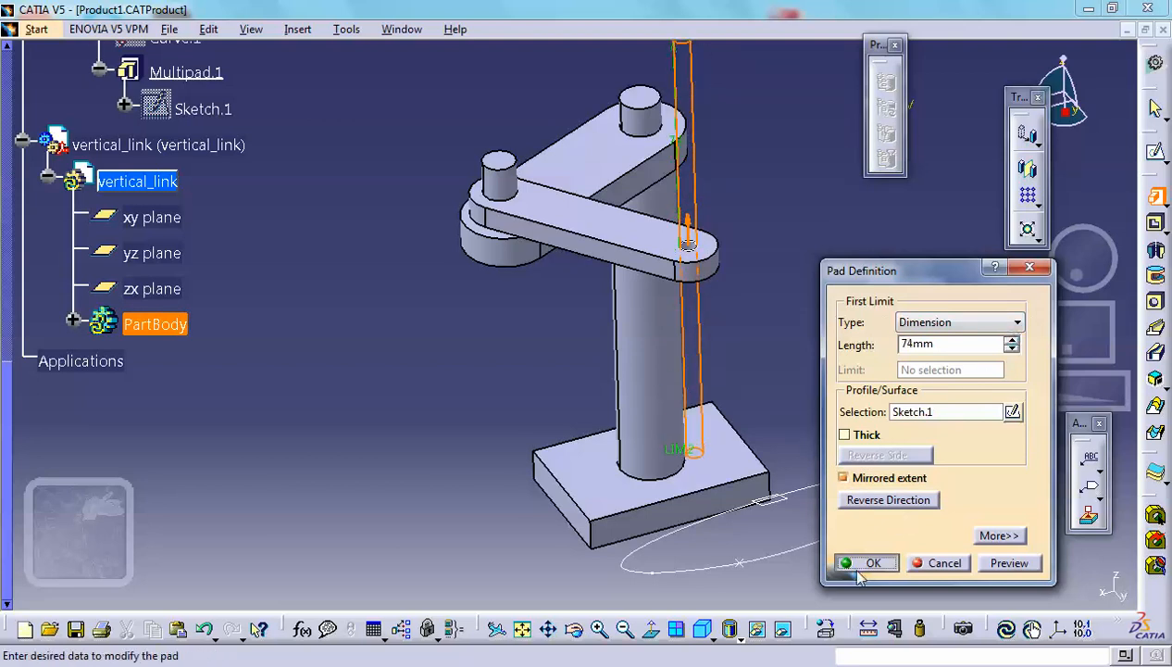
click(869, 563)
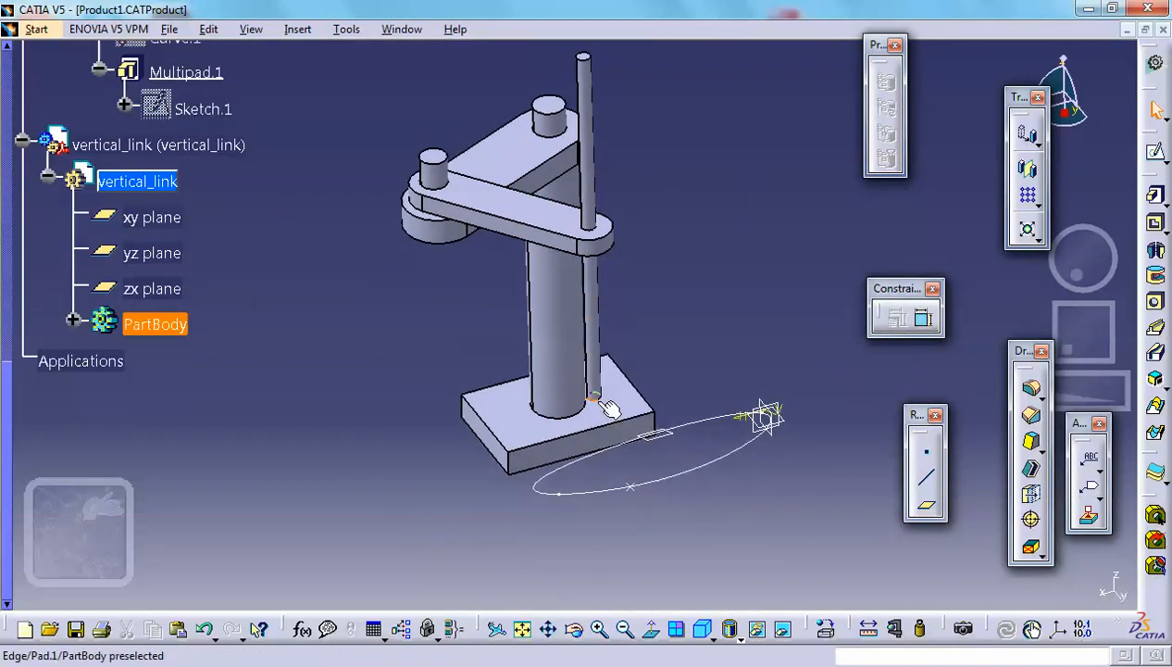
mouse_move(626, 482)
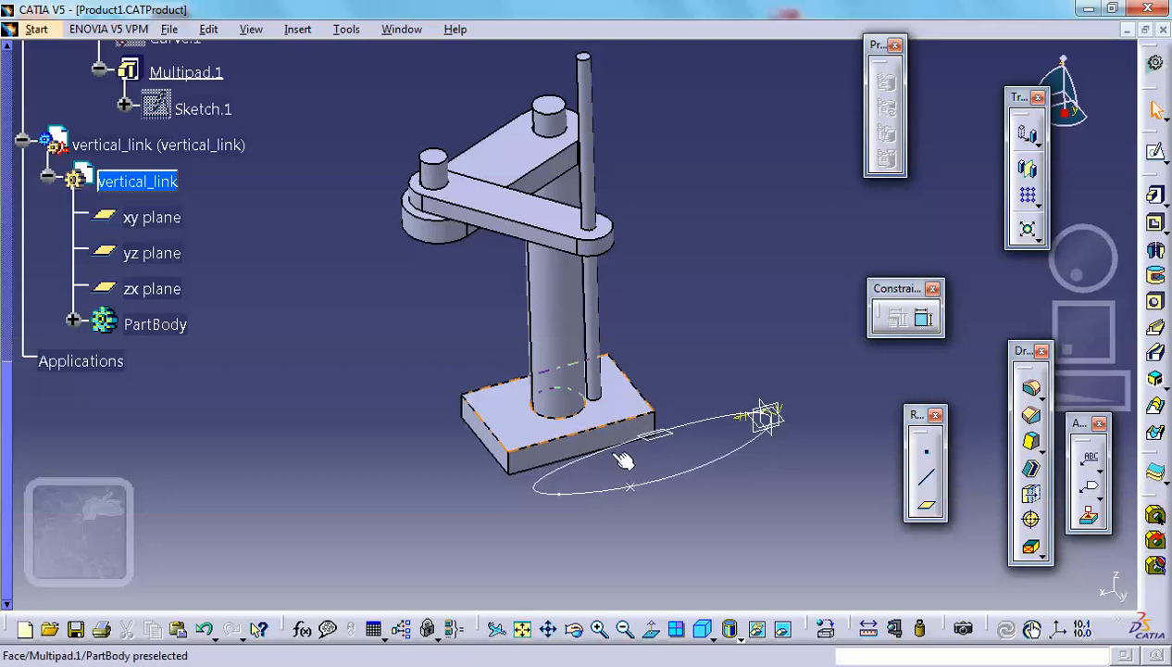
mouse_move(637, 492)
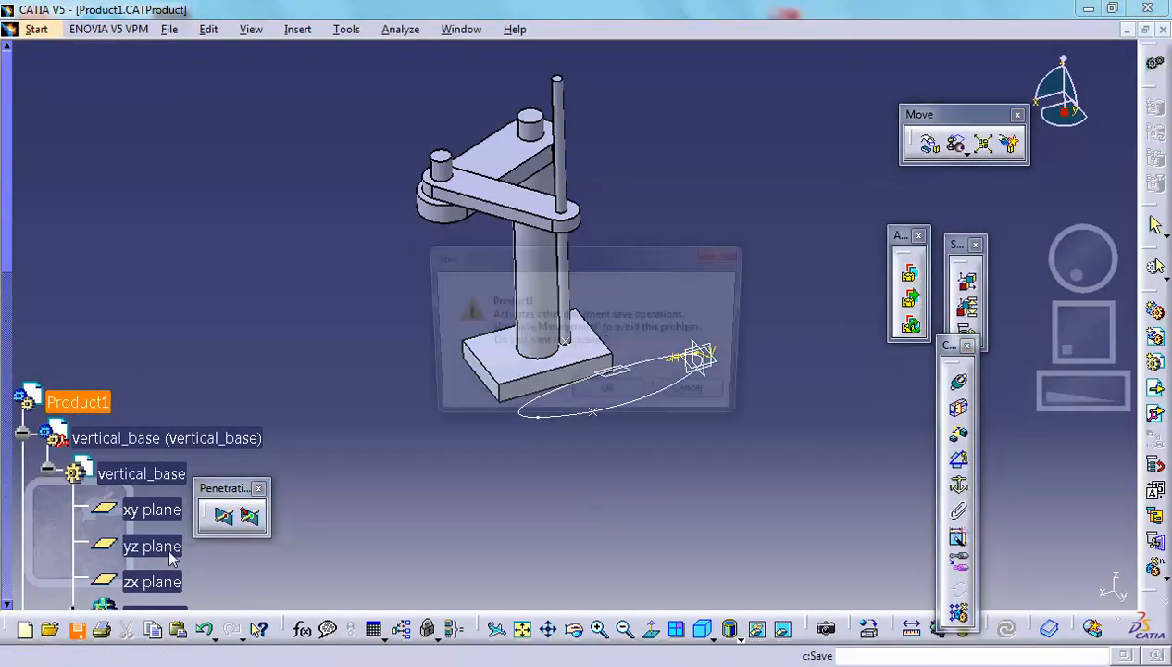
Save Product1 with Ctrl+S, accepting the warning and dismissing the progress window
click(609, 387)
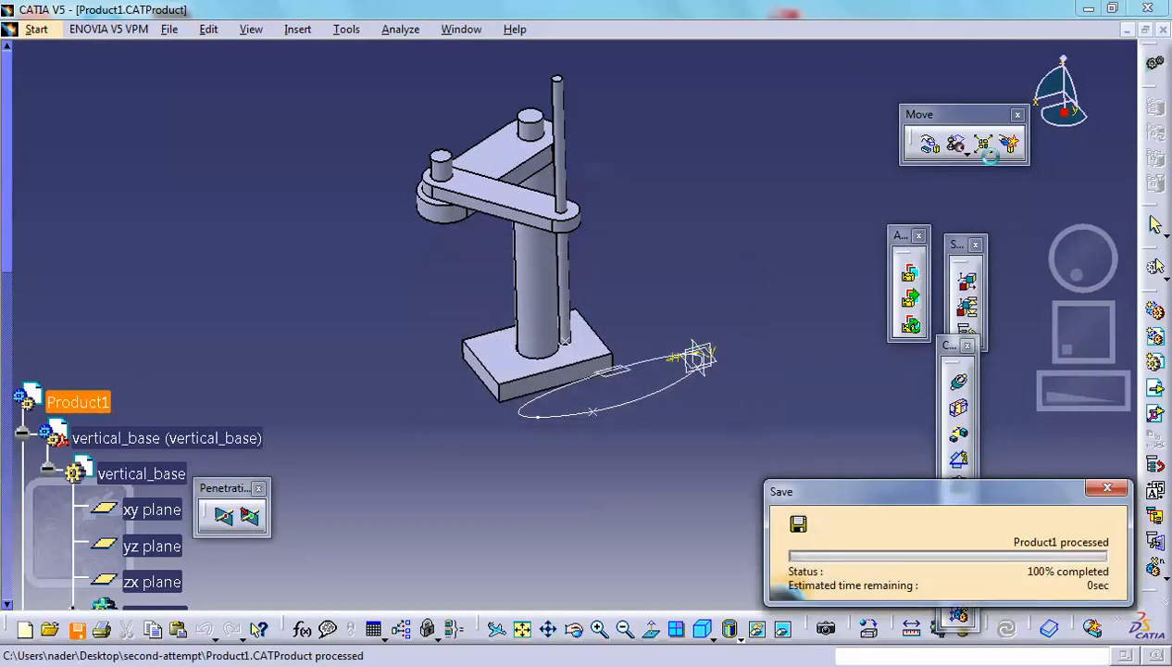
click(929, 145)
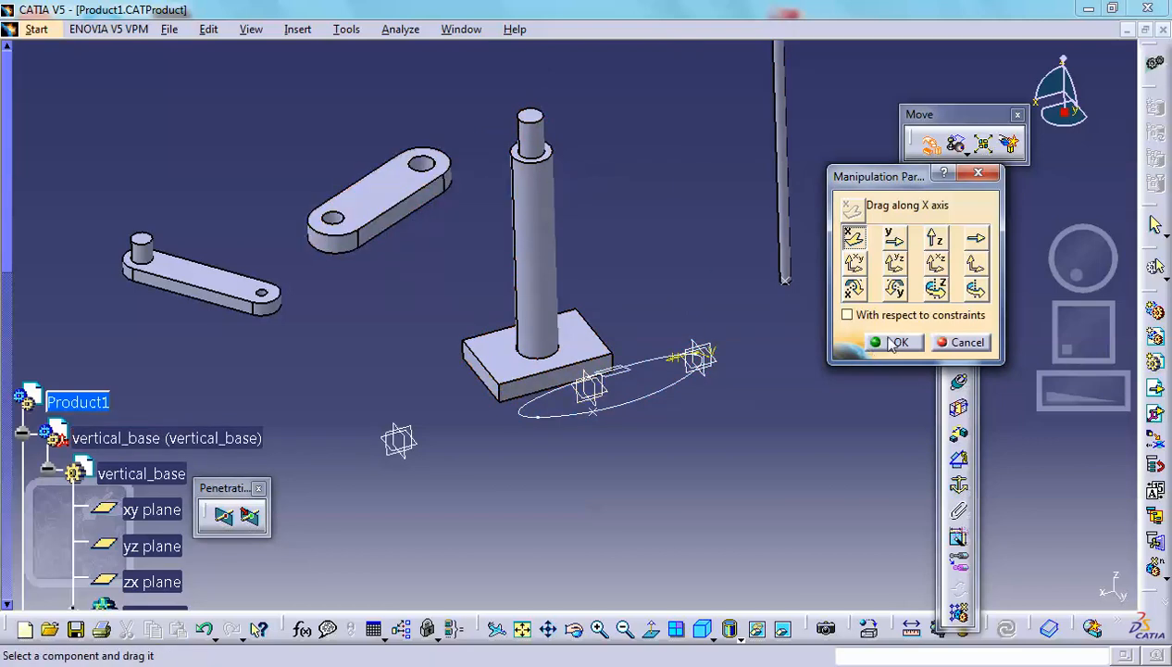
Confirm the manipulated positions leaving the base, links and pin spread apart
click(897, 341)
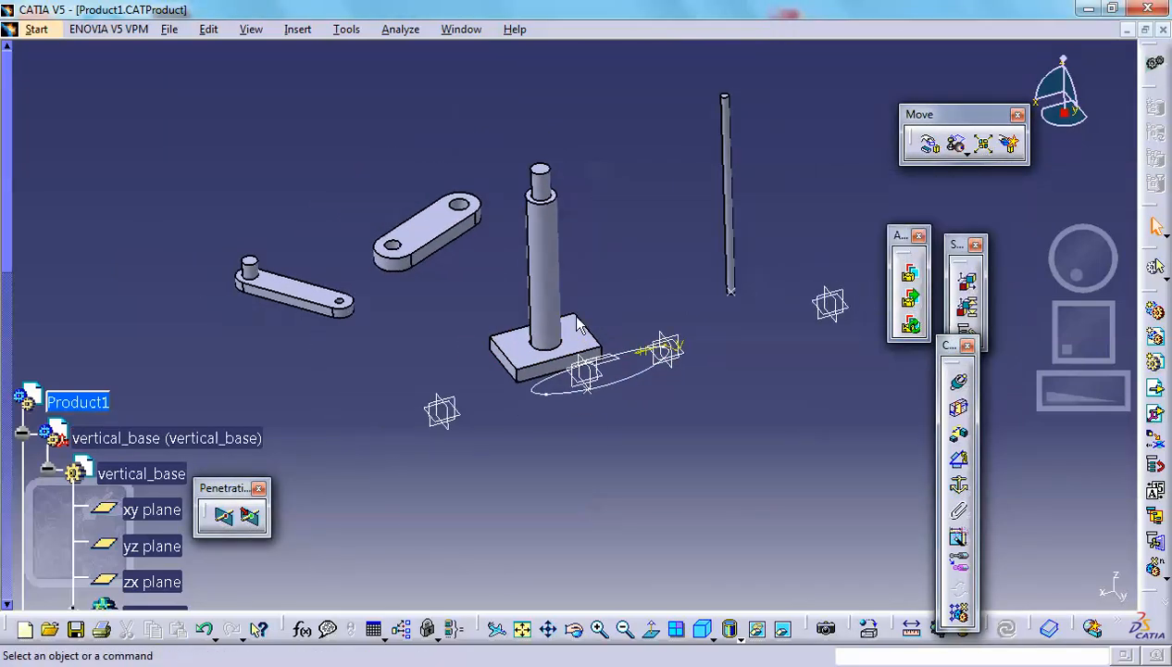
mouse_move(659, 500)
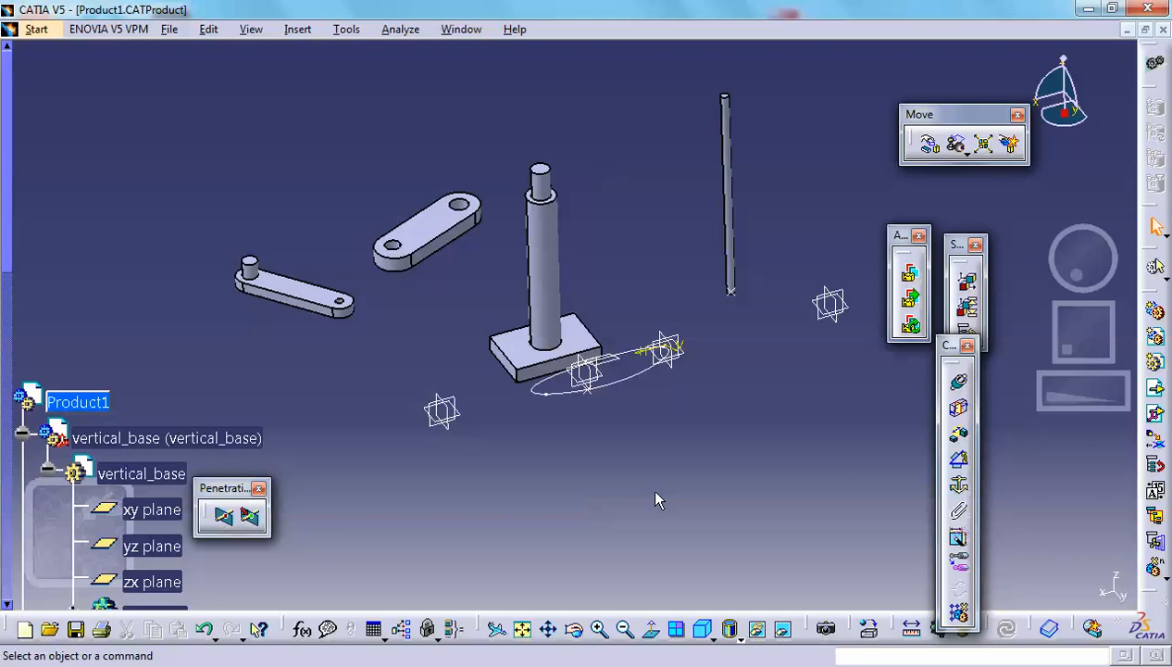
mouse_move(661, 511)
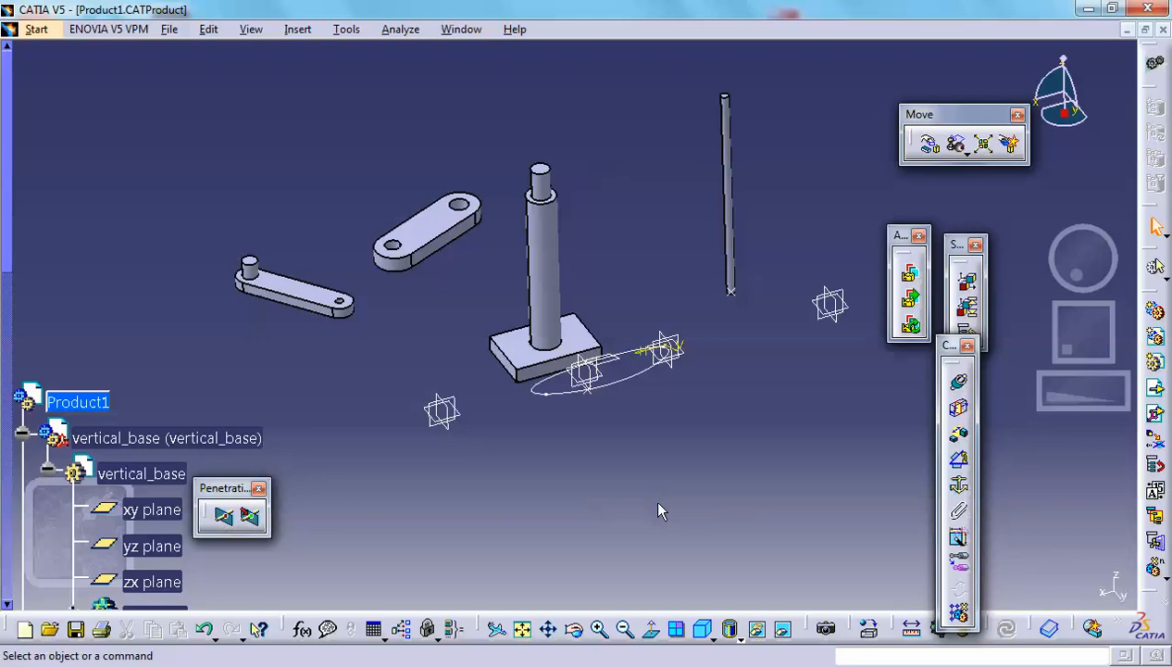
mouse_move(489, 190)
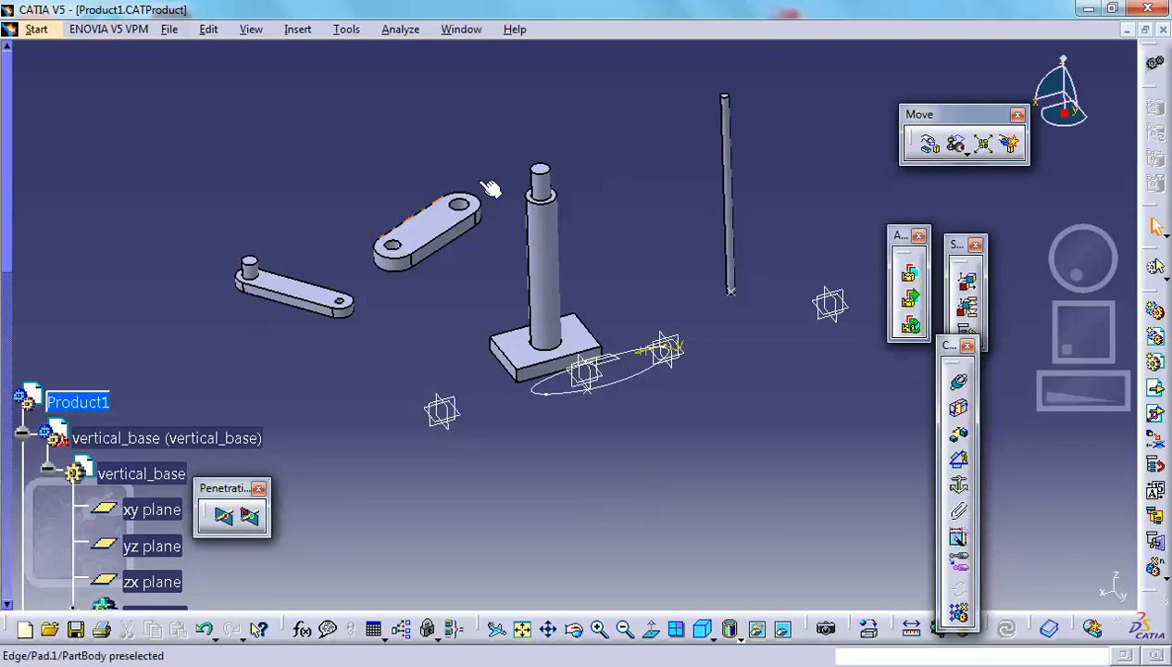
mouse_move(557, 222)
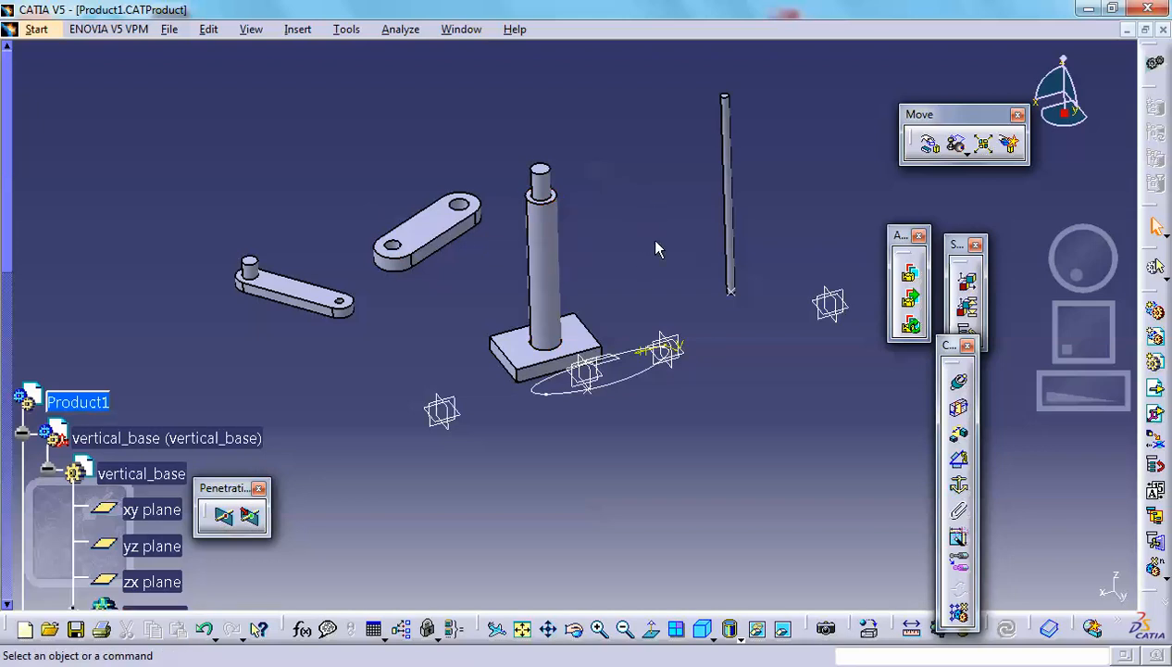
mouse_move(452, 309)
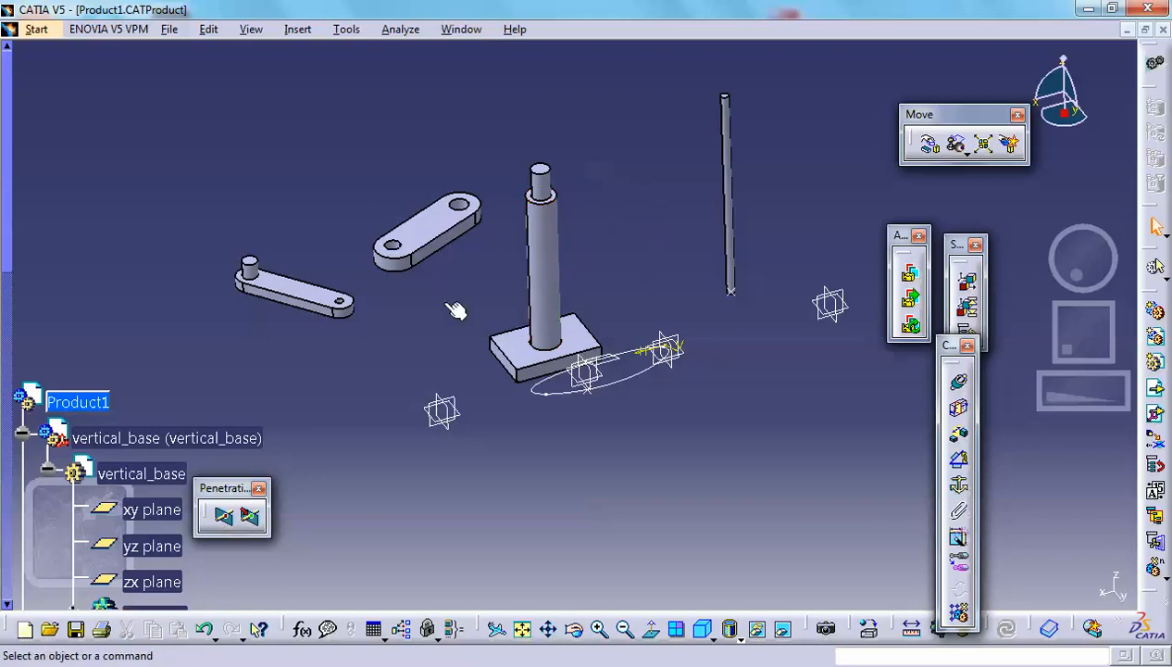
mouse_move(651, 244)
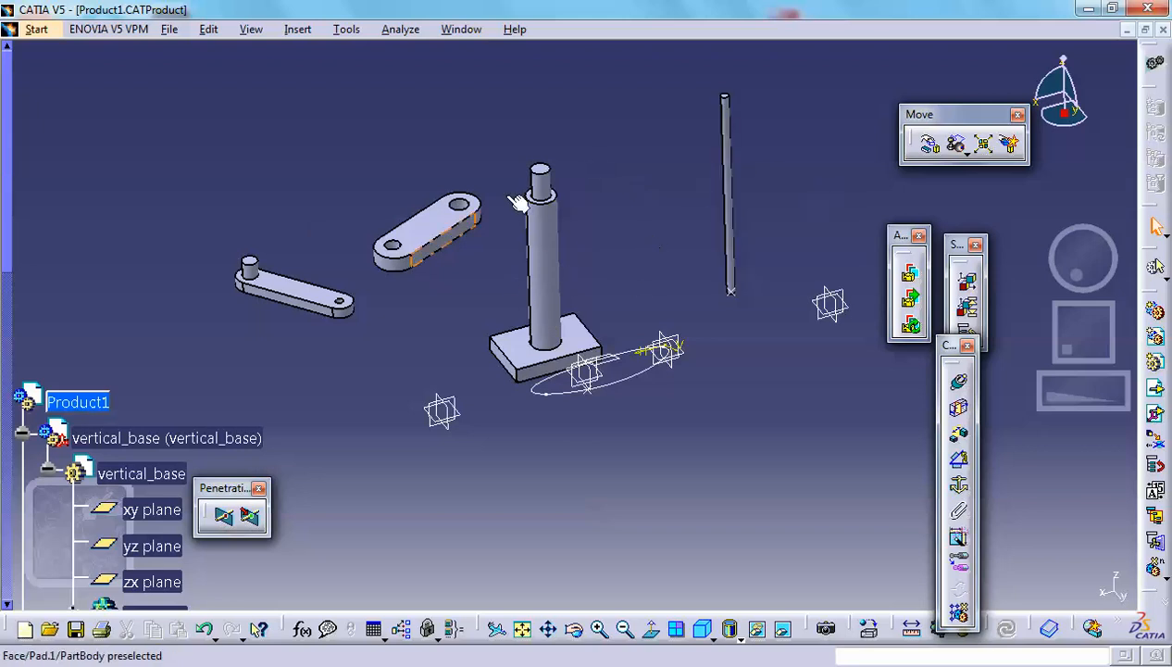
mouse_move(574, 155)
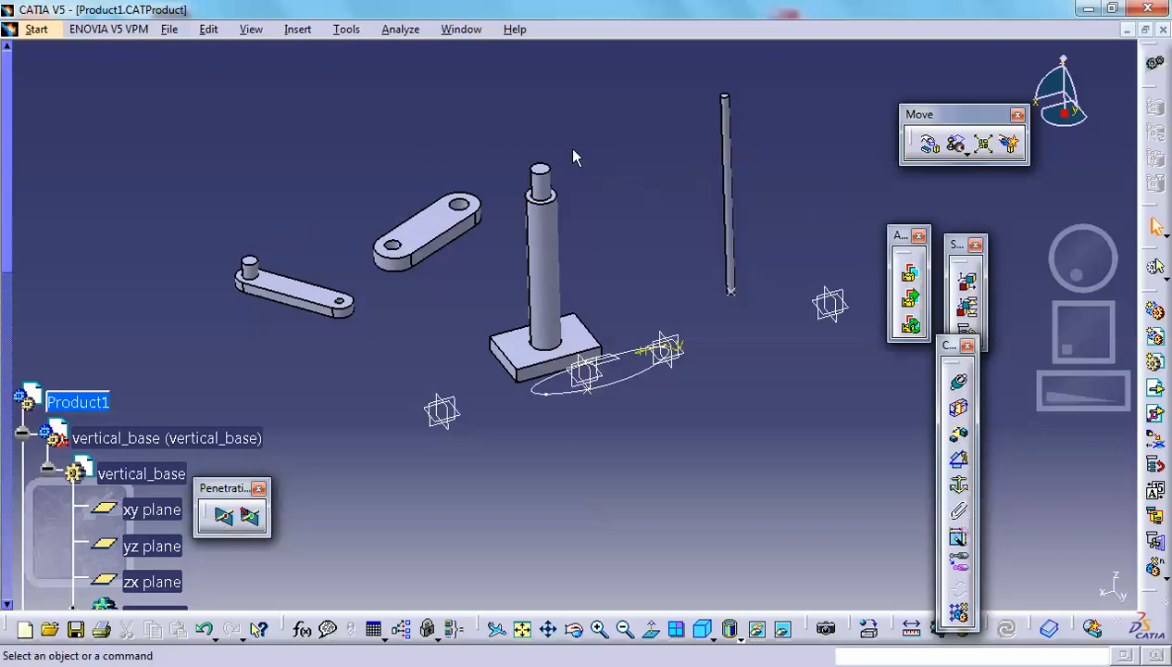
mouse_move(281, 129)
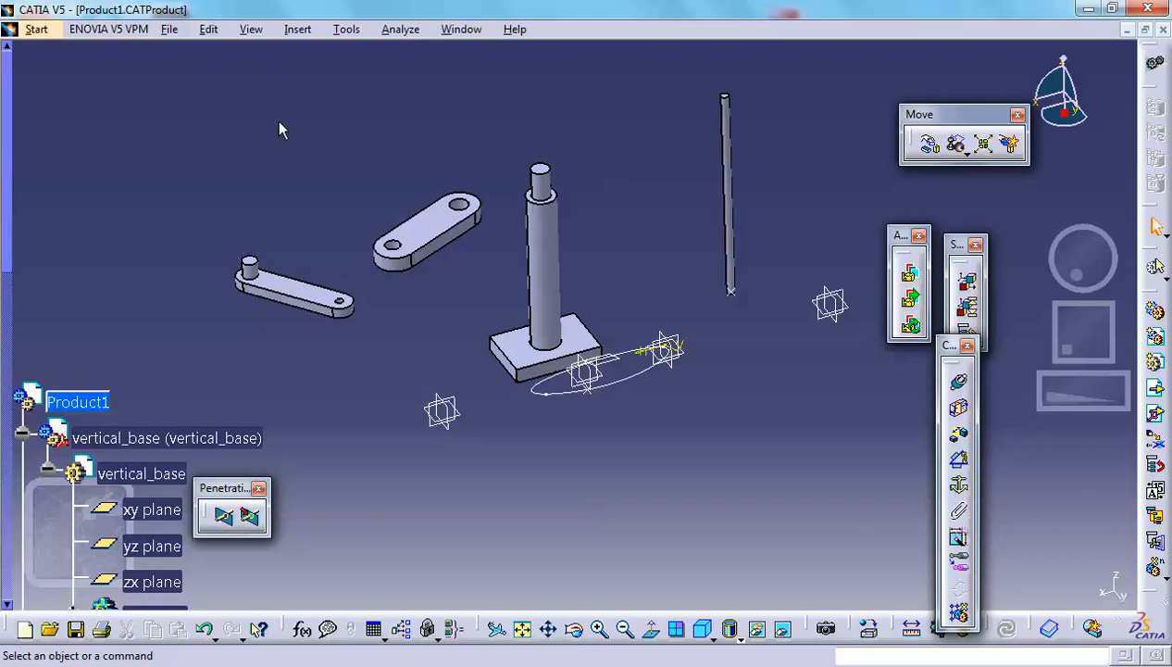